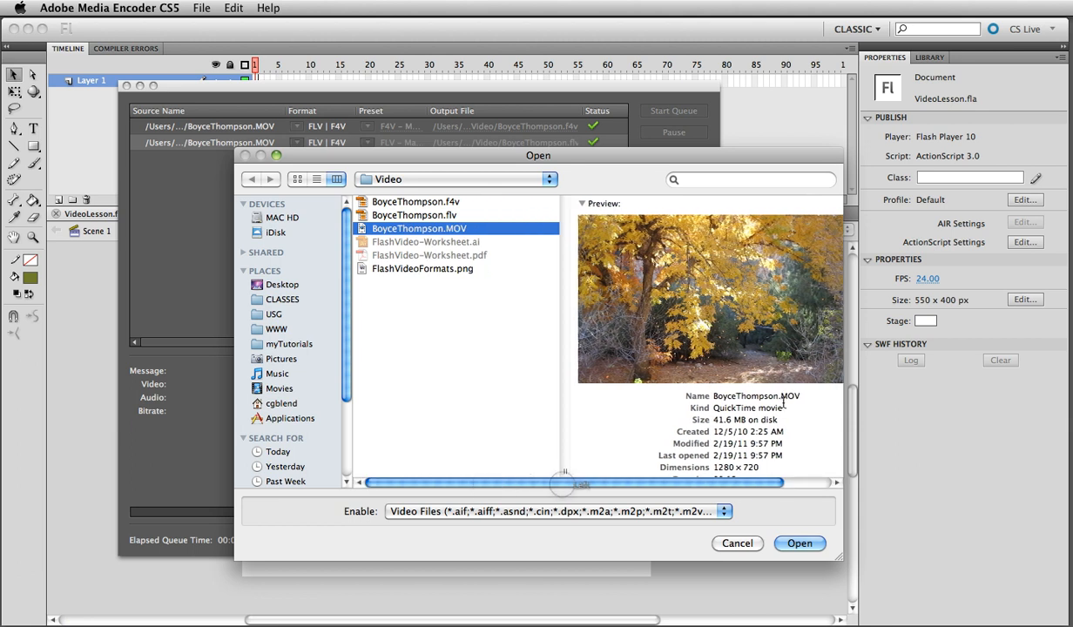
mouse_move(450, 280)
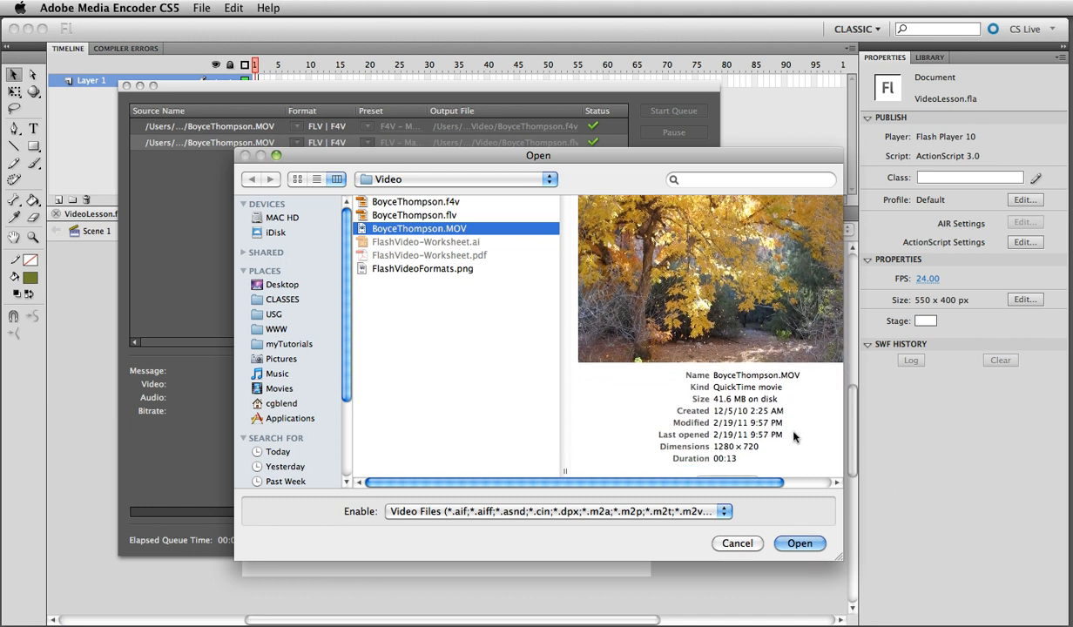
mouse_move(762, 455)
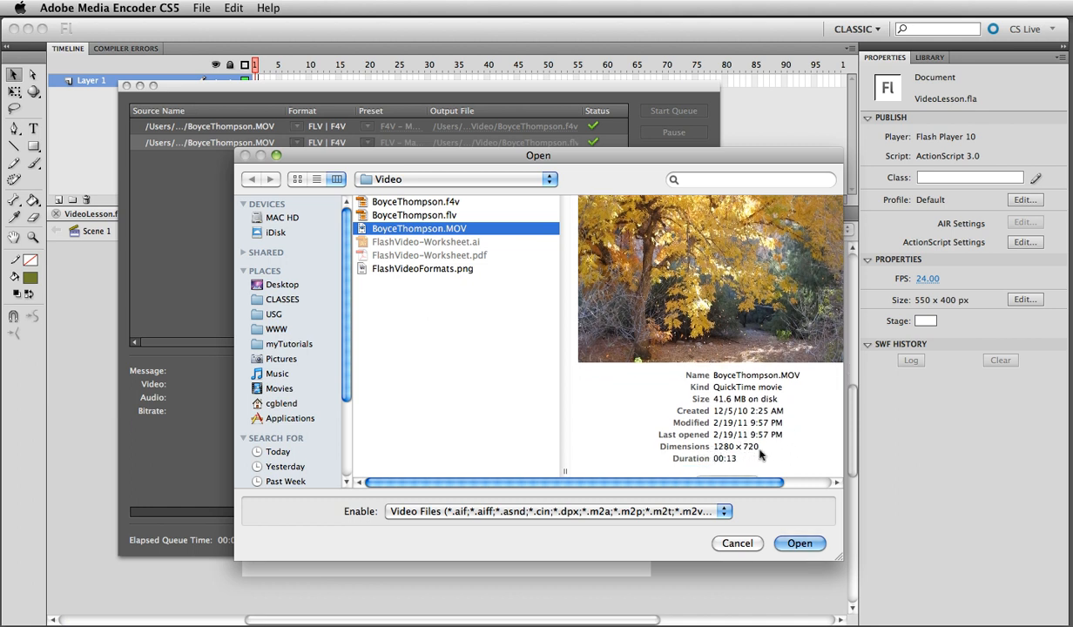
mouse_move(717, 402)
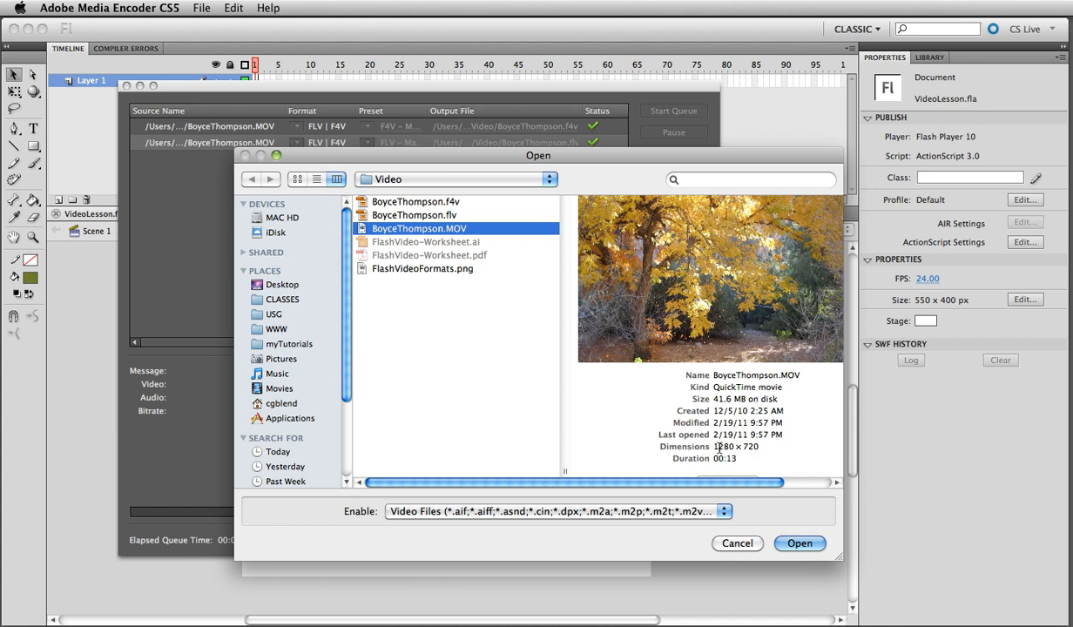
mouse_move(544, 307)
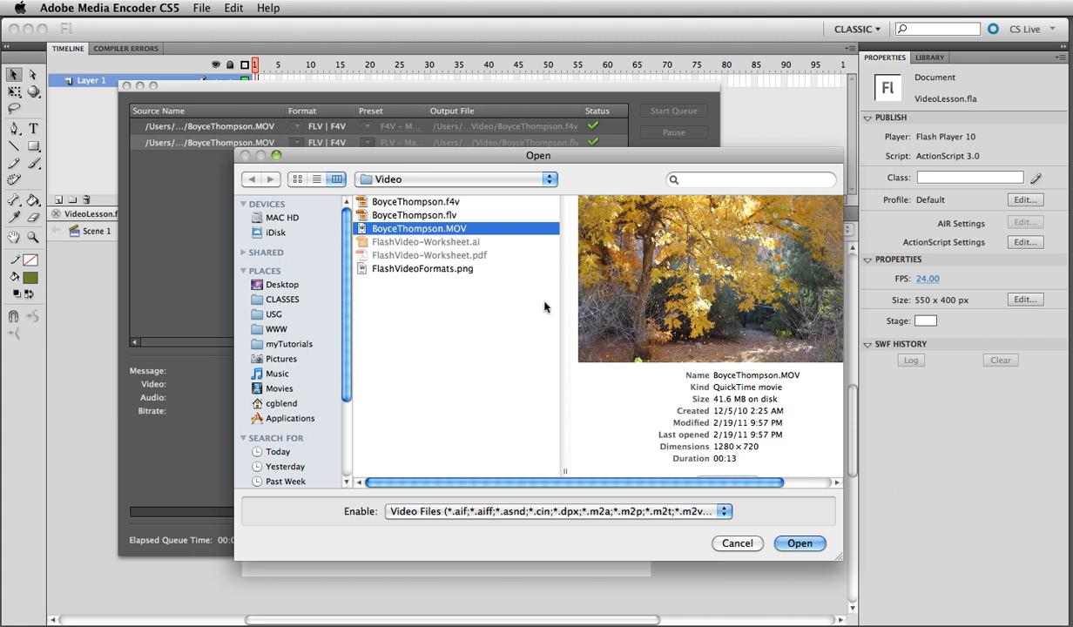
mouse_move(546, 155)
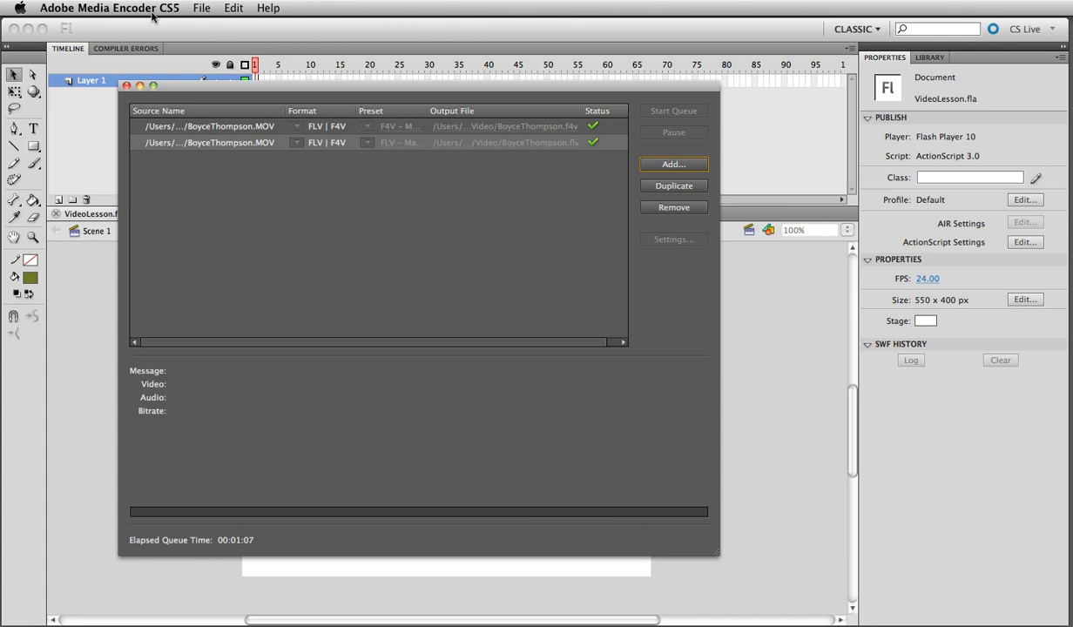
mouse_move(258, 83)
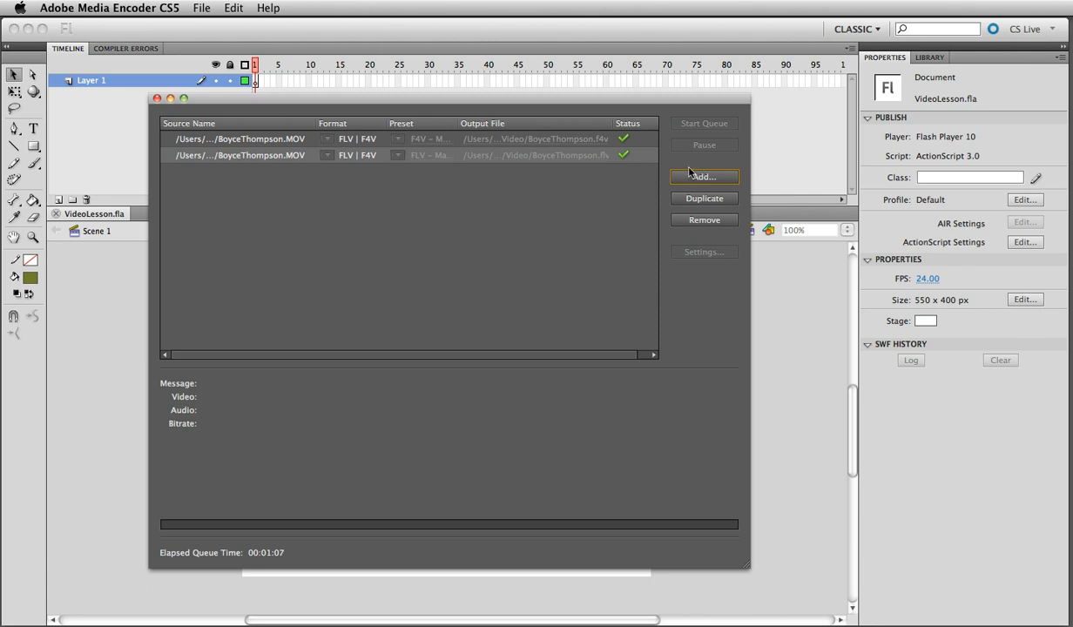
- Queue BoyceThompson.MOV as a third encoding job
click(704, 176)
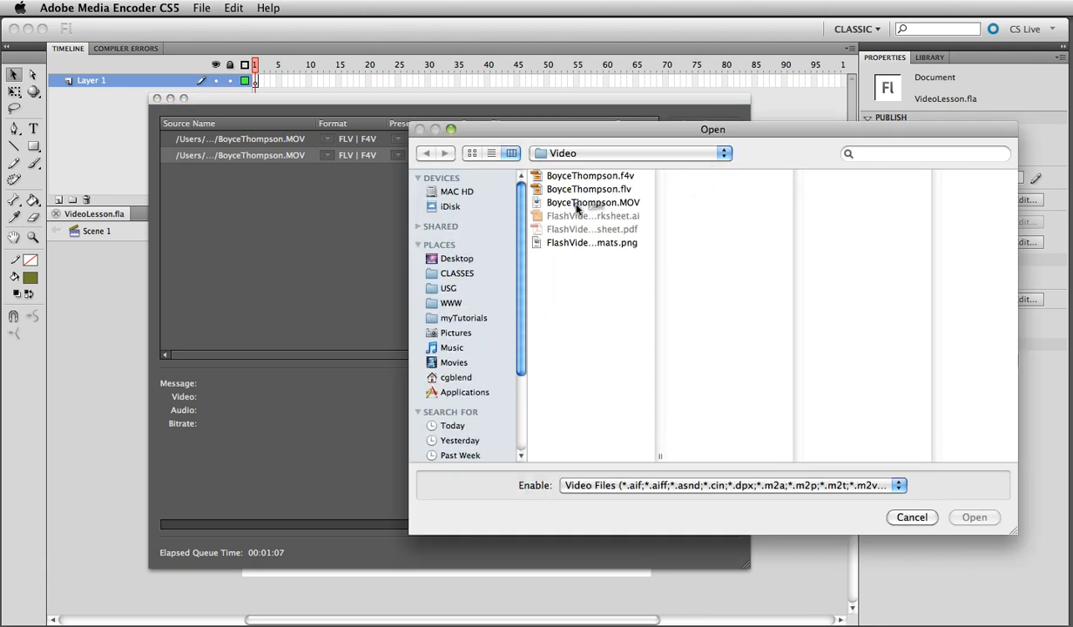
click(593, 202)
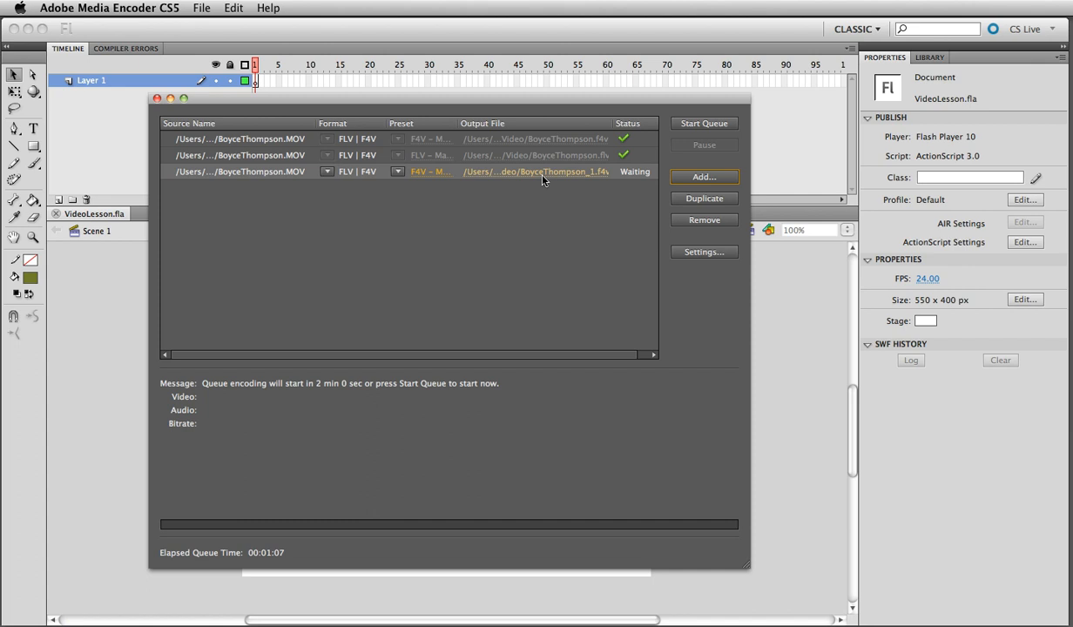
mouse_move(431, 172)
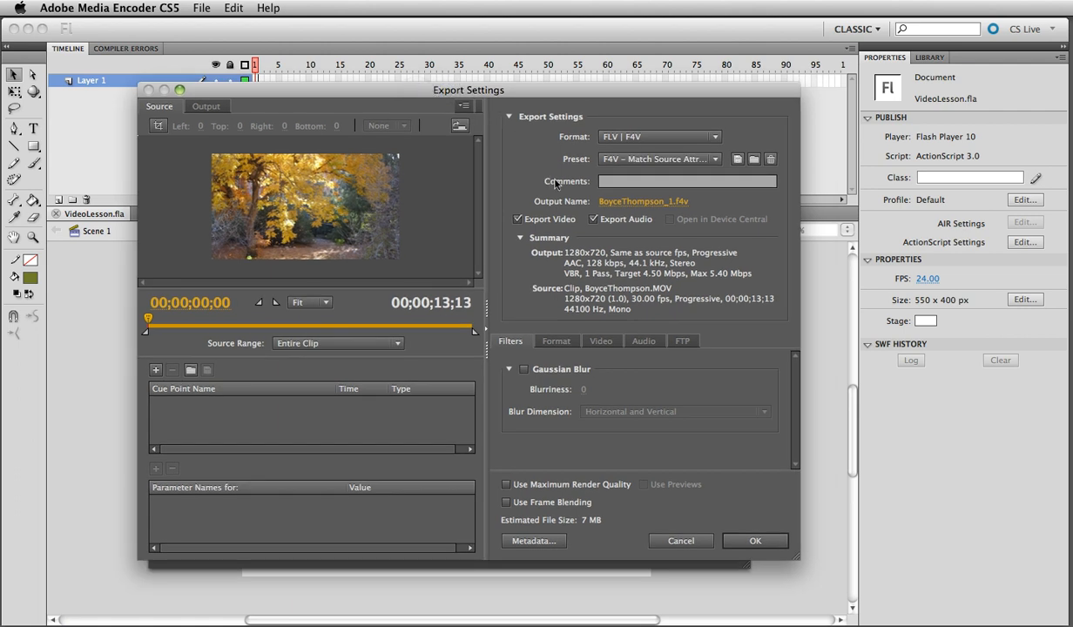
mouse_move(659, 244)
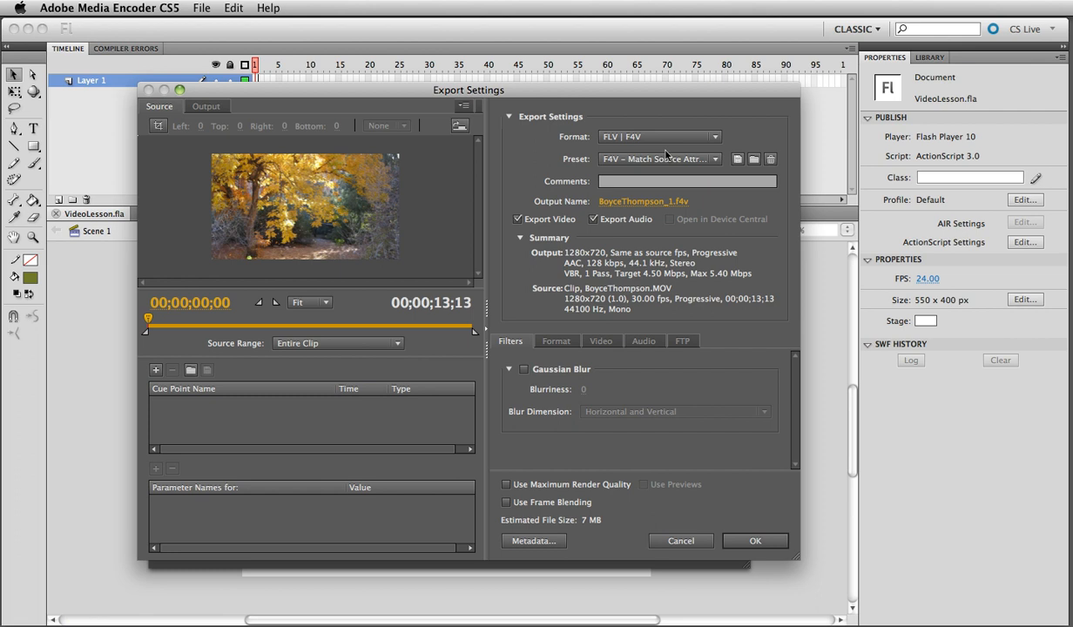
- Keep FLV | F4V as the output format in the new job's export settings
click(659, 136)
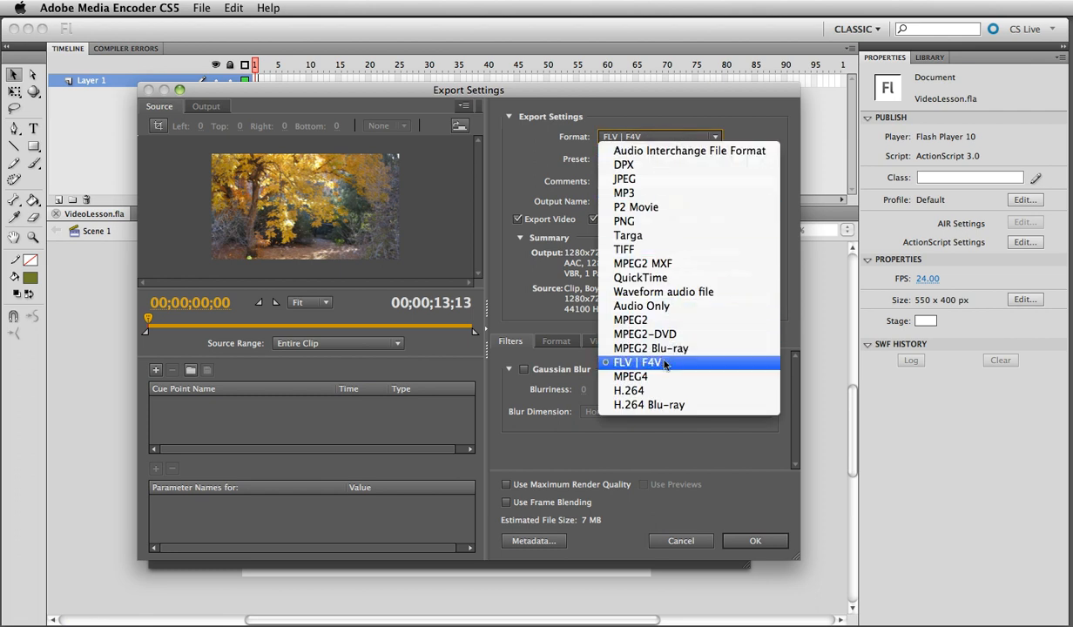
click(635, 362)
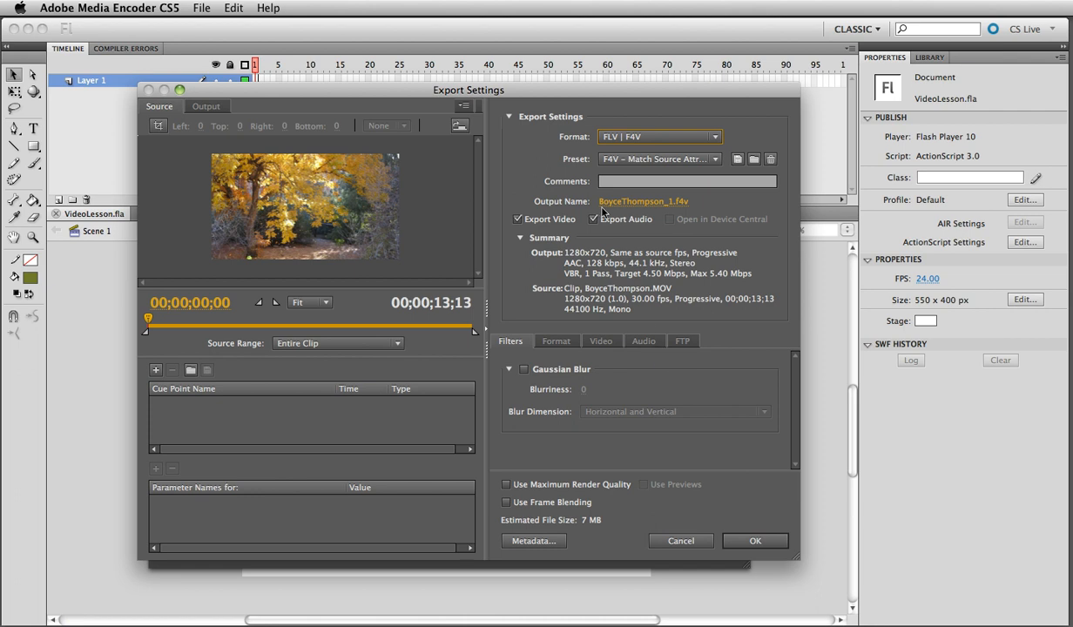
mouse_move(594, 231)
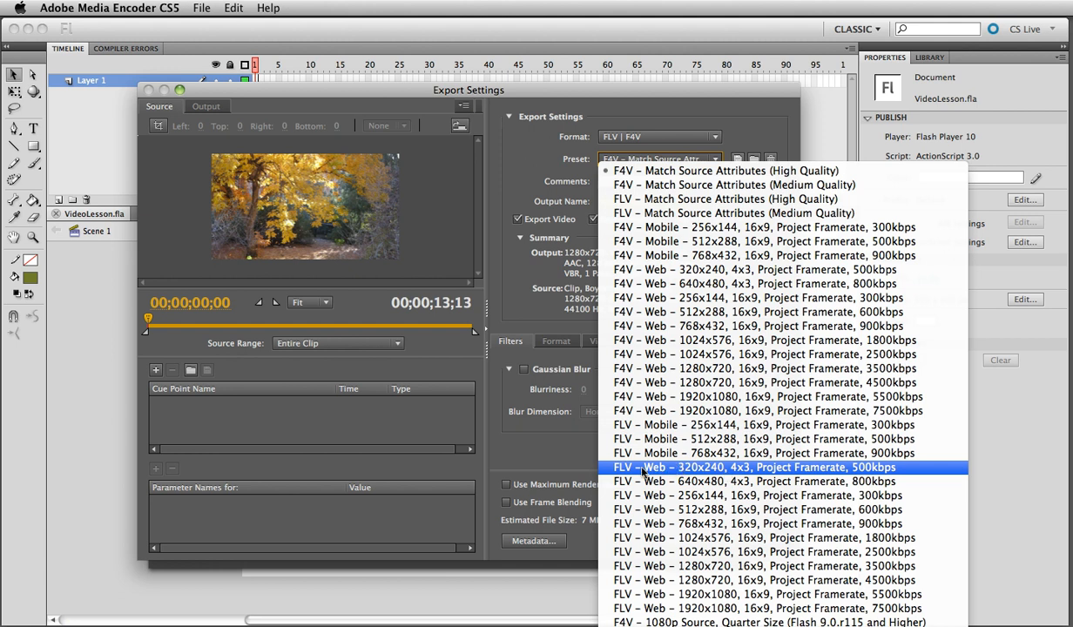
- Apply the FLV – Web – 320x240, 4x3, 500kbps preset and check FLV multiplexing
click(765, 468)
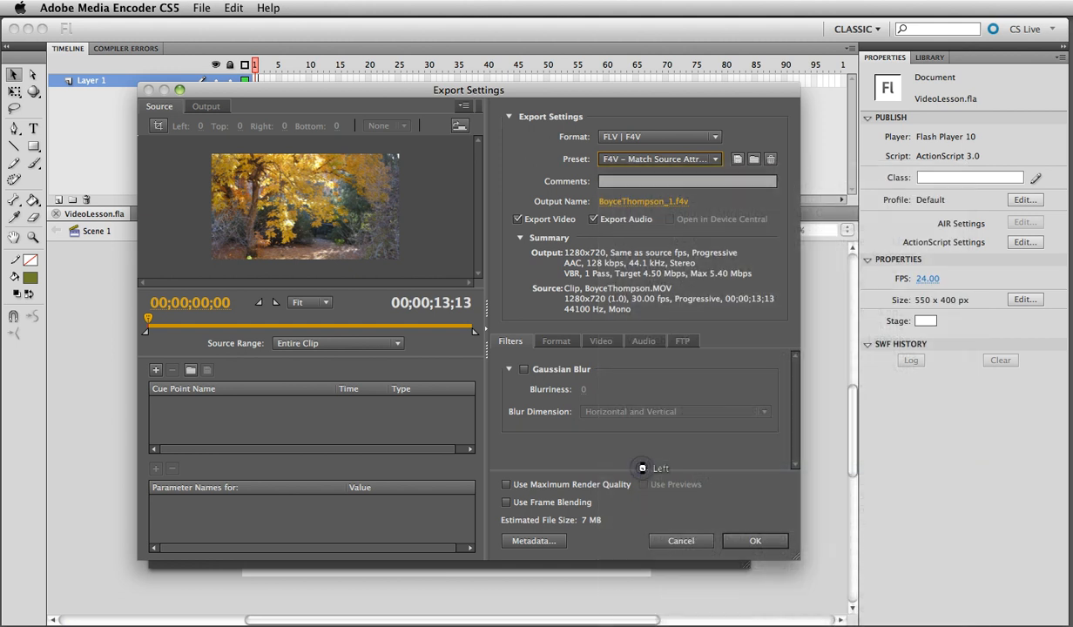
click(660, 158)
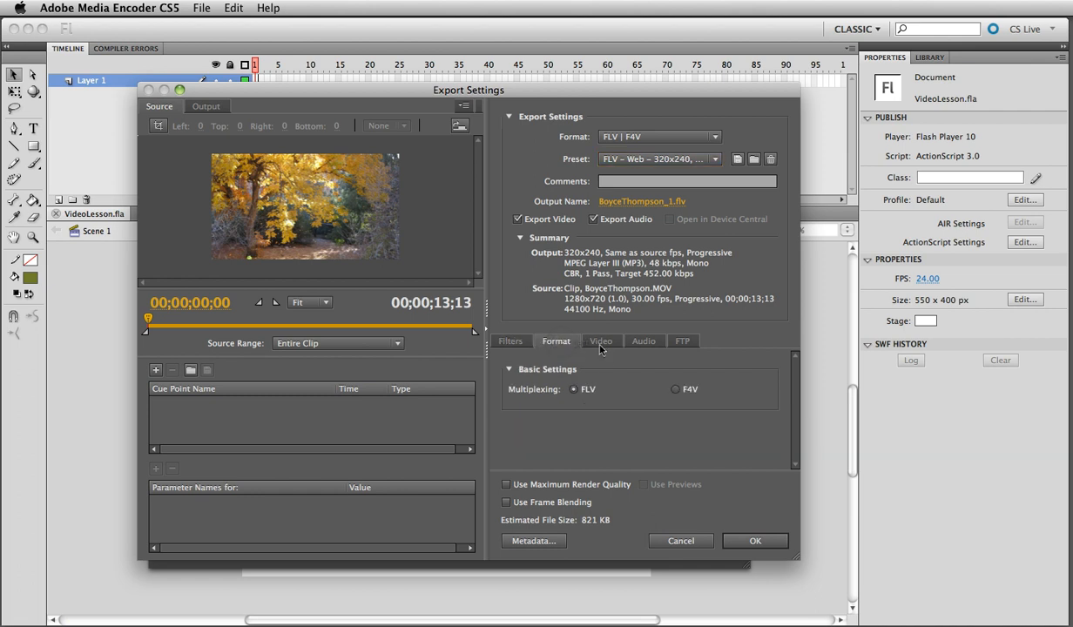
mouse_move(695, 403)
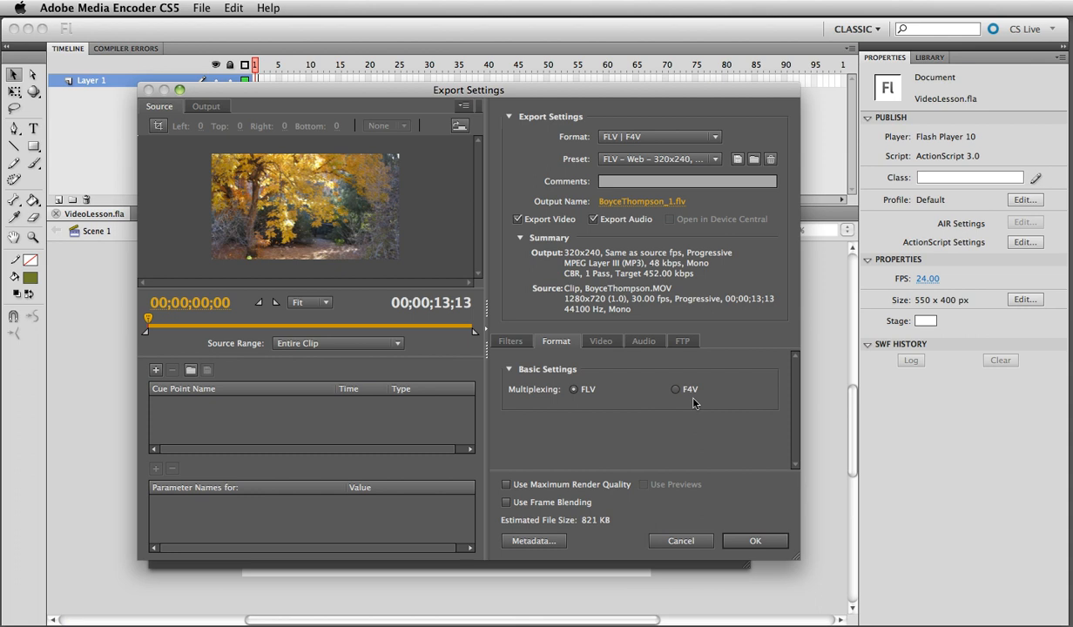
mouse_move(592, 408)
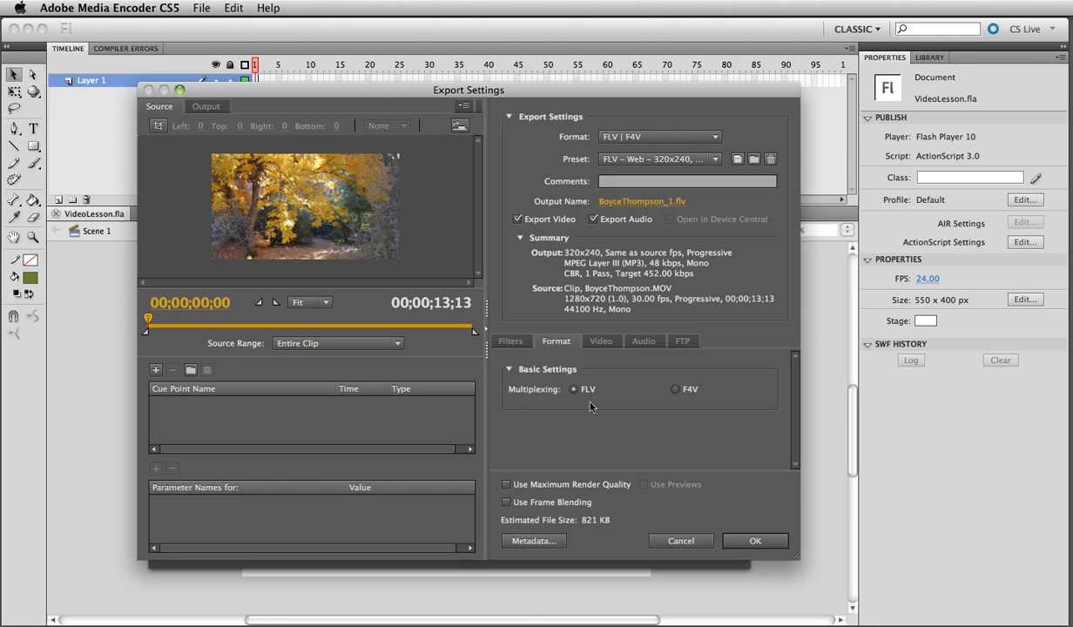
mouse_move(670, 399)
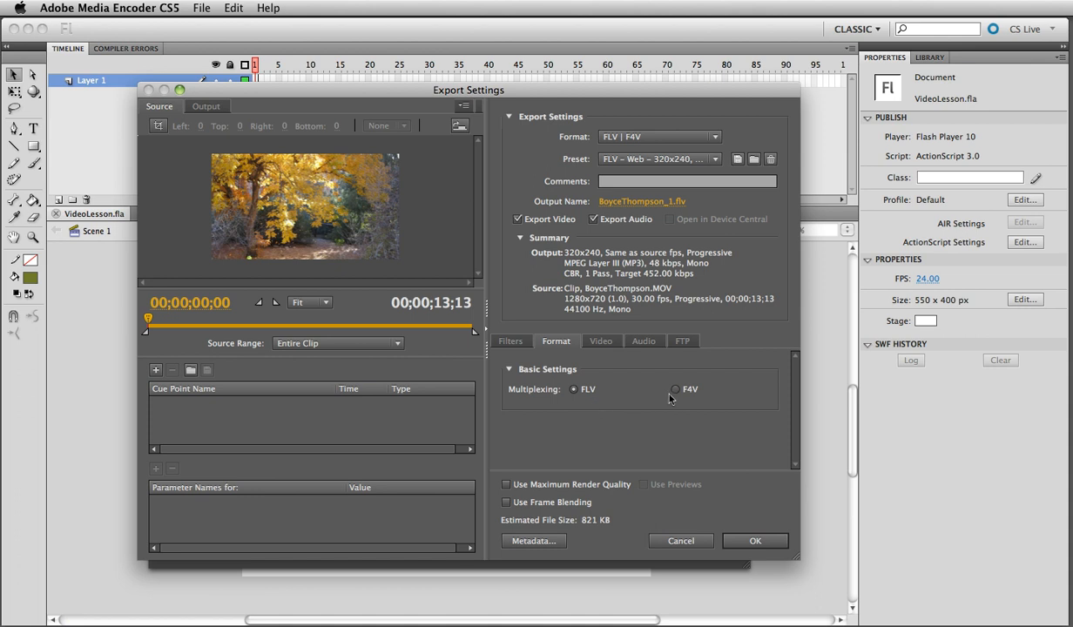
mouse_move(671, 397)
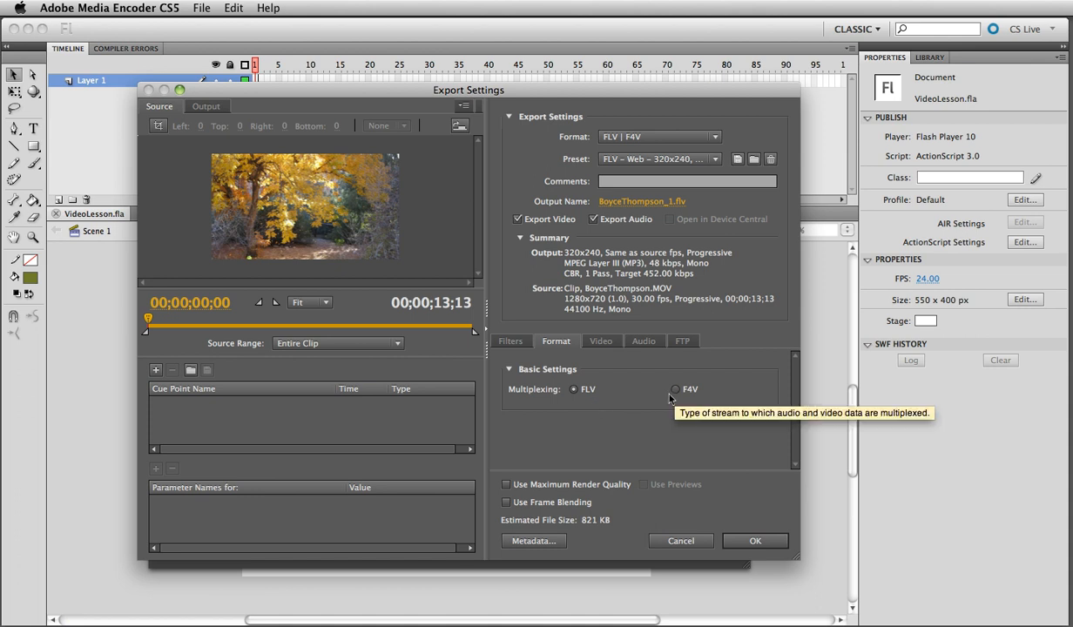
mouse_move(639, 397)
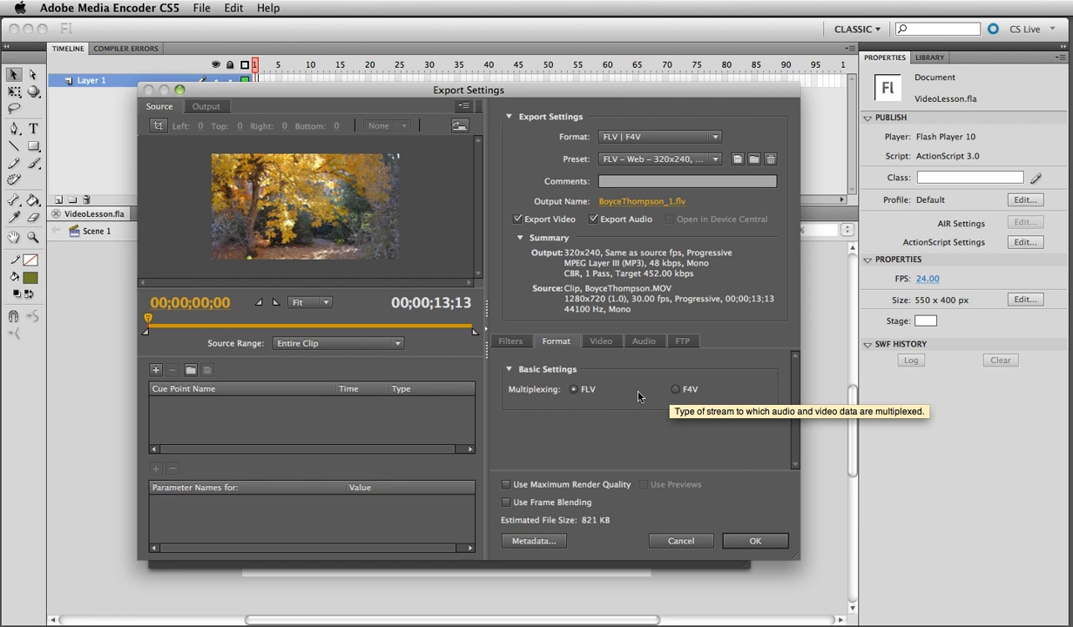
mouse_move(690, 394)
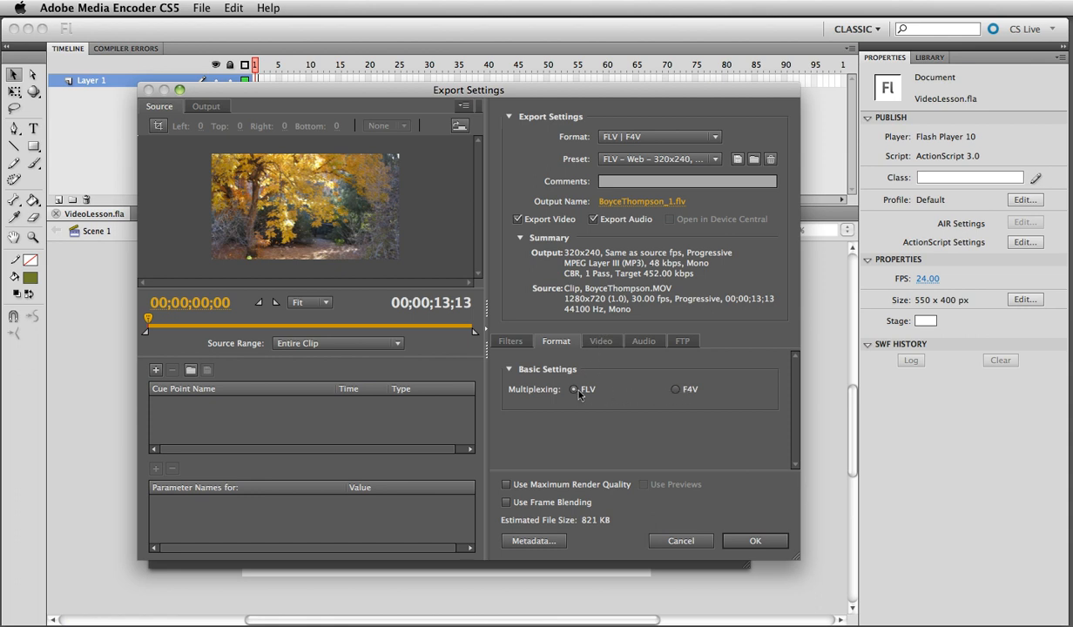
mouse_move(675, 389)
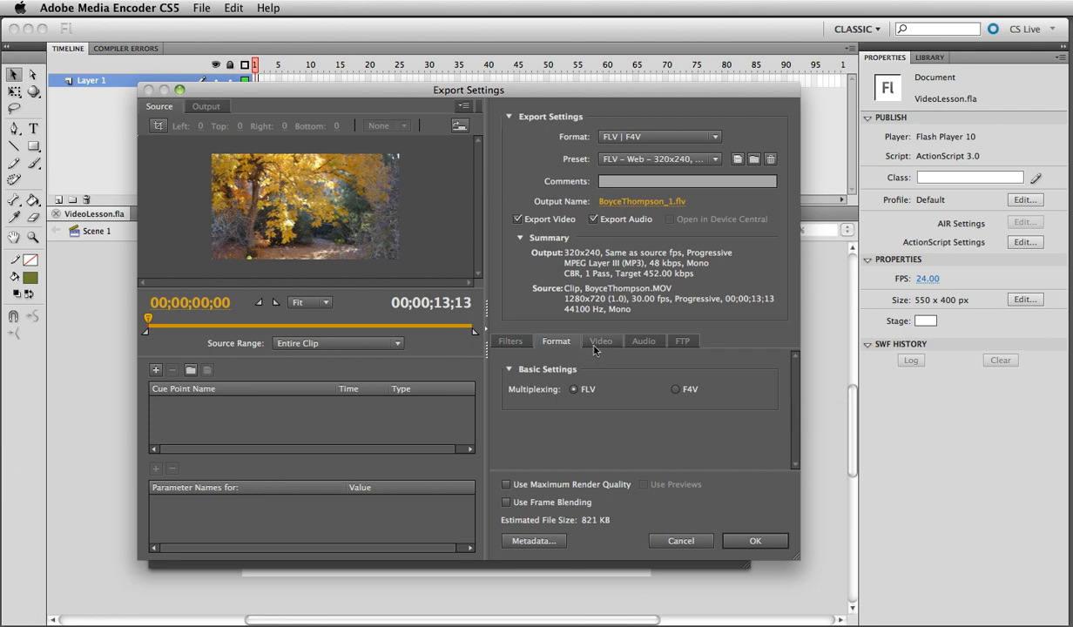
- Review the On2 VP6 video, MP3 audio, FTP and filter settings for the export
click(601, 341)
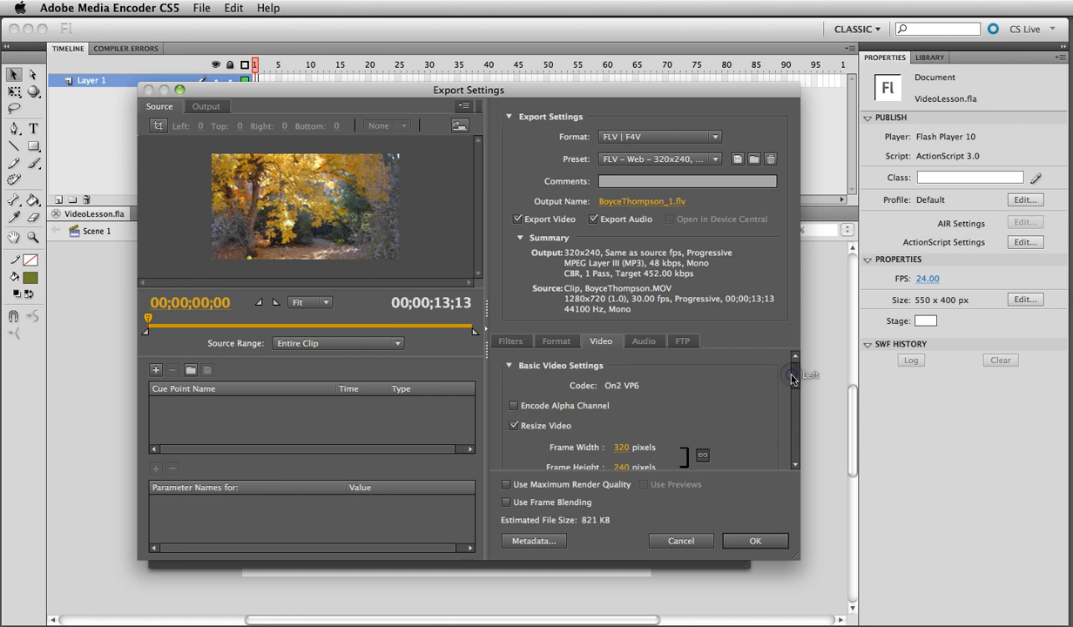
scroll(down, 3)
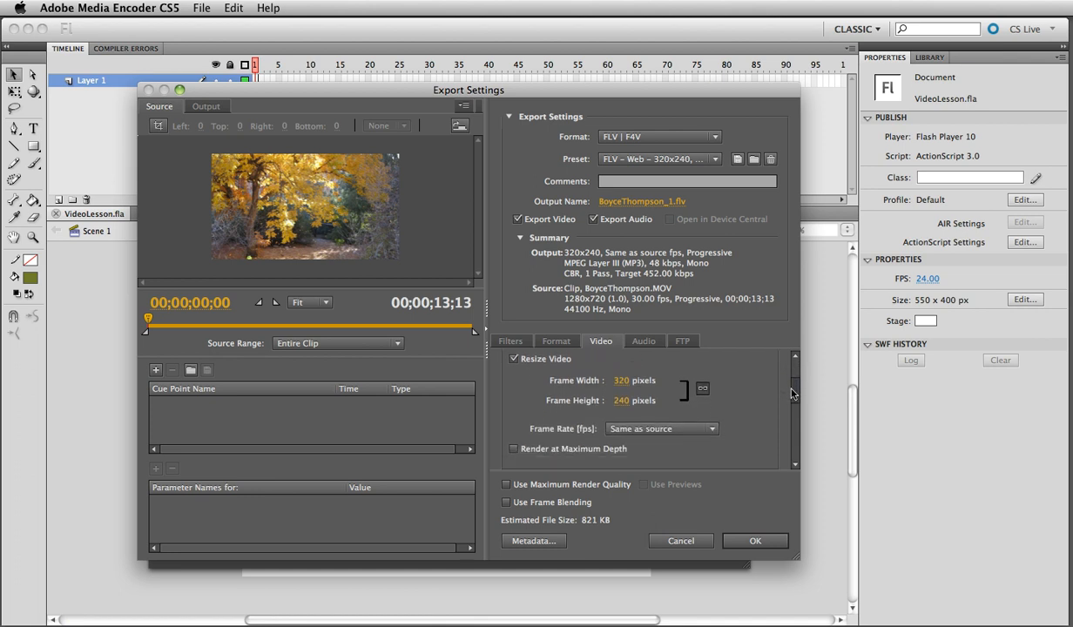
scroll(down, 3)
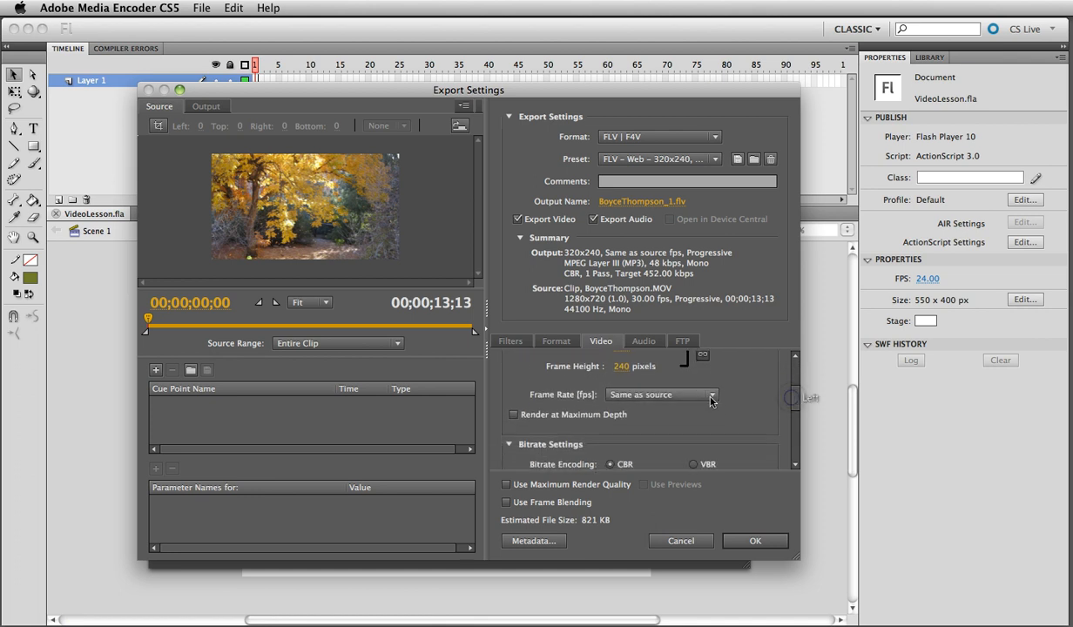
click(643, 340)
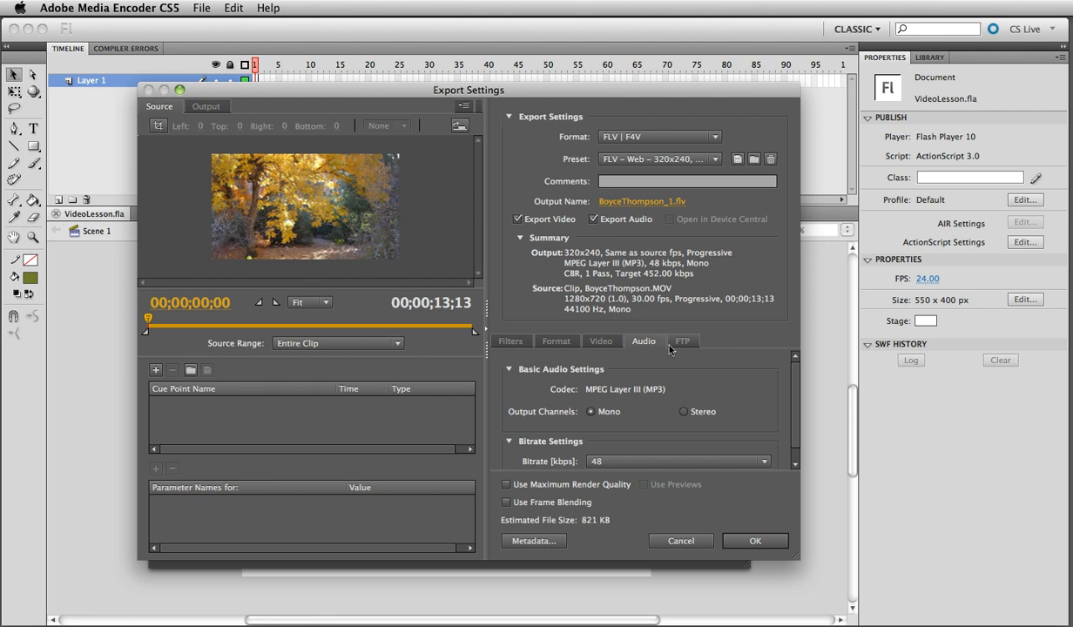
click(683, 340)
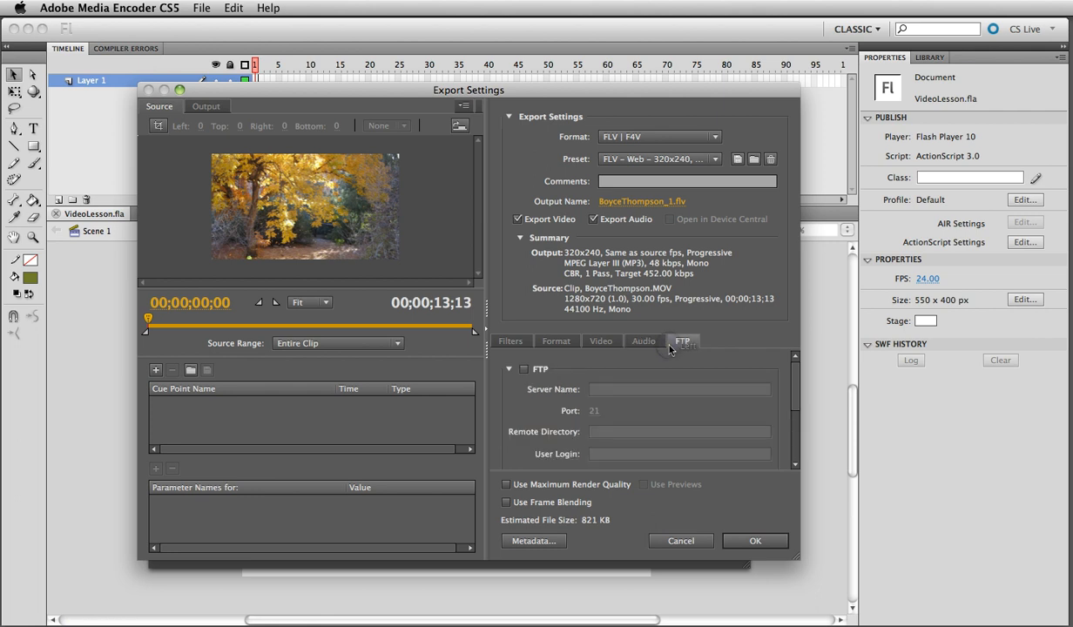
click(510, 341)
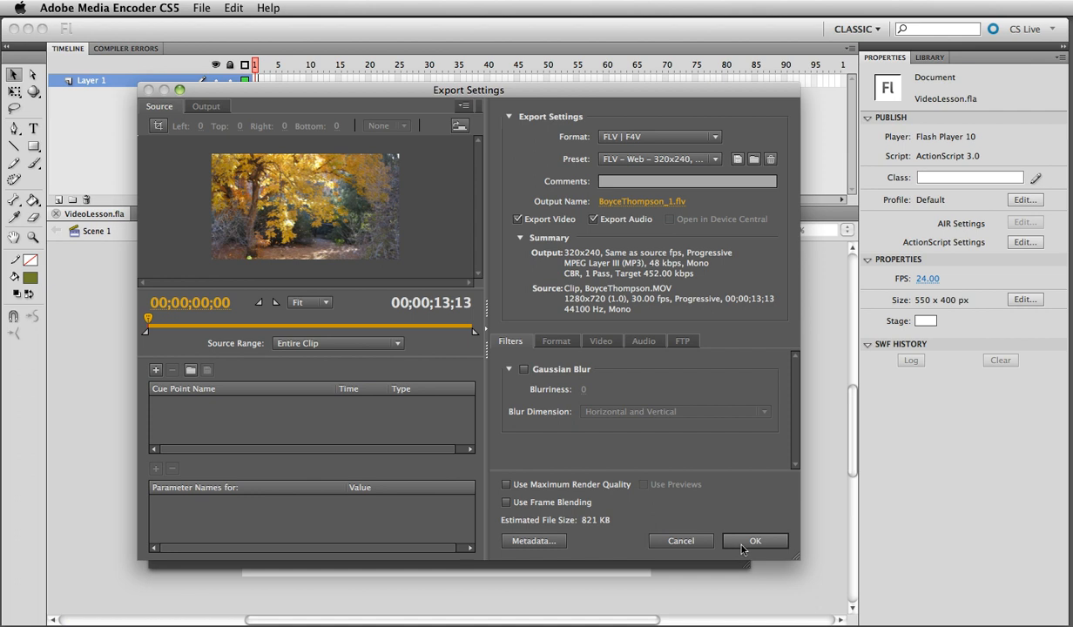
click(755, 540)
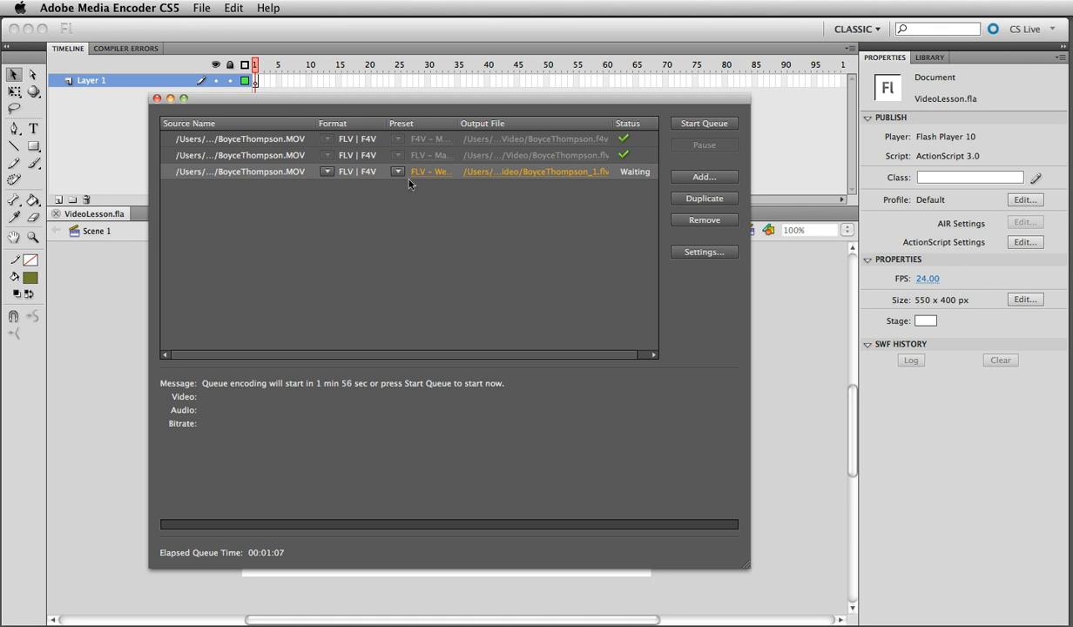
mouse_move(541, 171)
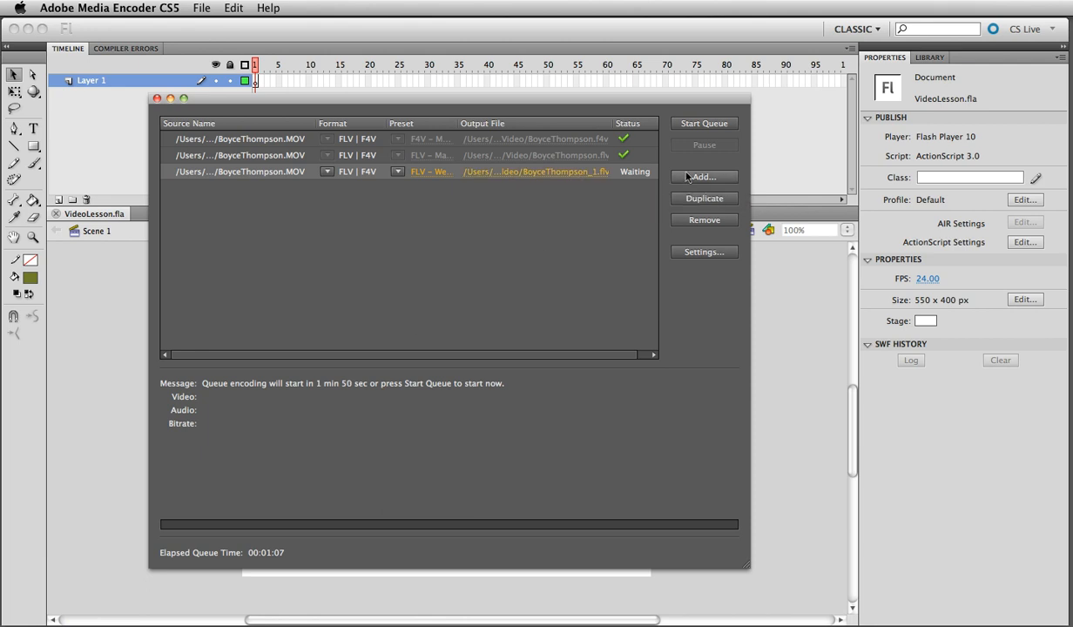
click(703, 122)
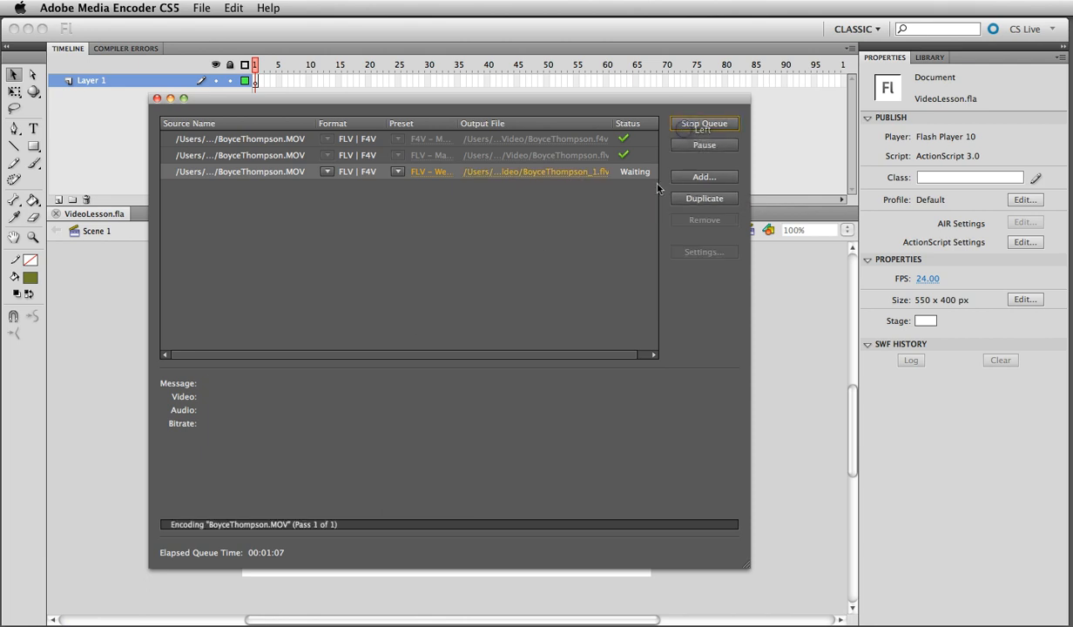
click(703, 123)
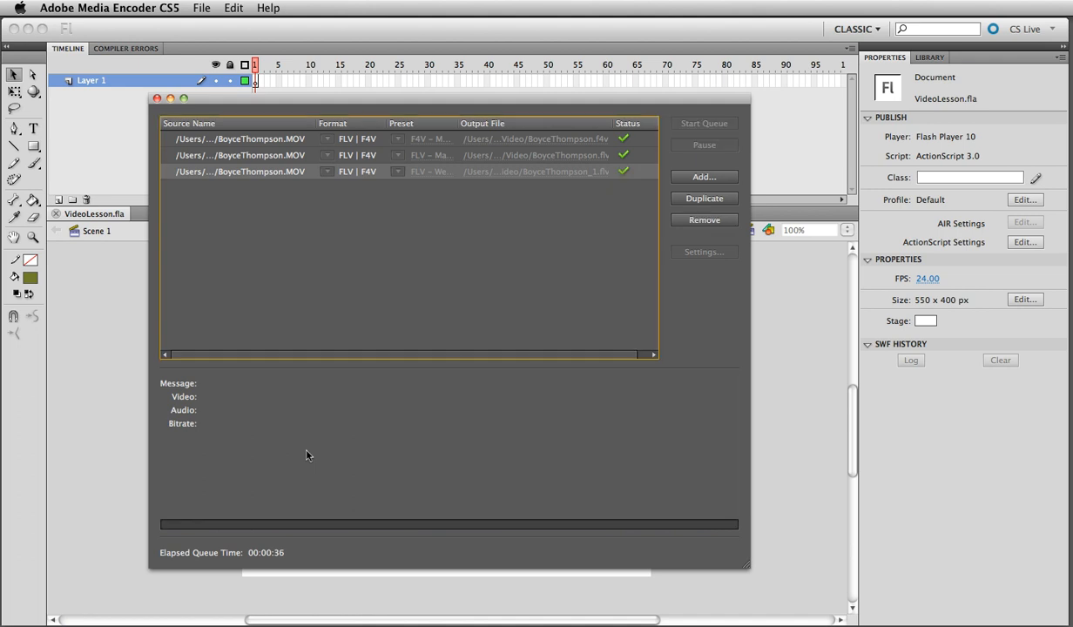
click(109, 8)
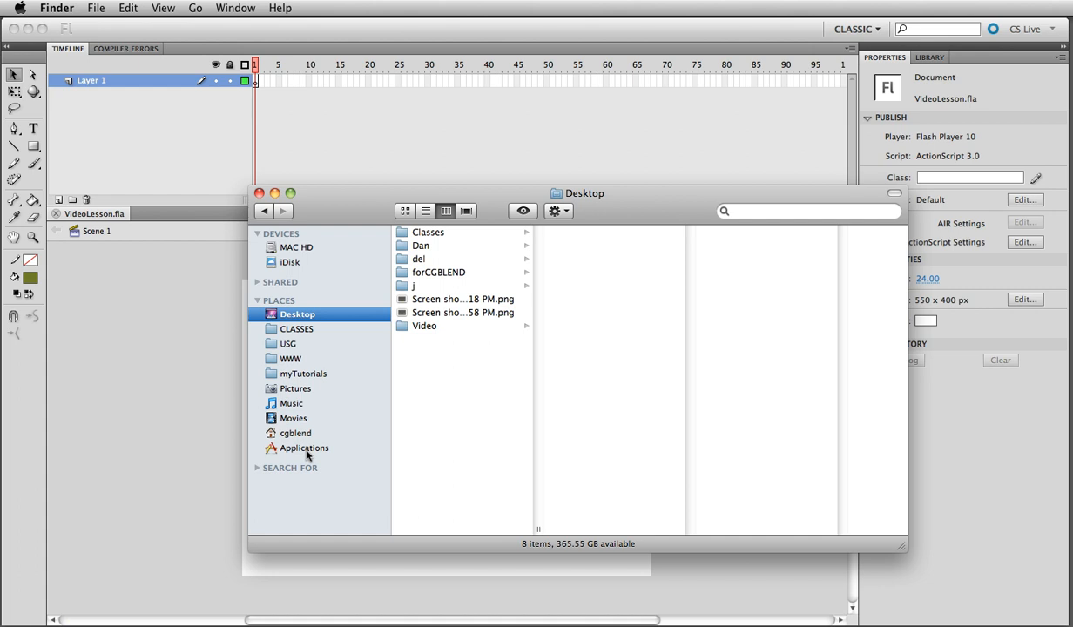
- Inspect BoyceThompson.MOV in the Desktop Video folder, then bring VideoLesson.fla forward
click(425, 325)
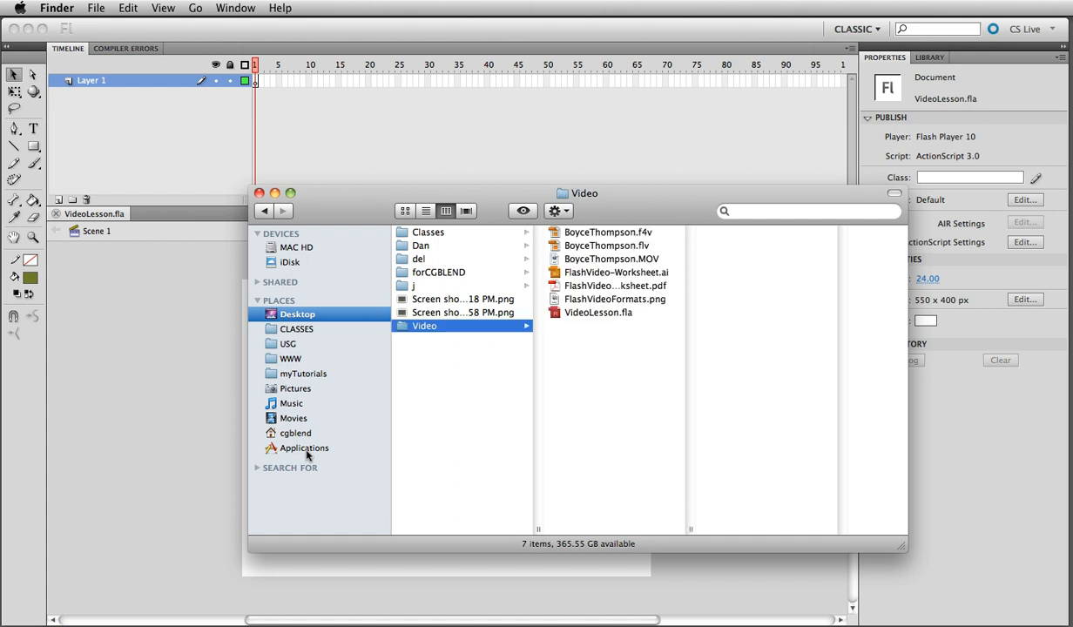
click(612, 259)
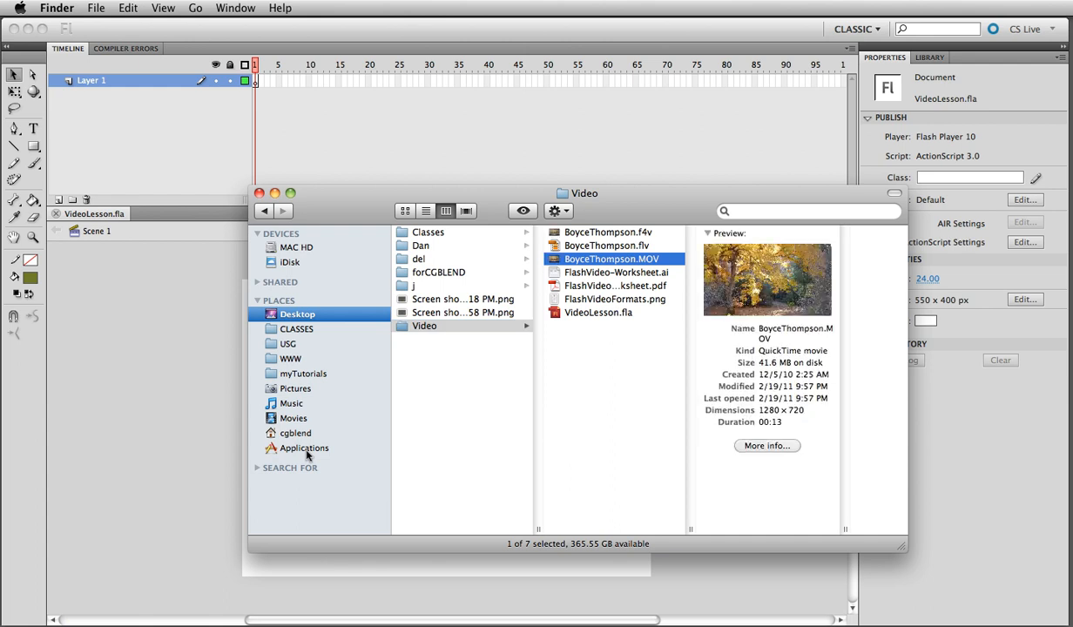
click(613, 232)
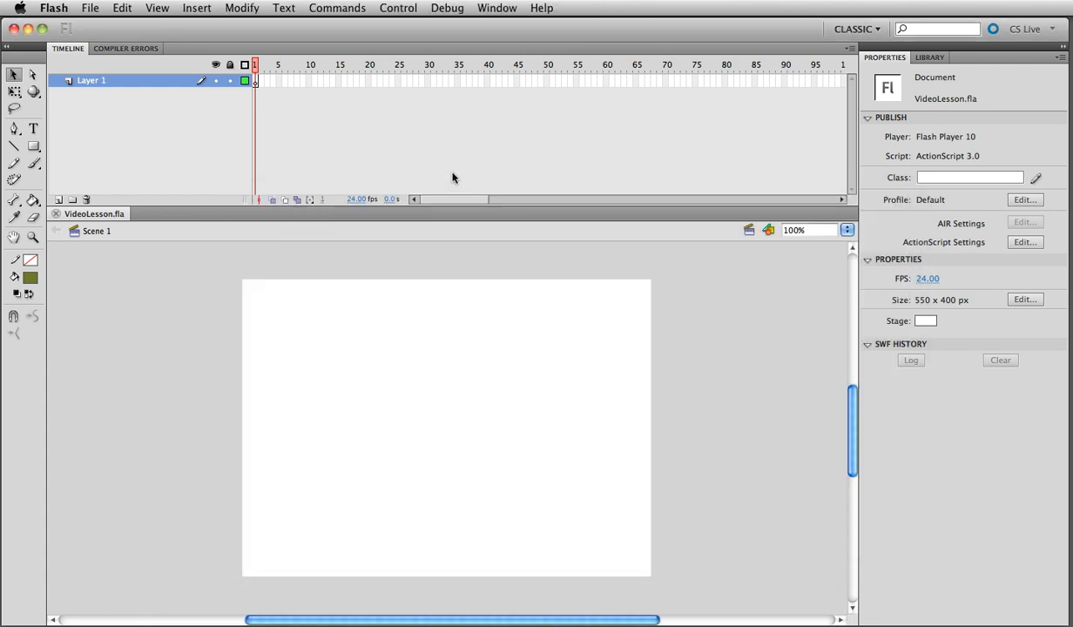
mouse_move(122, 134)
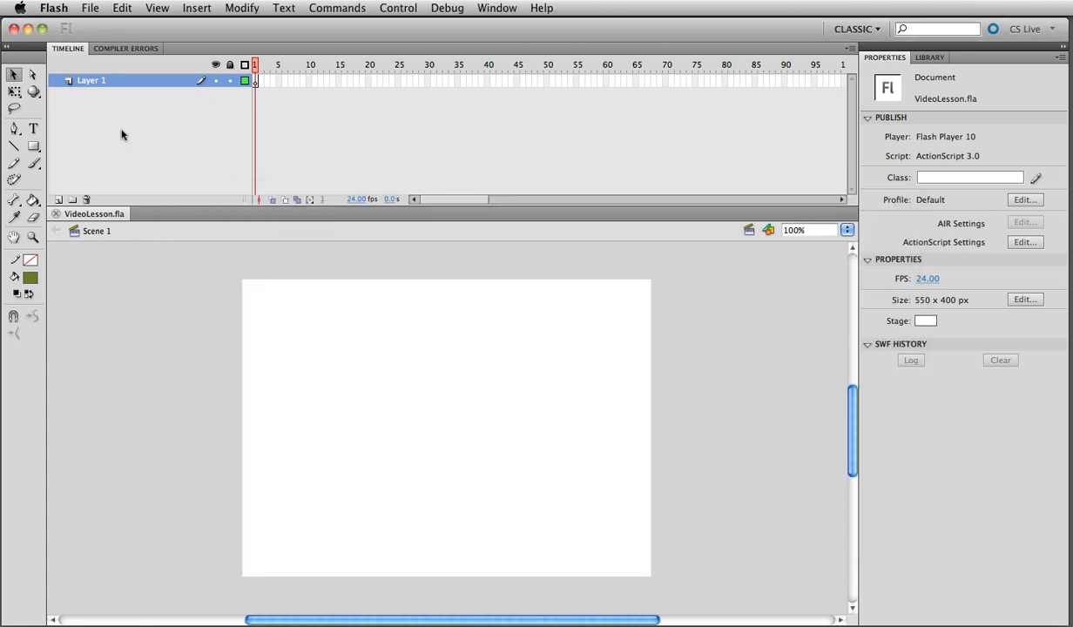
mouse_move(419, 416)
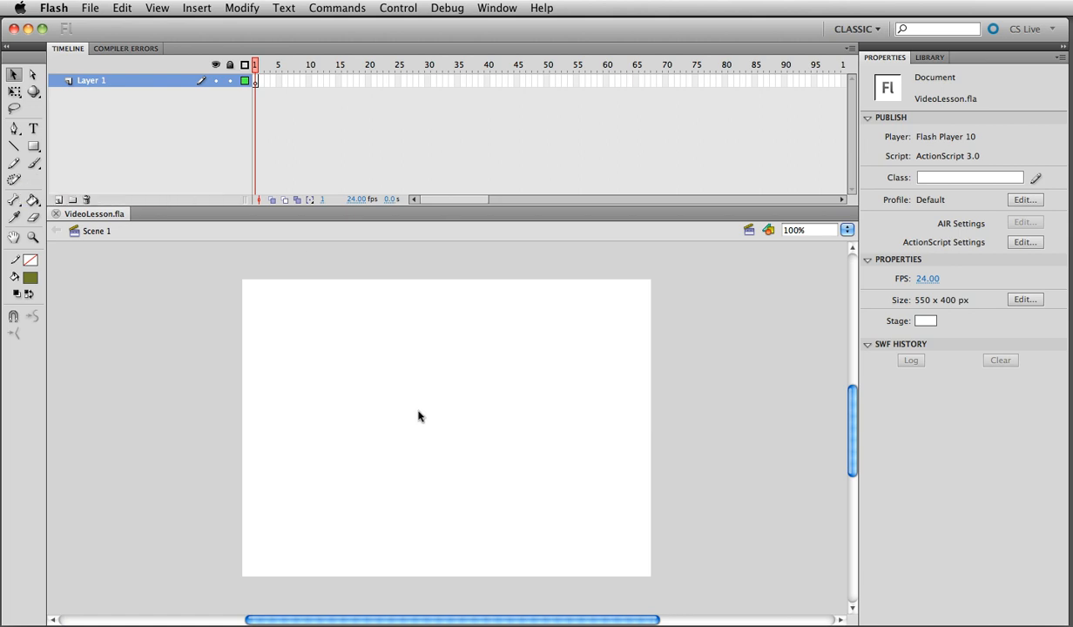
mouse_move(446, 500)
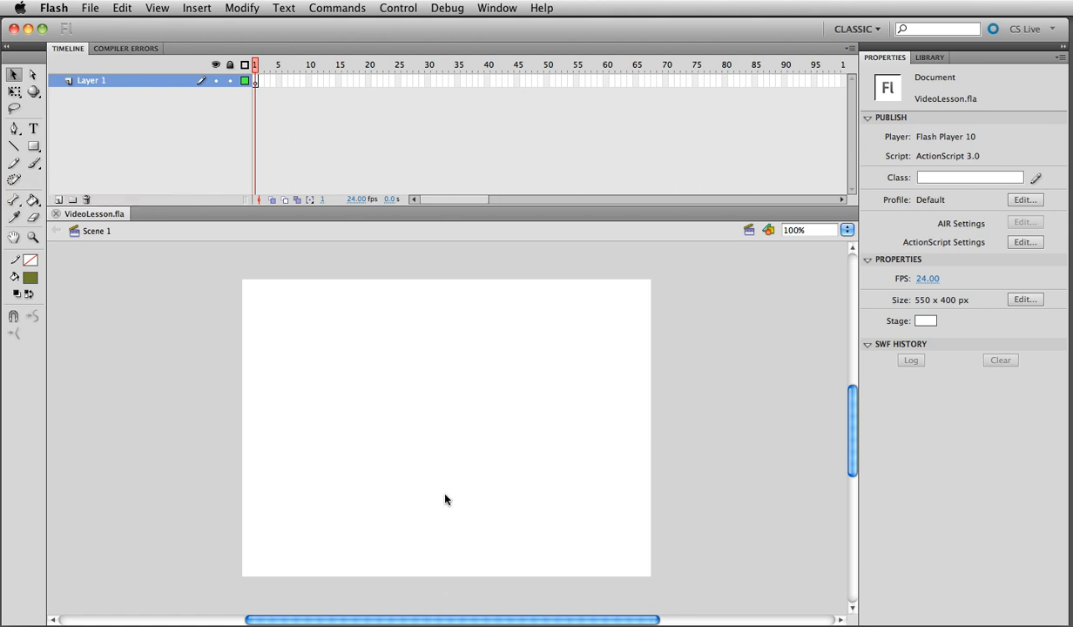
mouse_move(283, 321)
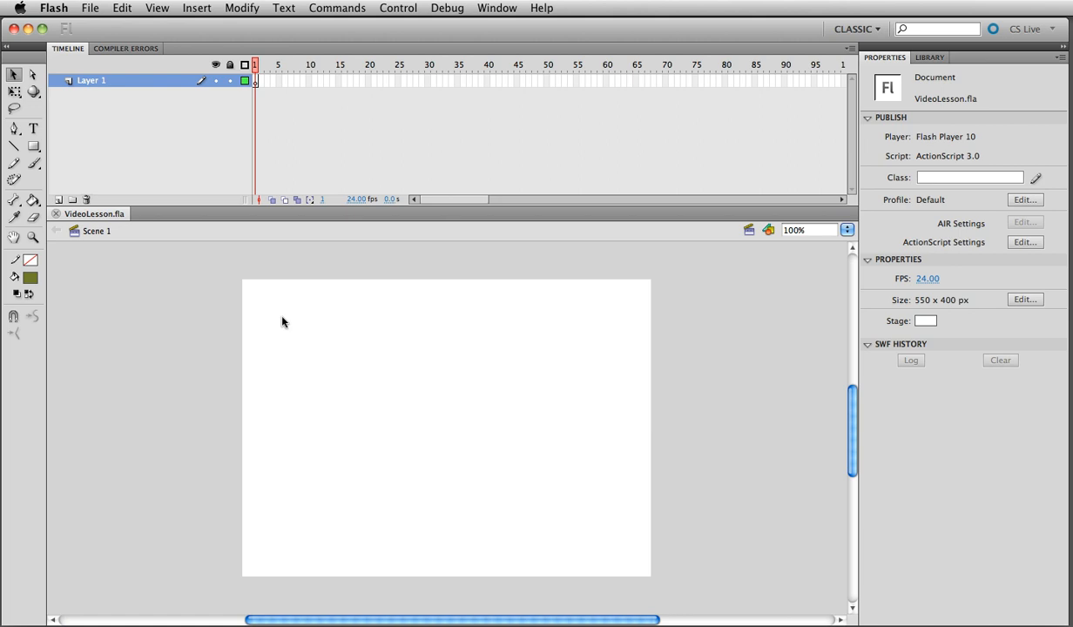
- Open File > Import > Import Video for VideoLesson.fla
click(89, 8)
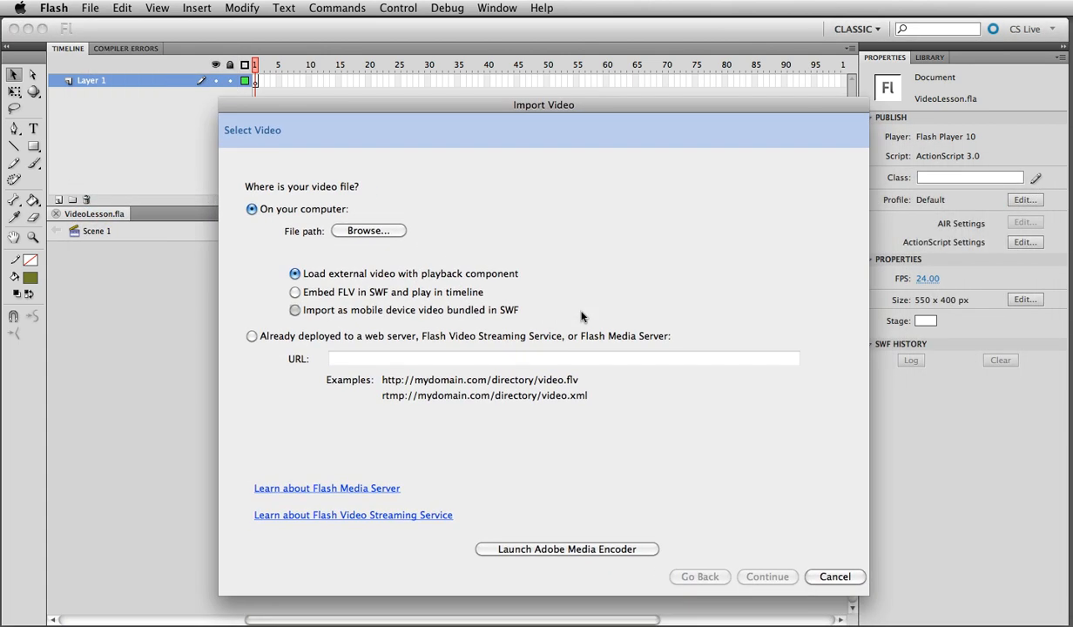
mouse_move(610, 302)
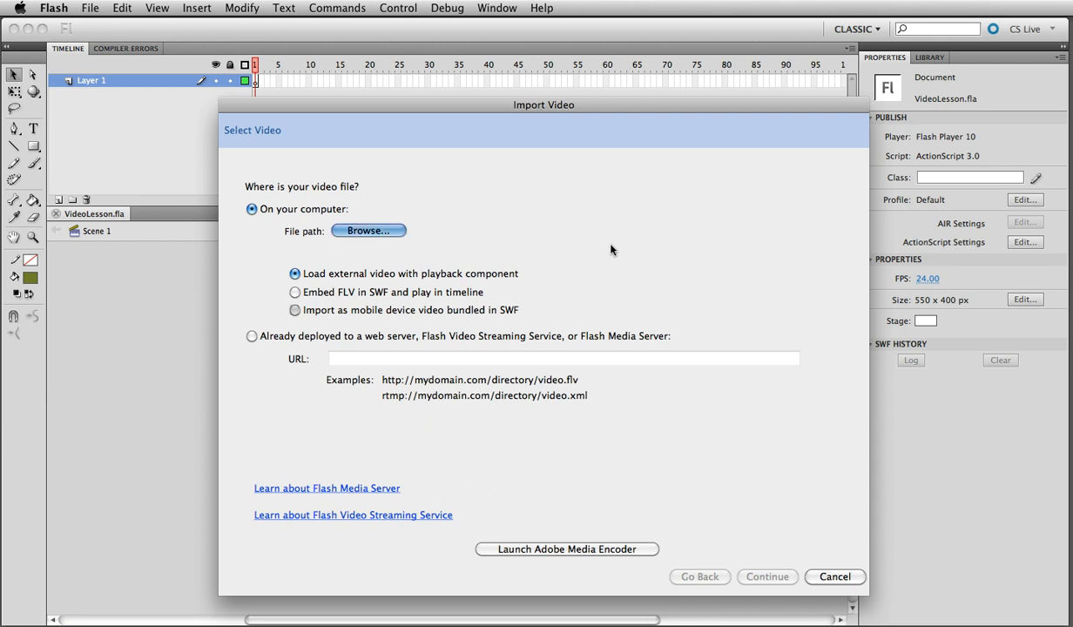
- Browse to and select BoyceThompson_1.flv from the Desktop Video folder
click(368, 230)
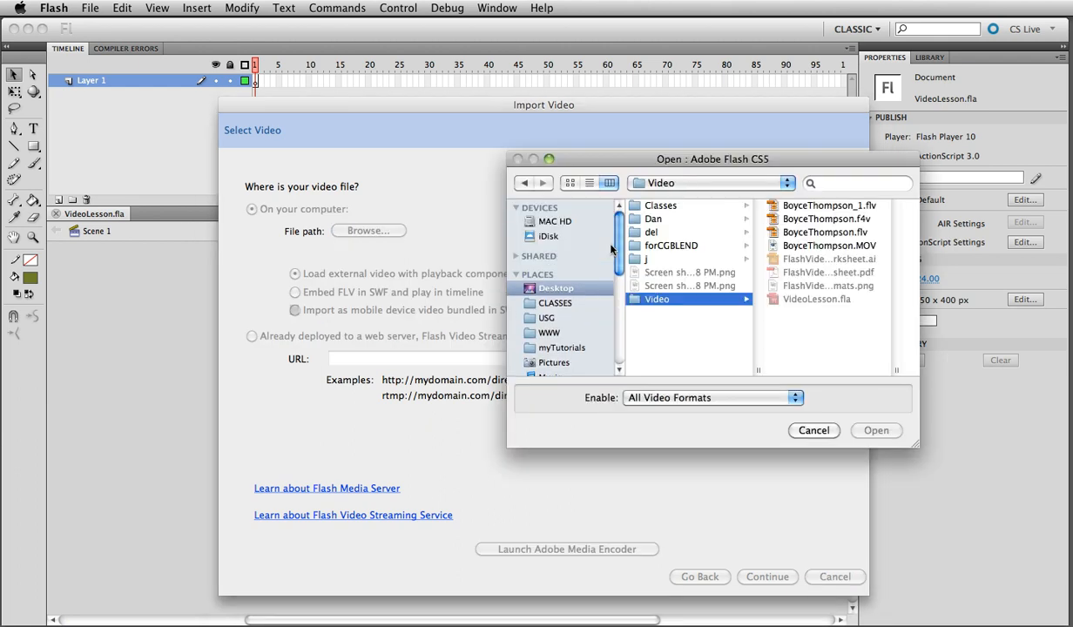
click(828, 205)
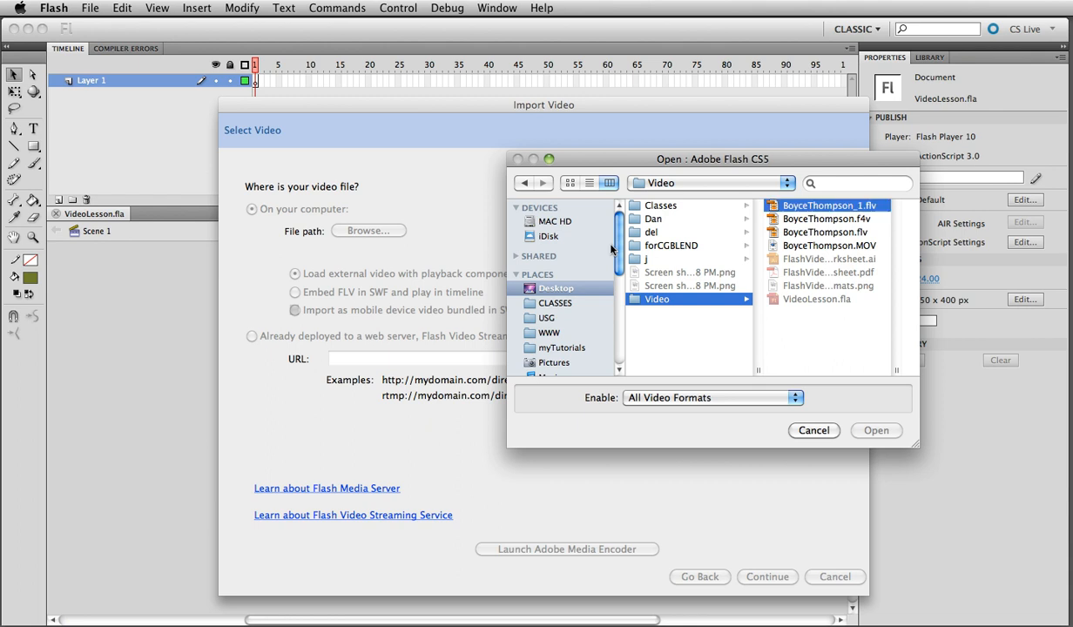
click(826, 205)
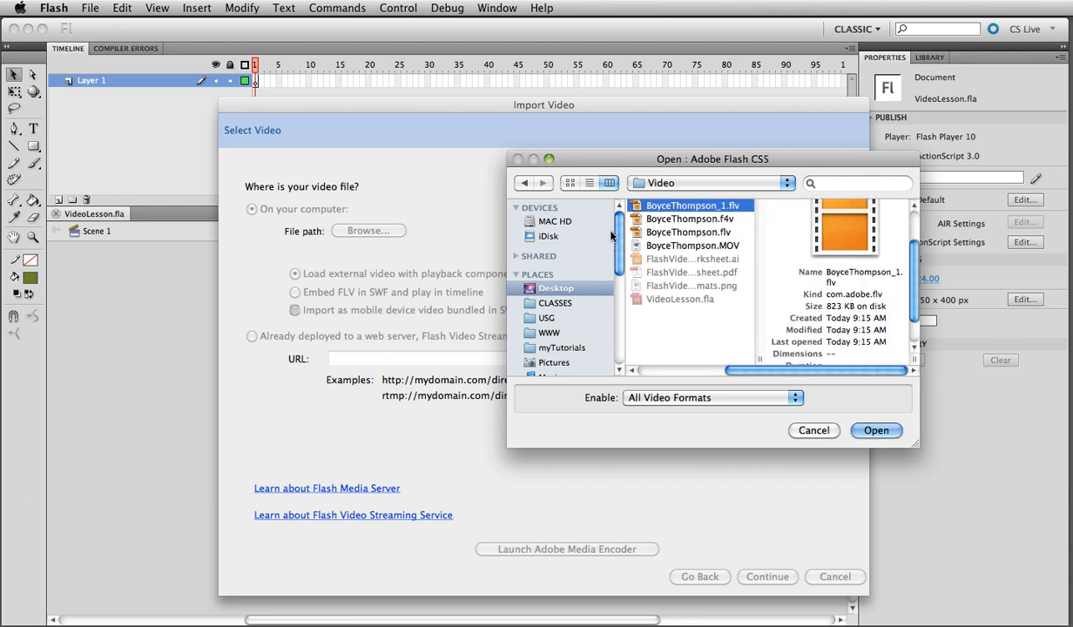
click(876, 431)
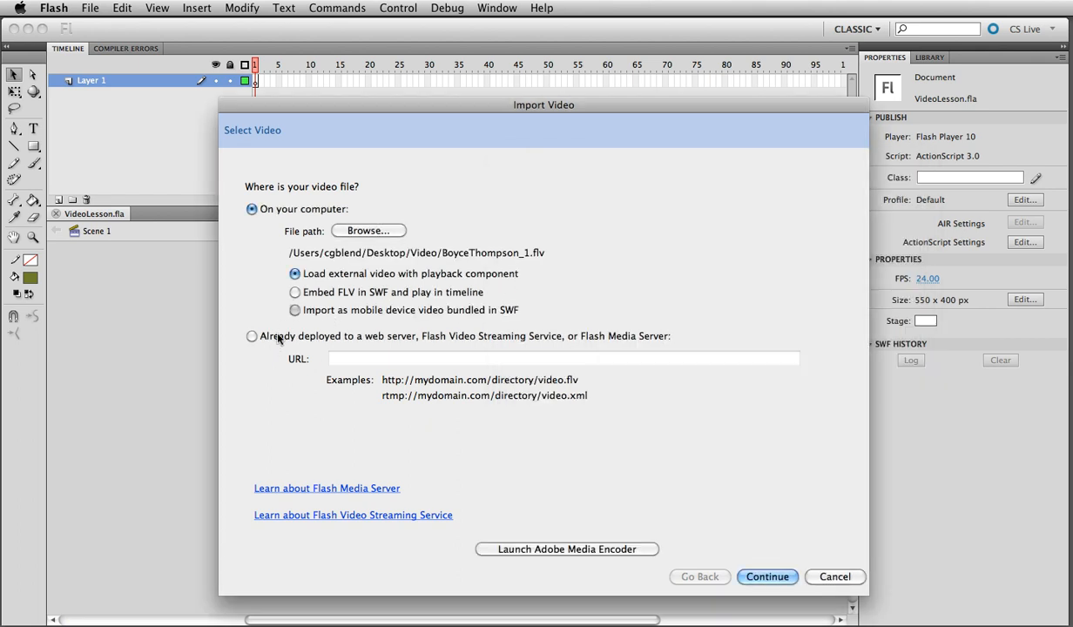
mouse_move(505, 300)
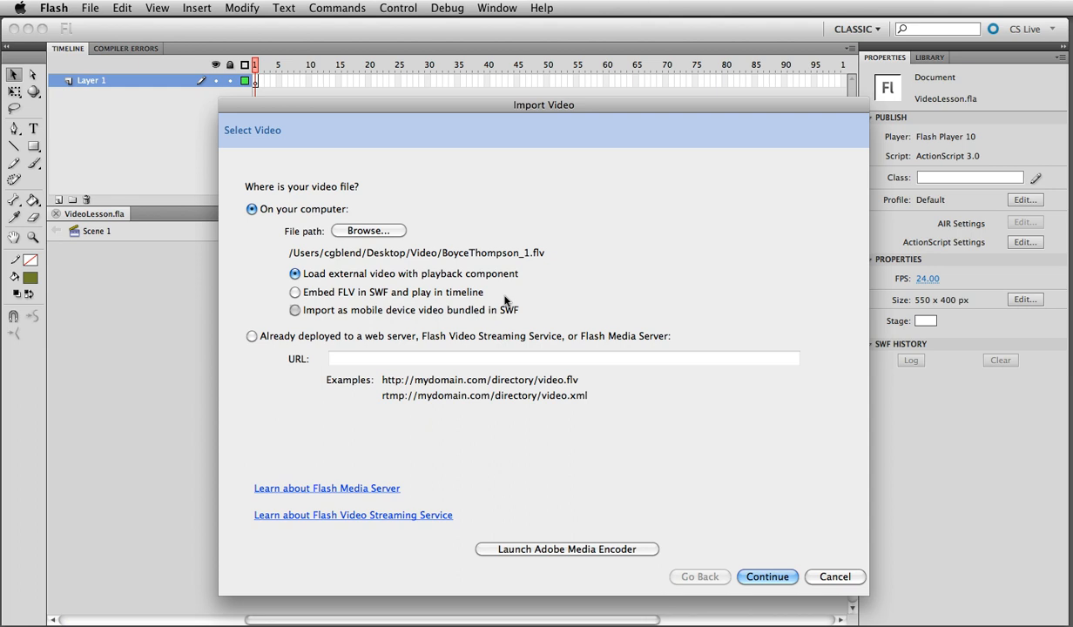
mouse_move(734, 351)
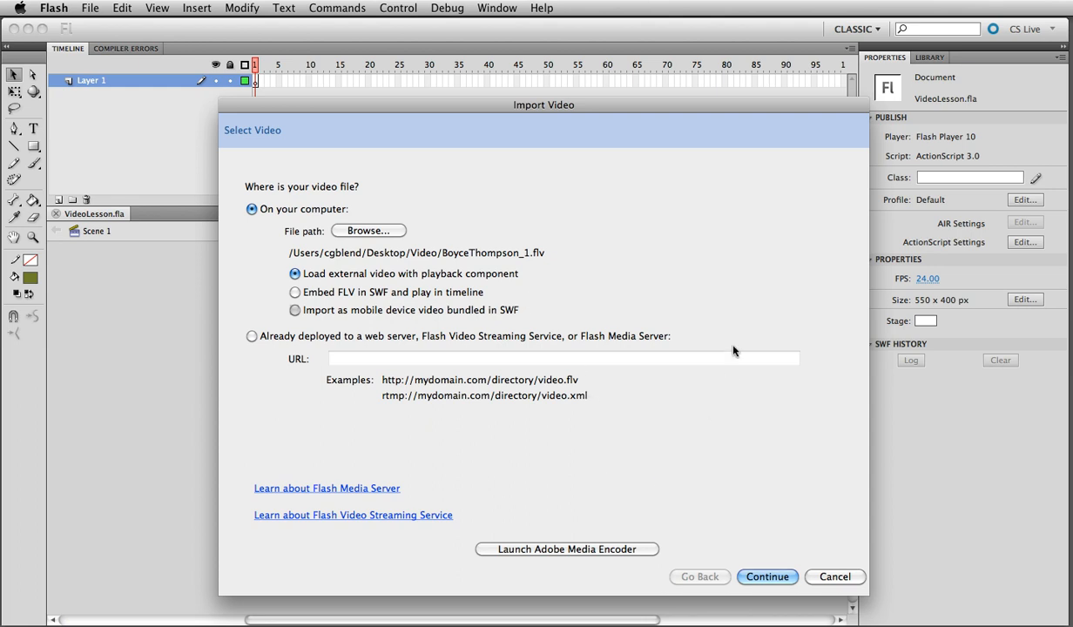
mouse_move(731, 242)
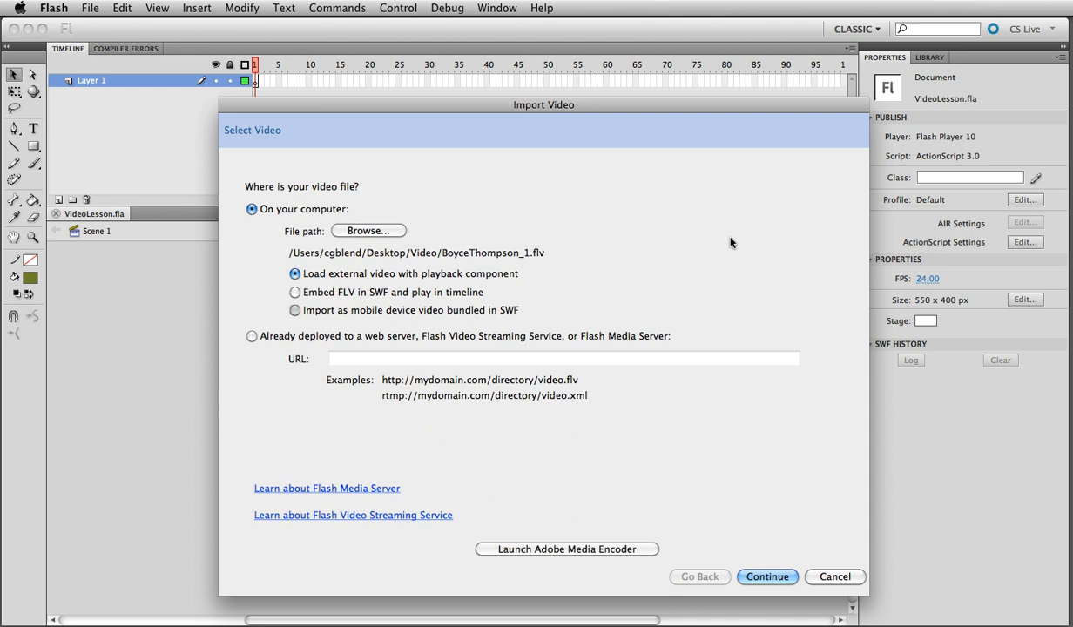
mouse_move(617, 248)
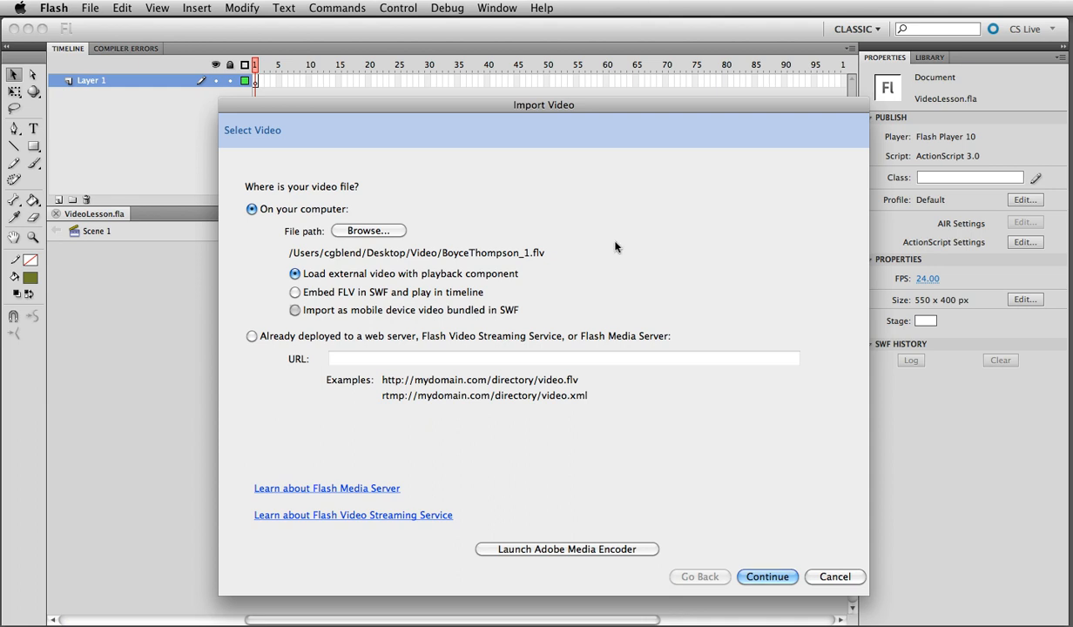
mouse_move(401, 335)
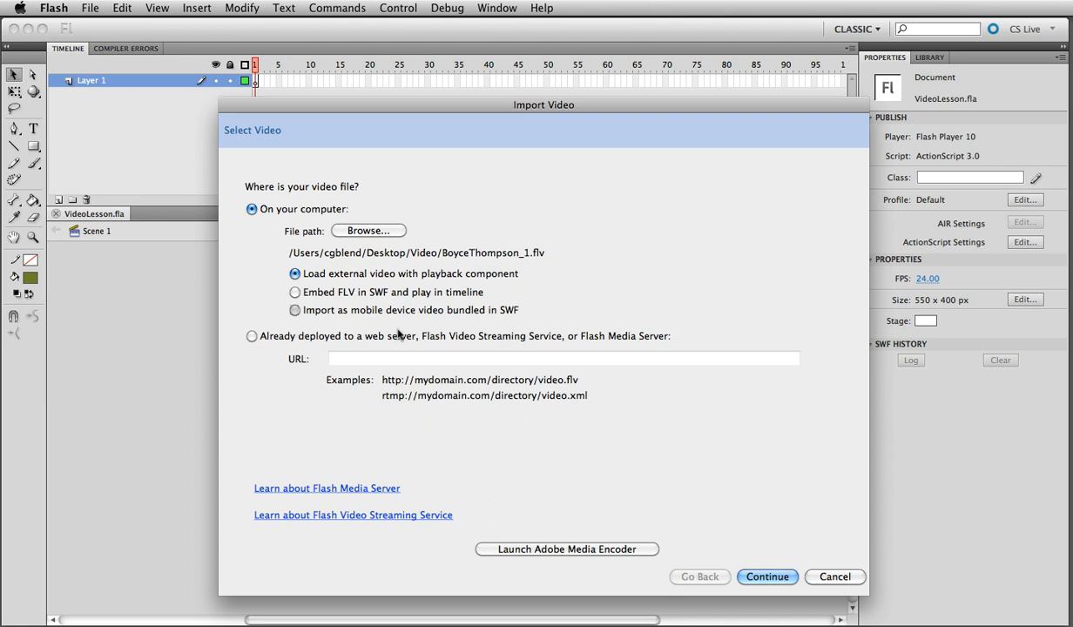
mouse_move(572, 326)
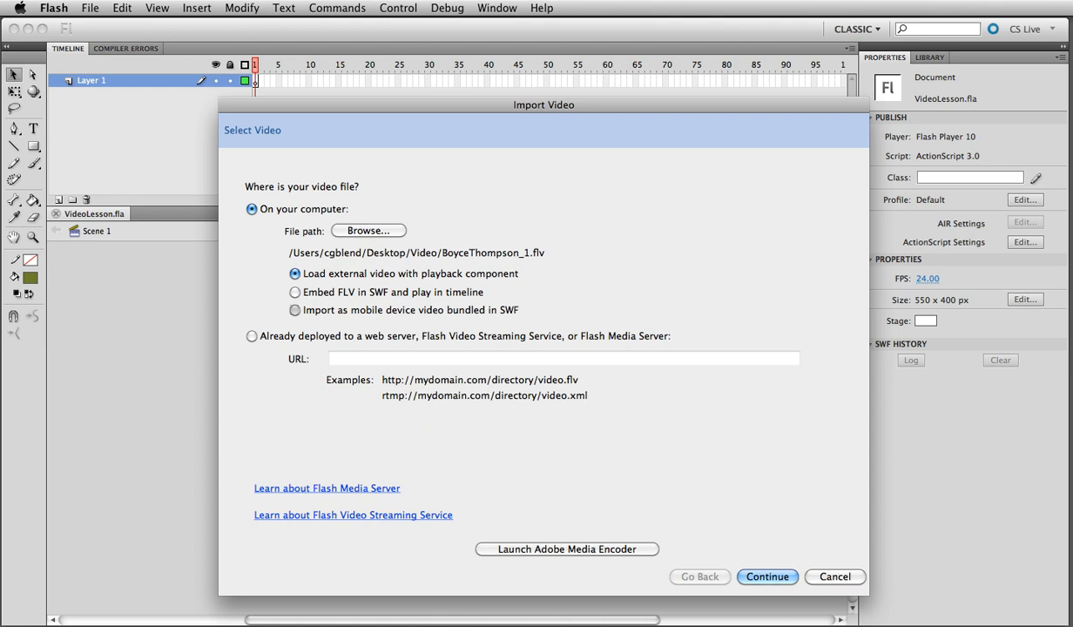
mouse_move(612, 234)
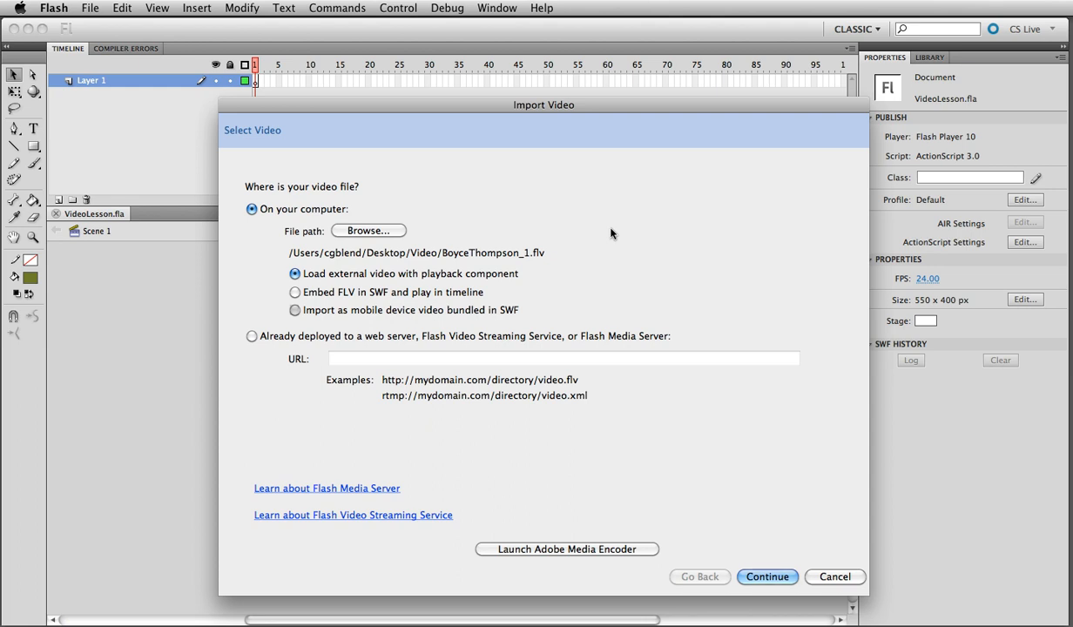
mouse_move(541, 266)
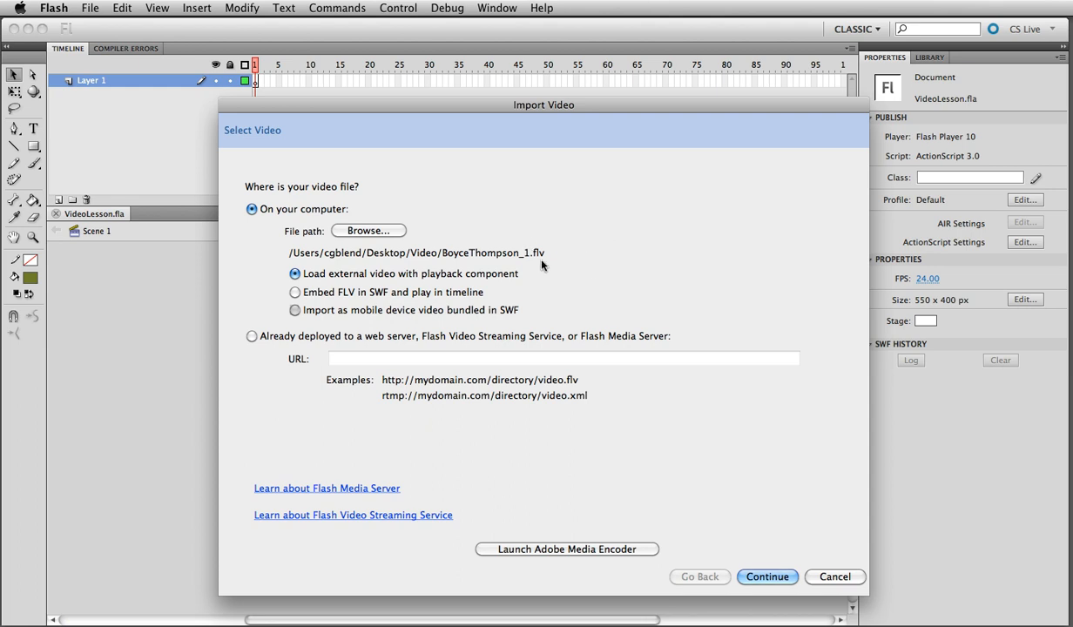
mouse_move(106, 17)
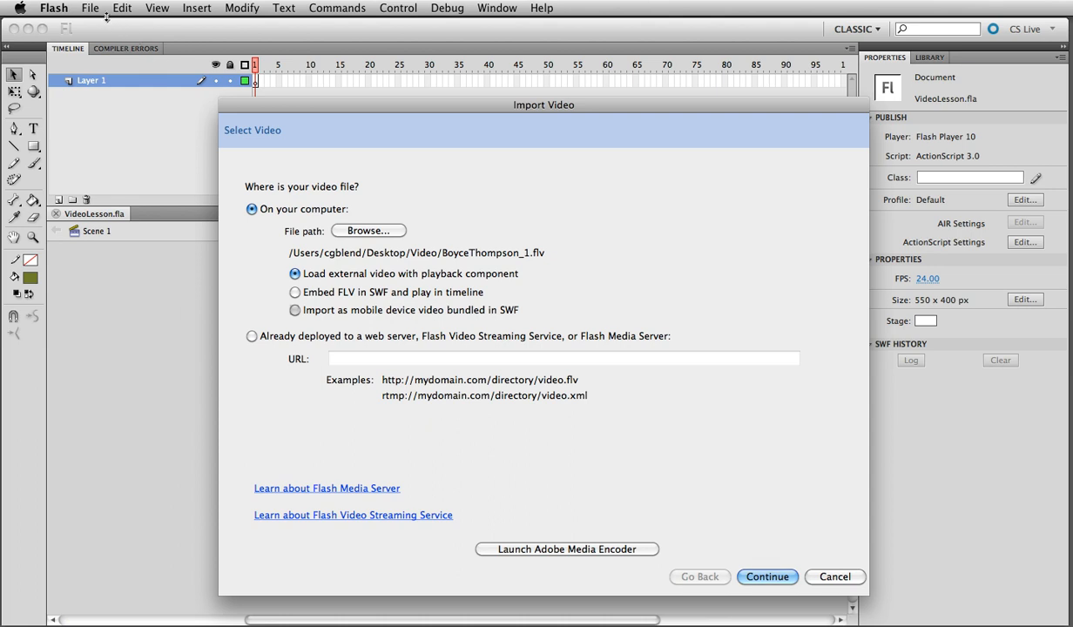
mouse_move(146, 288)
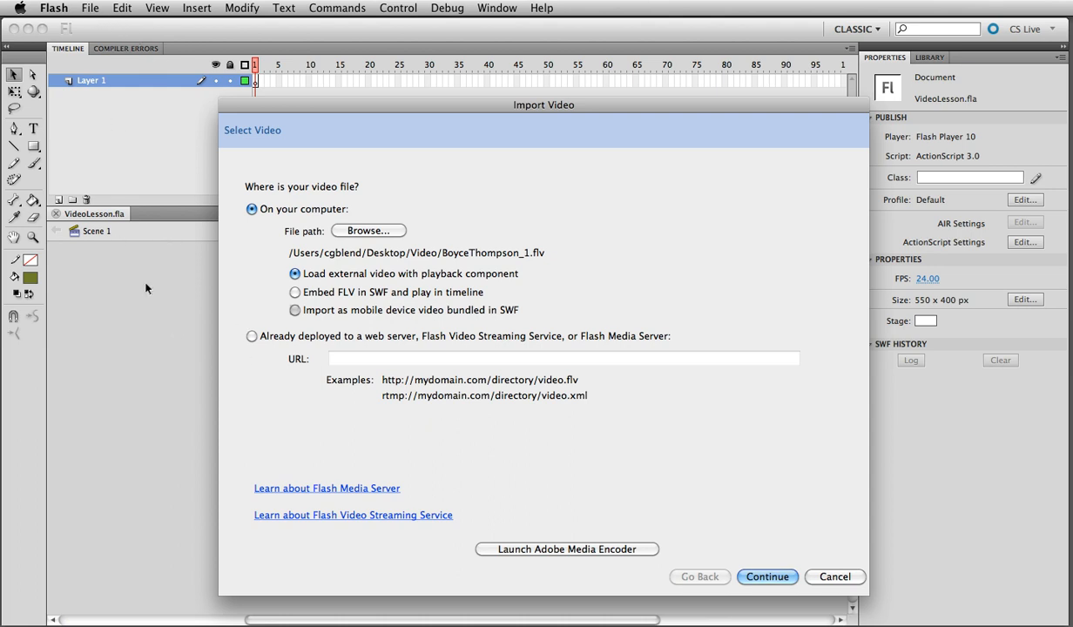
mouse_move(88, 162)
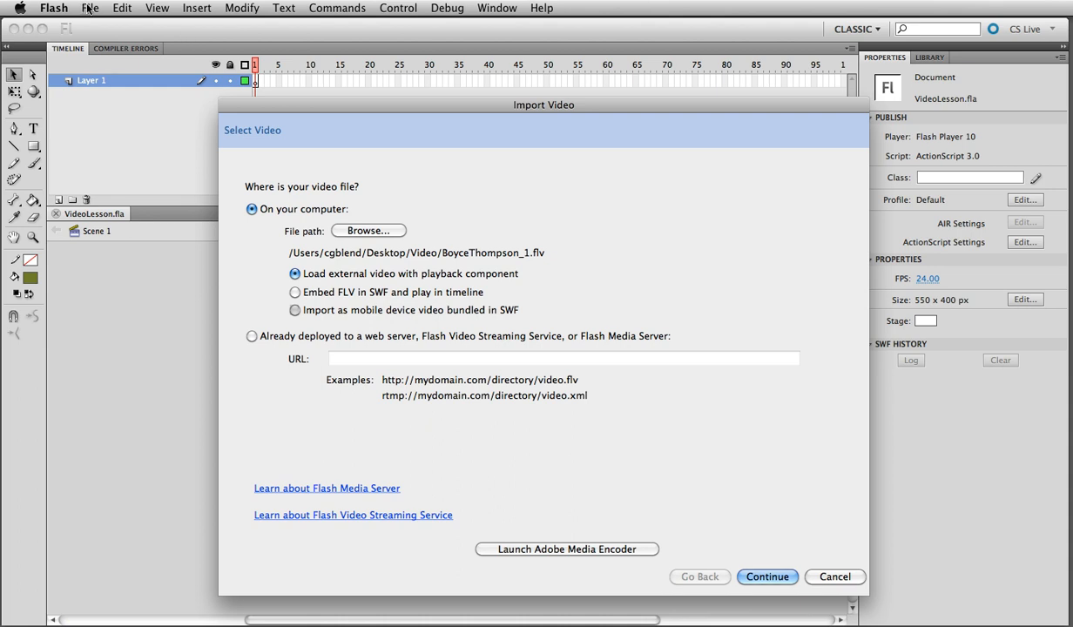
mouse_move(133, 216)
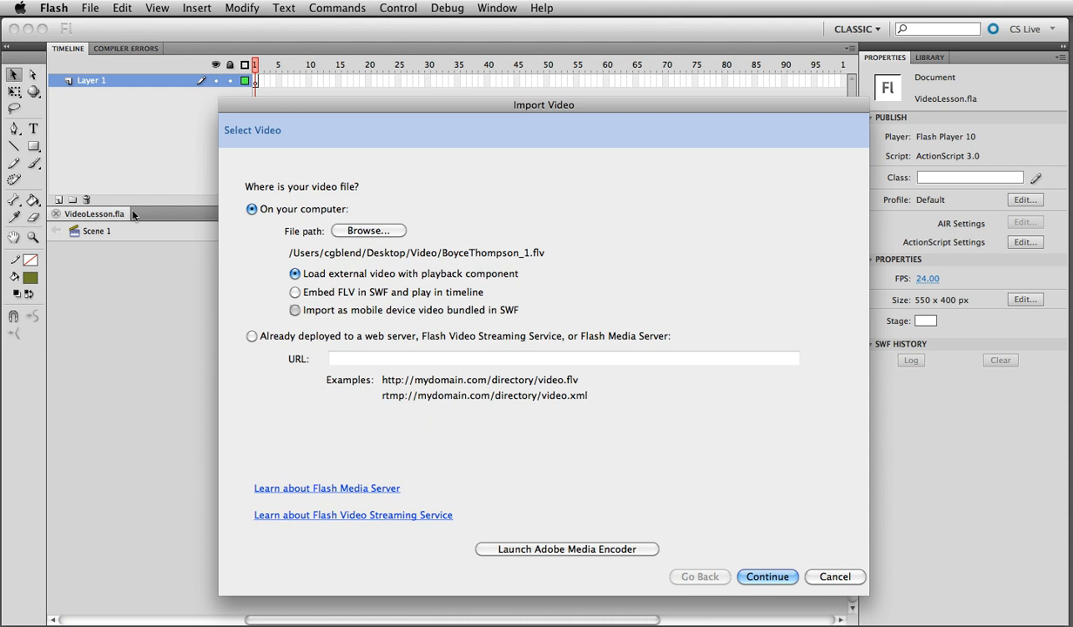
mouse_move(287, 261)
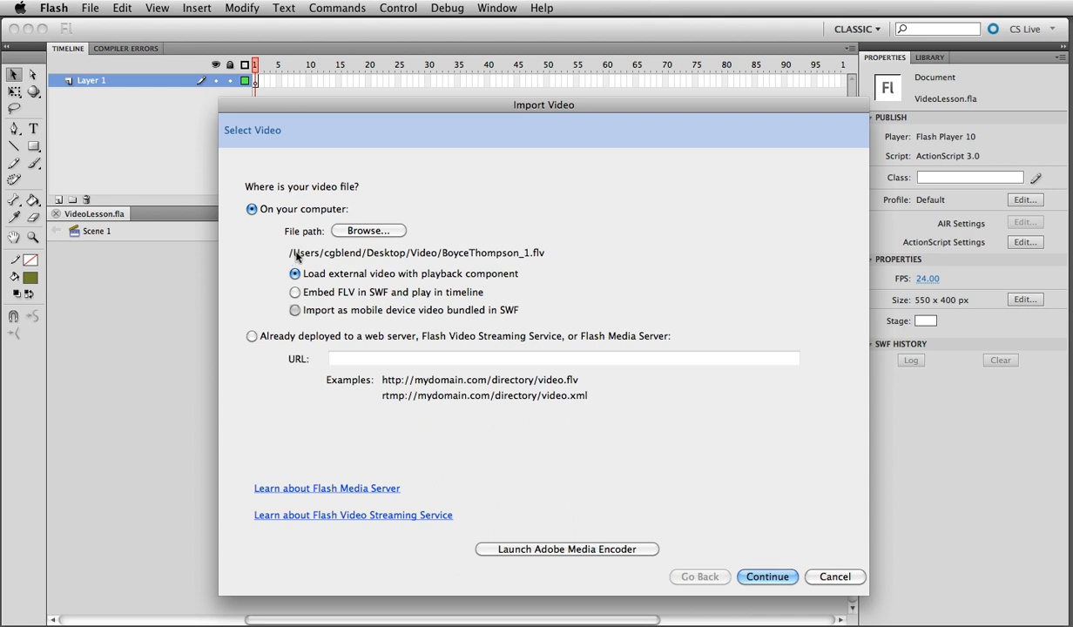
mouse_move(599, 241)
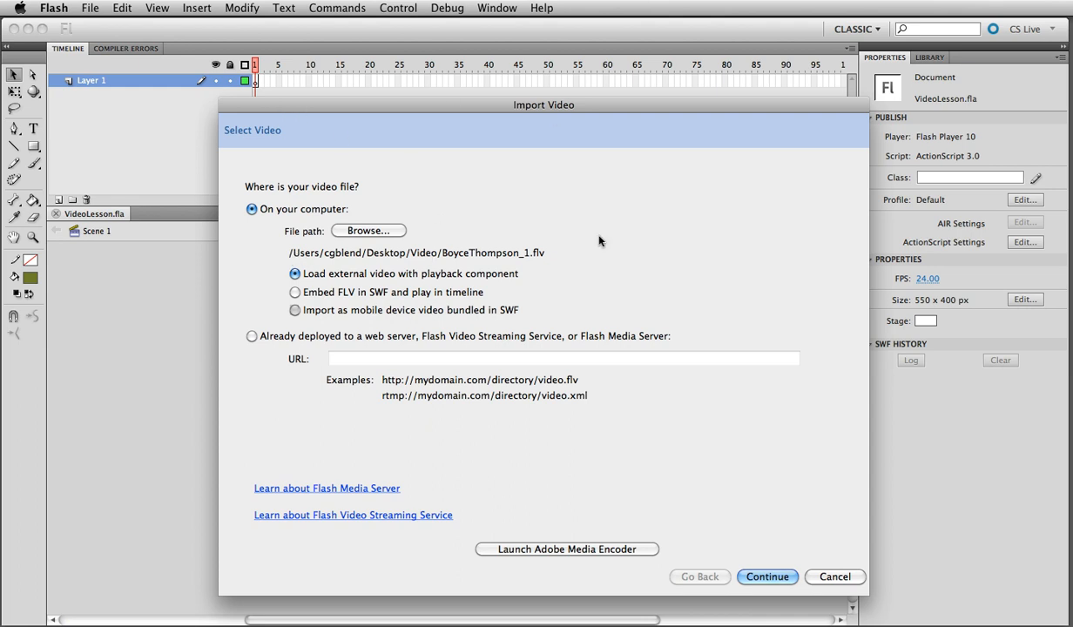
mouse_move(258, 222)
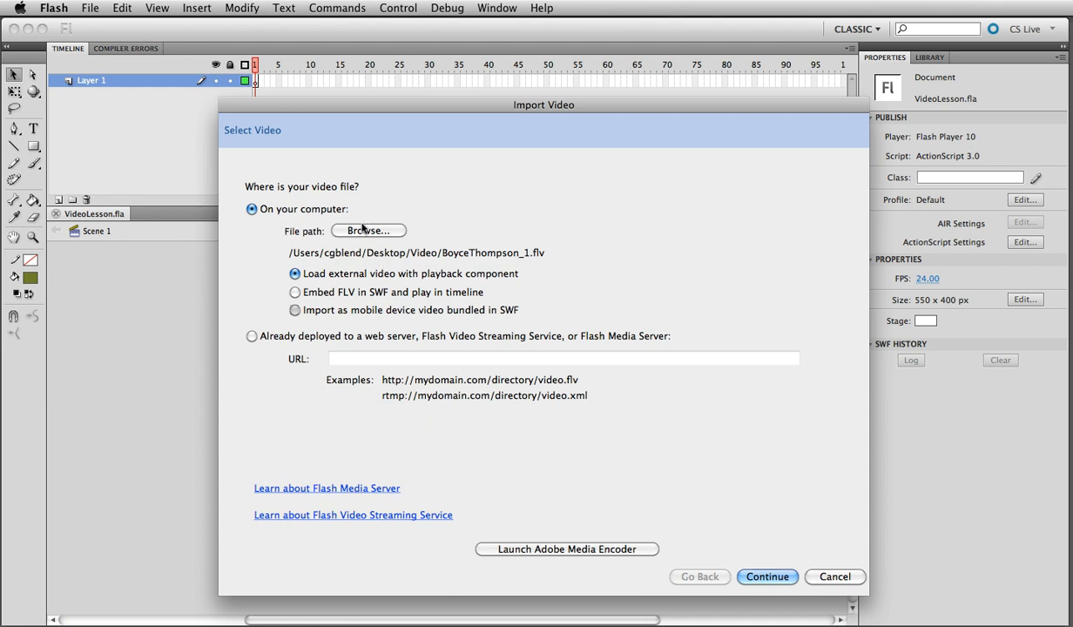
mouse_move(596, 242)
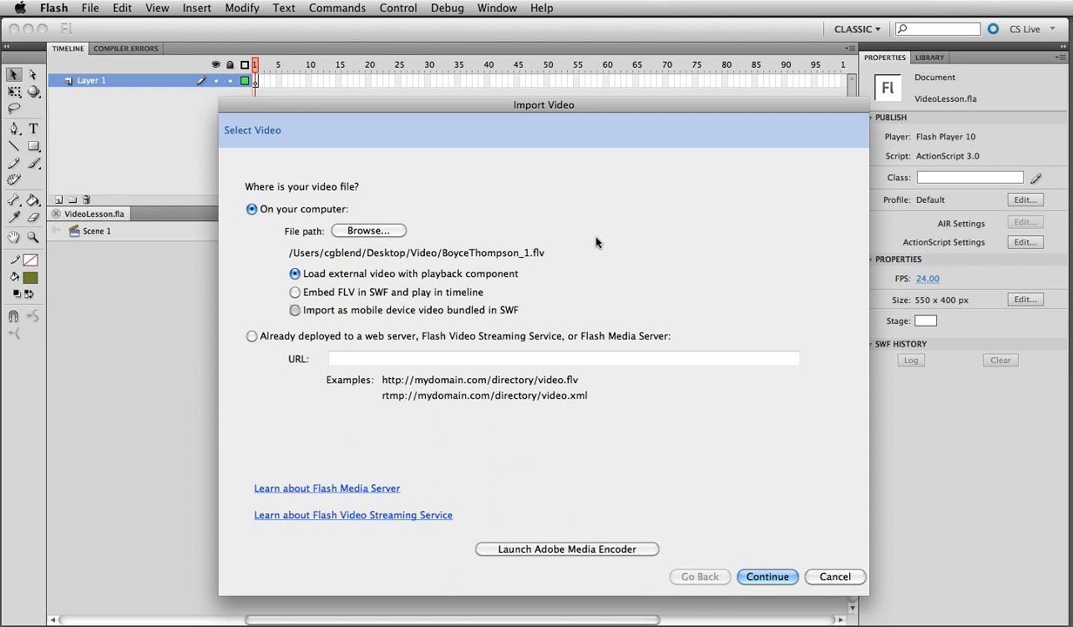
mouse_move(810, 287)
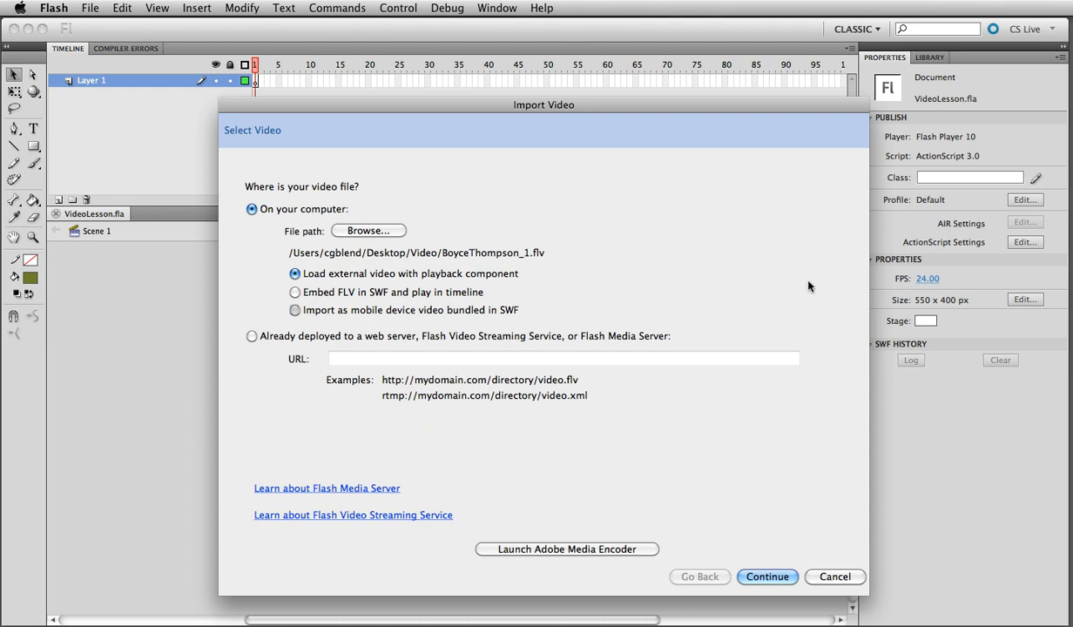
mouse_move(854, 388)
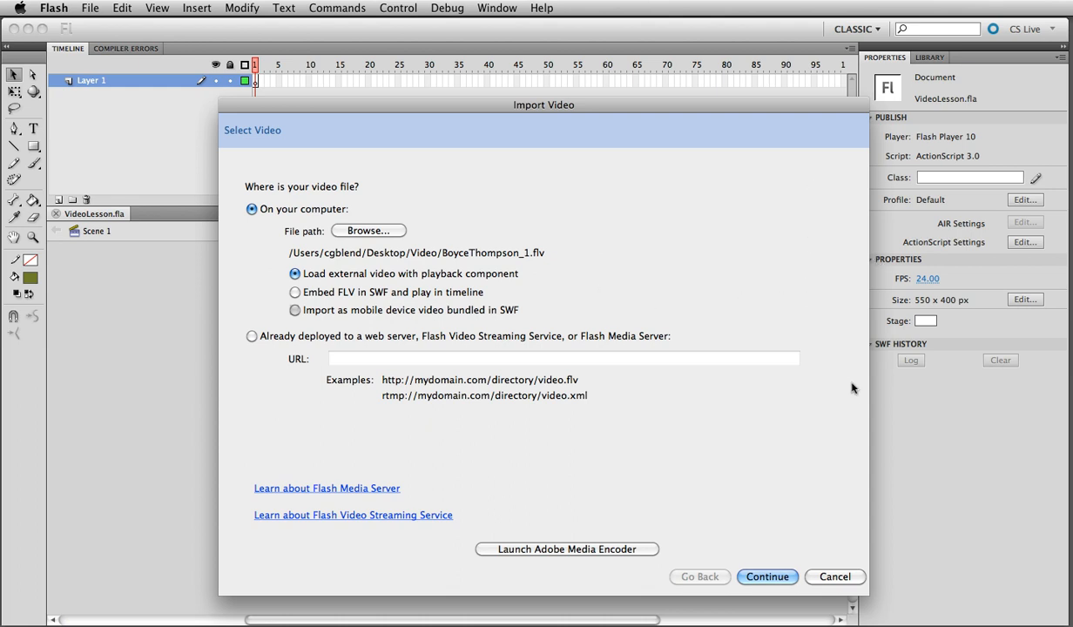
mouse_move(833, 280)
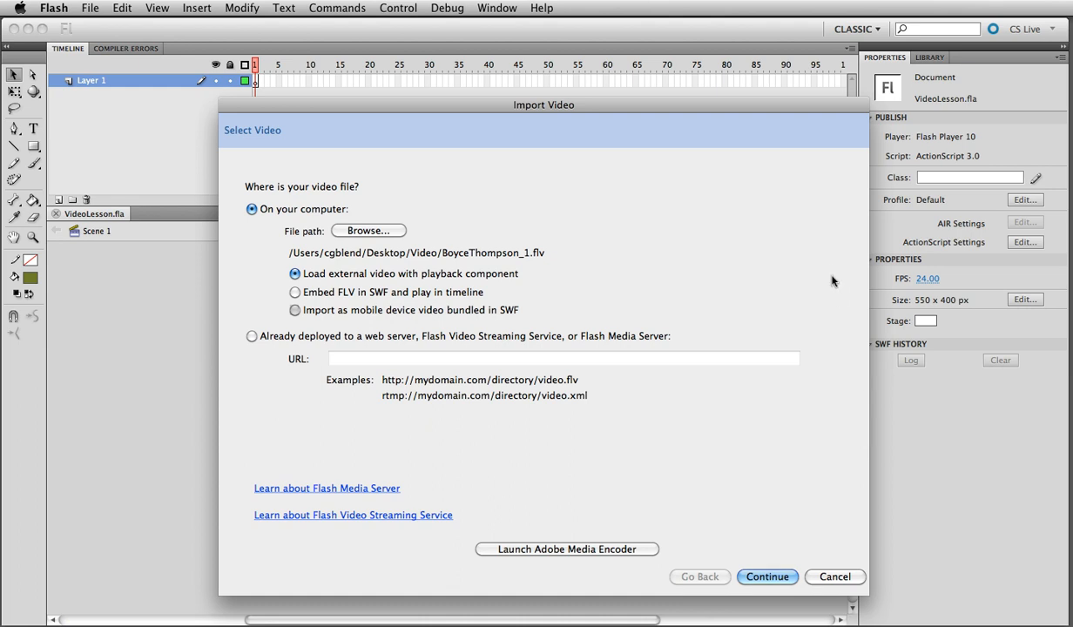
mouse_move(881, 434)
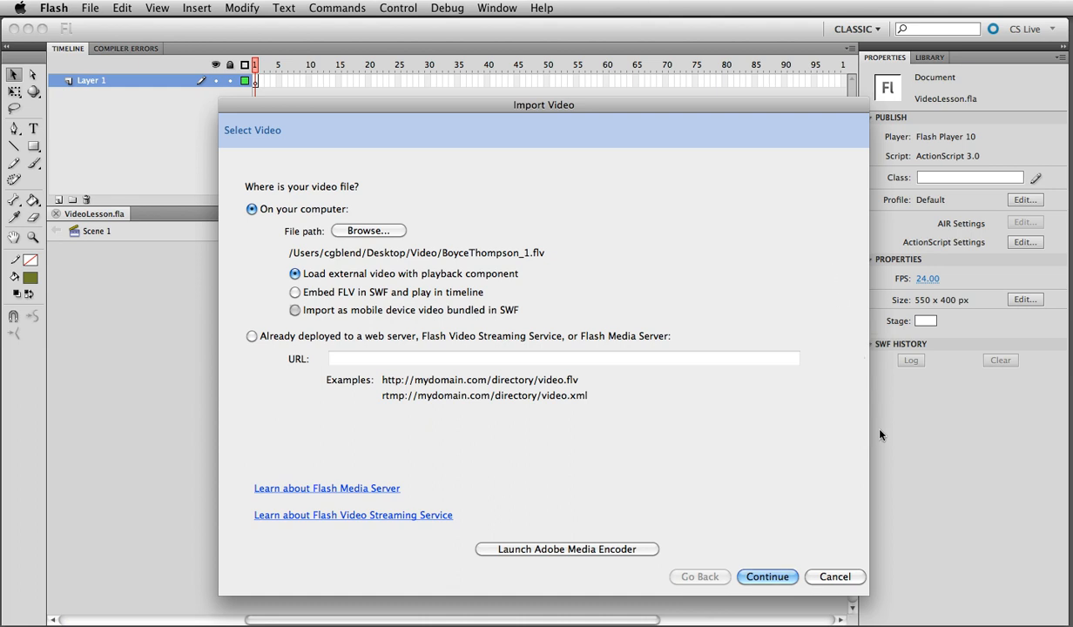
mouse_move(277, 259)
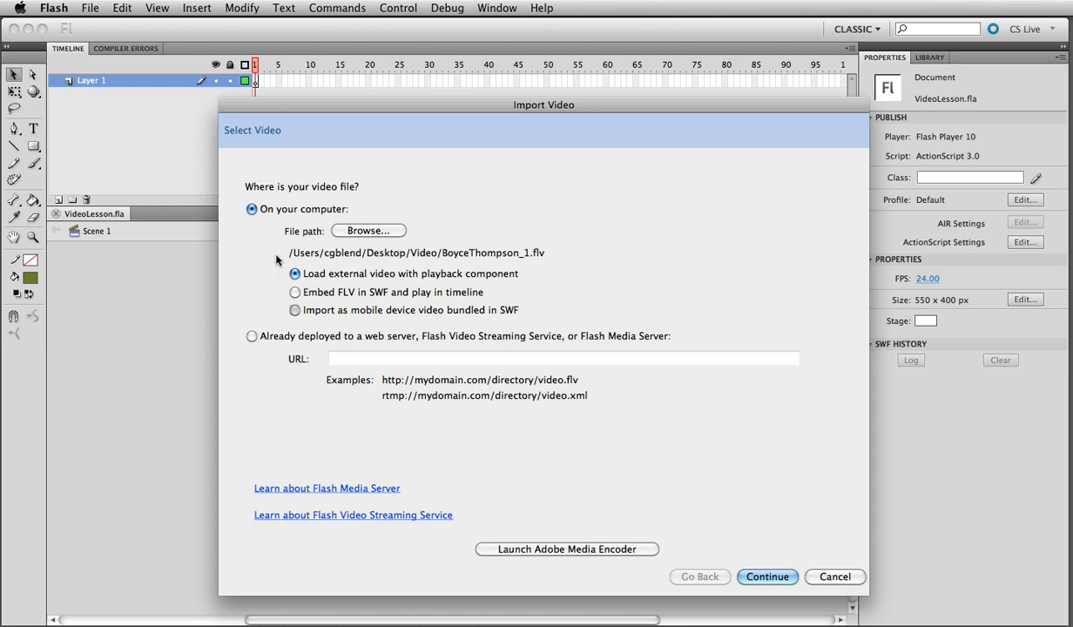
mouse_move(364, 340)
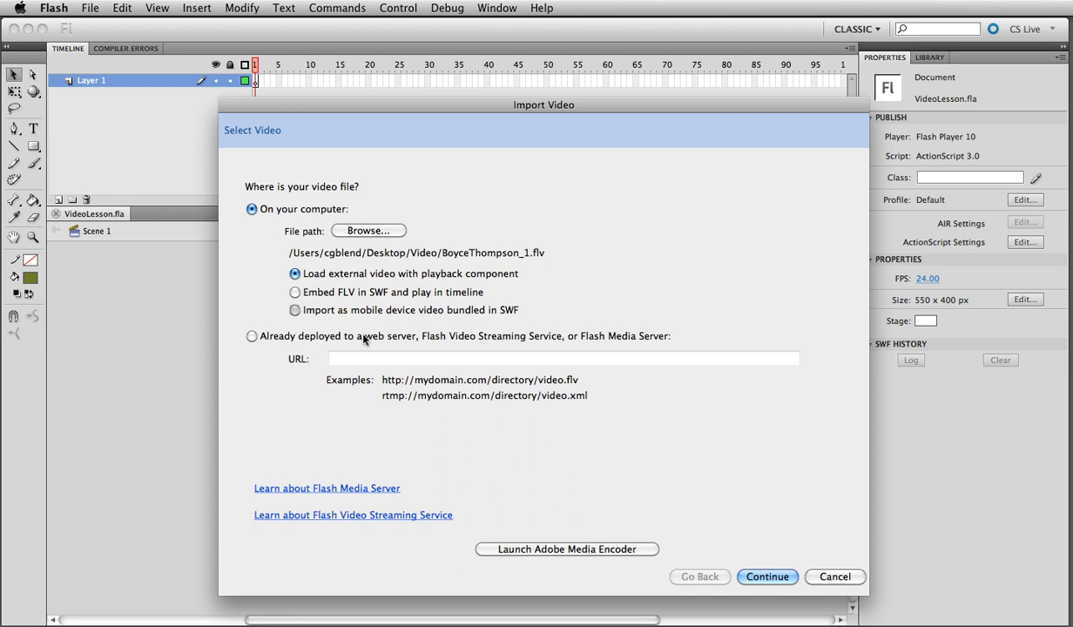
mouse_move(329, 311)
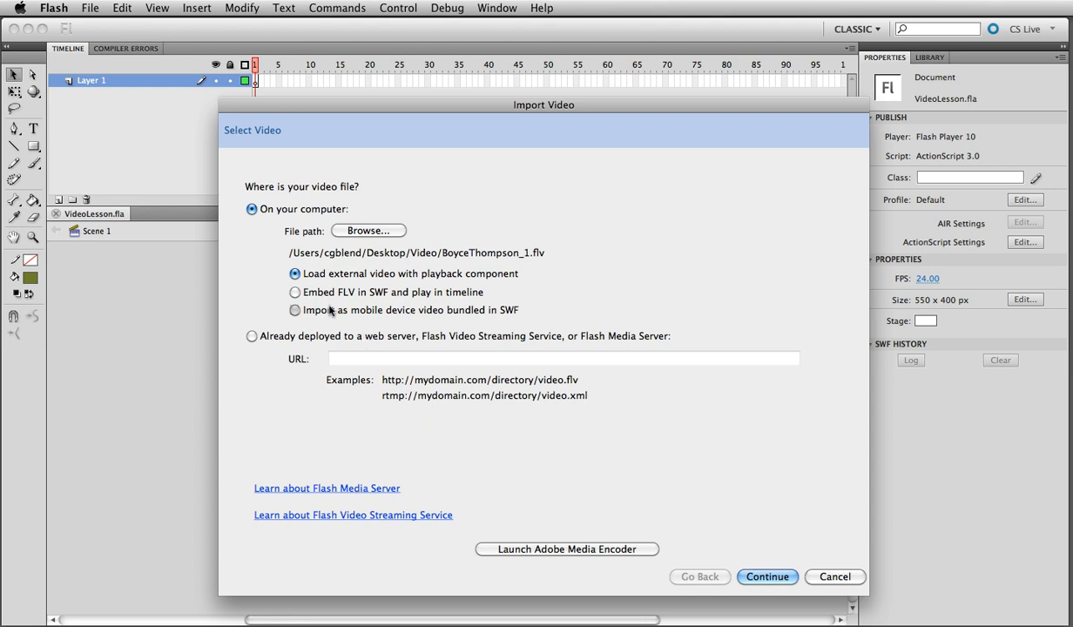
mouse_move(335, 270)
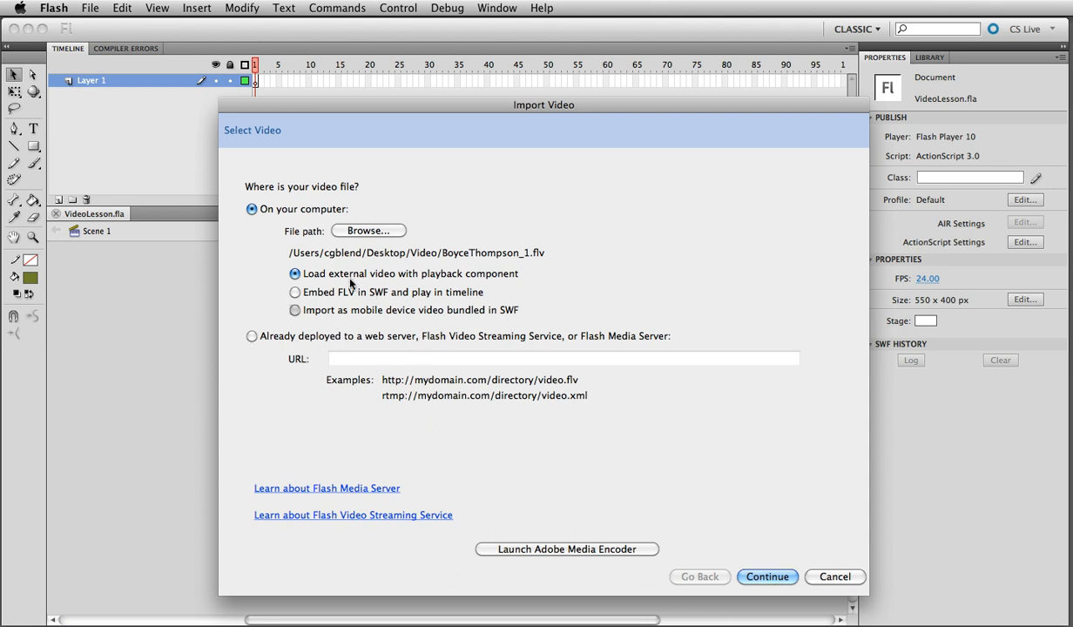
mouse_move(326, 342)
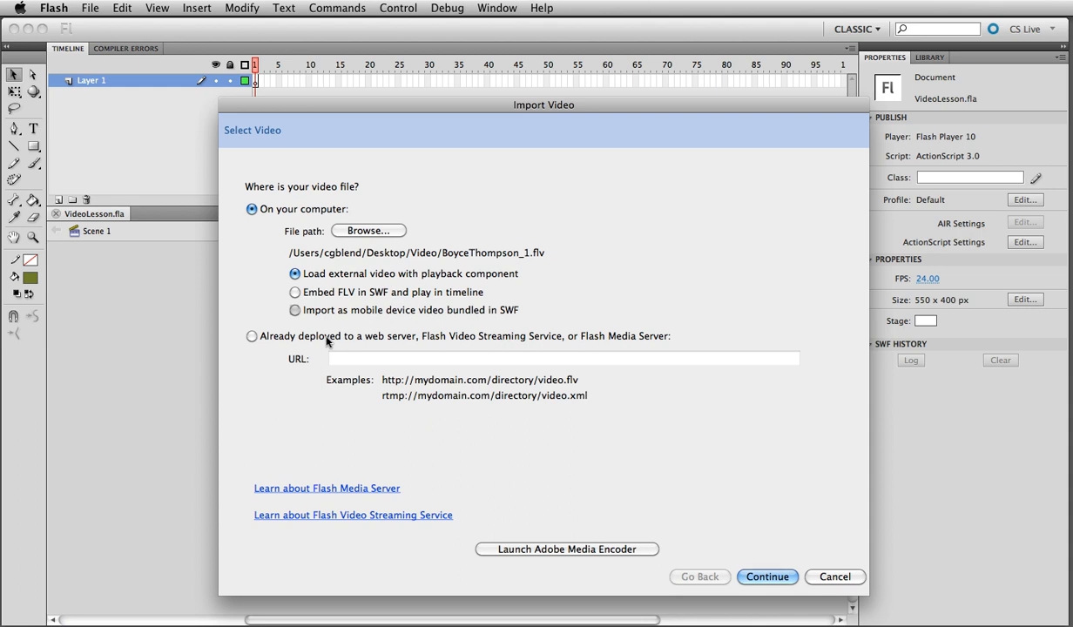
mouse_move(465, 348)
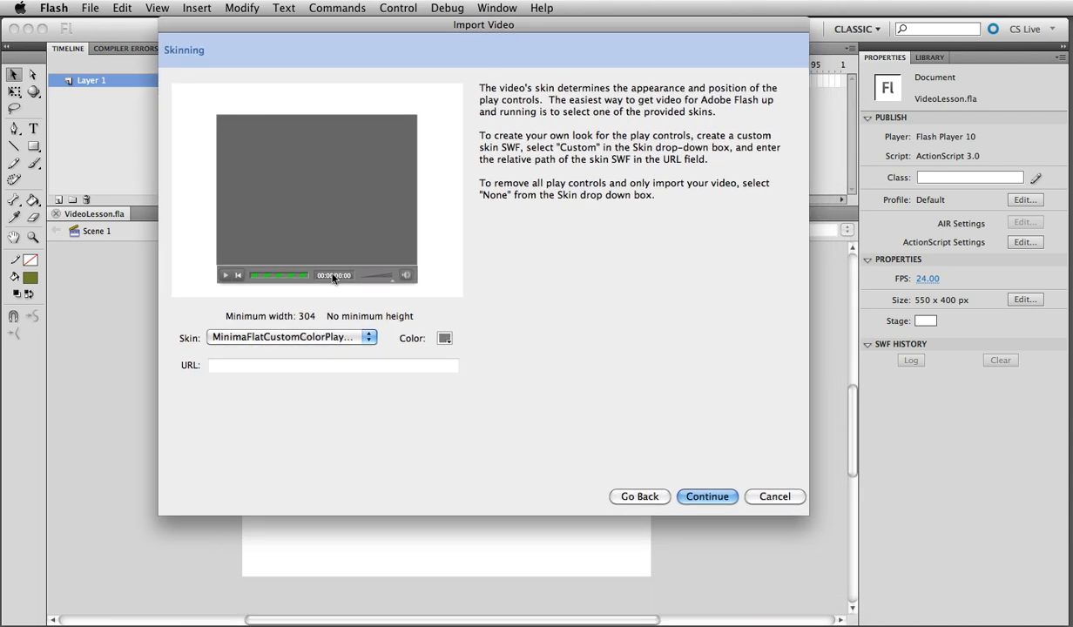
- Select SkinOverPlay.swf from the Skin drop-down
click(368, 337)
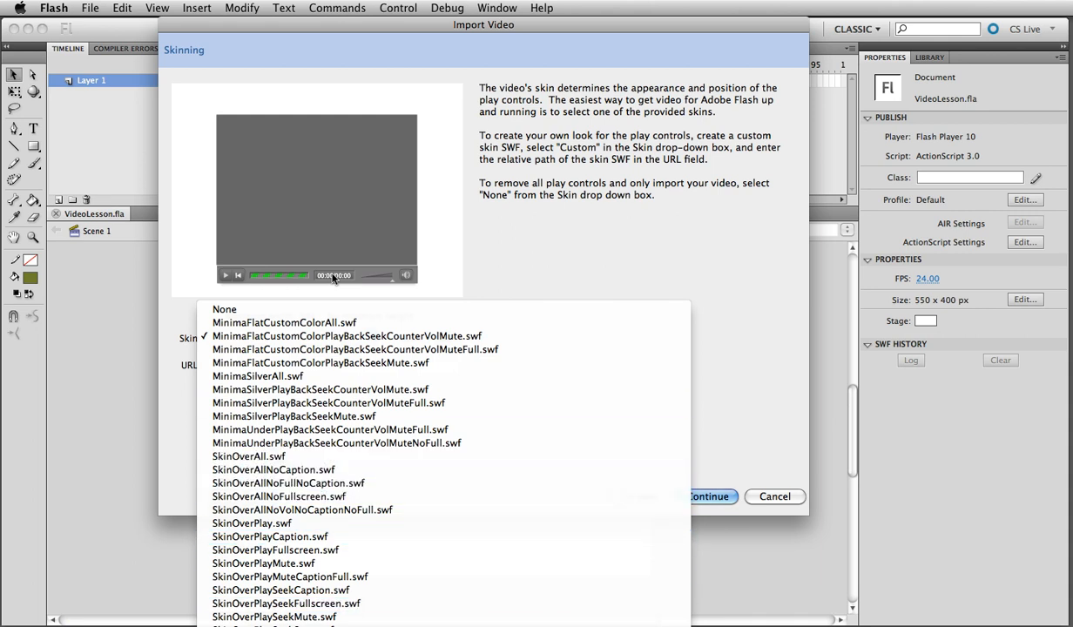
click(249, 455)
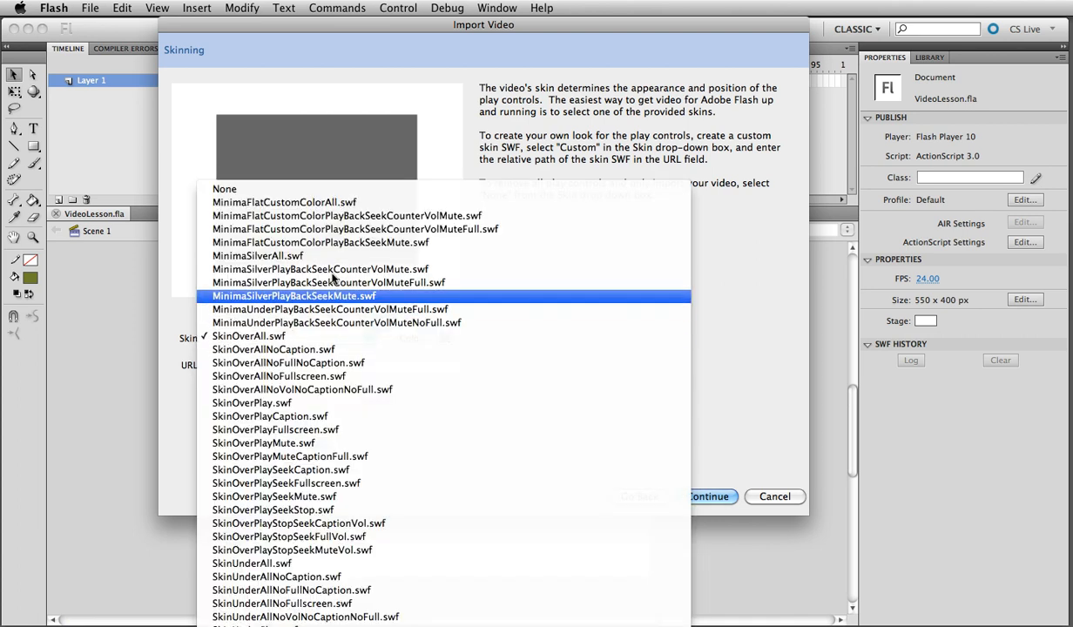
click(293, 296)
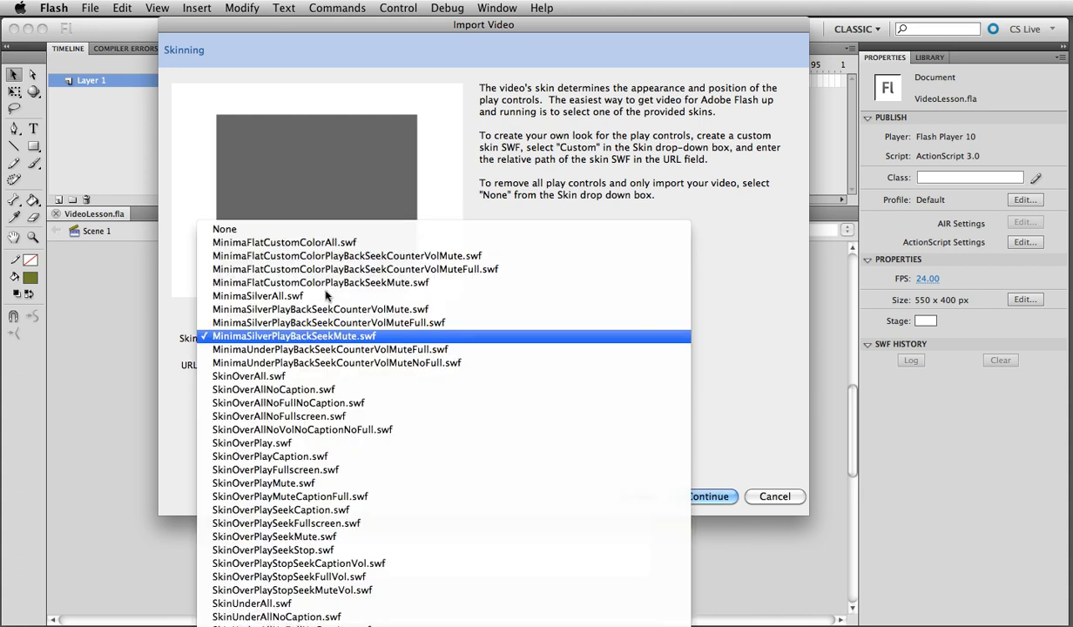
click(252, 443)
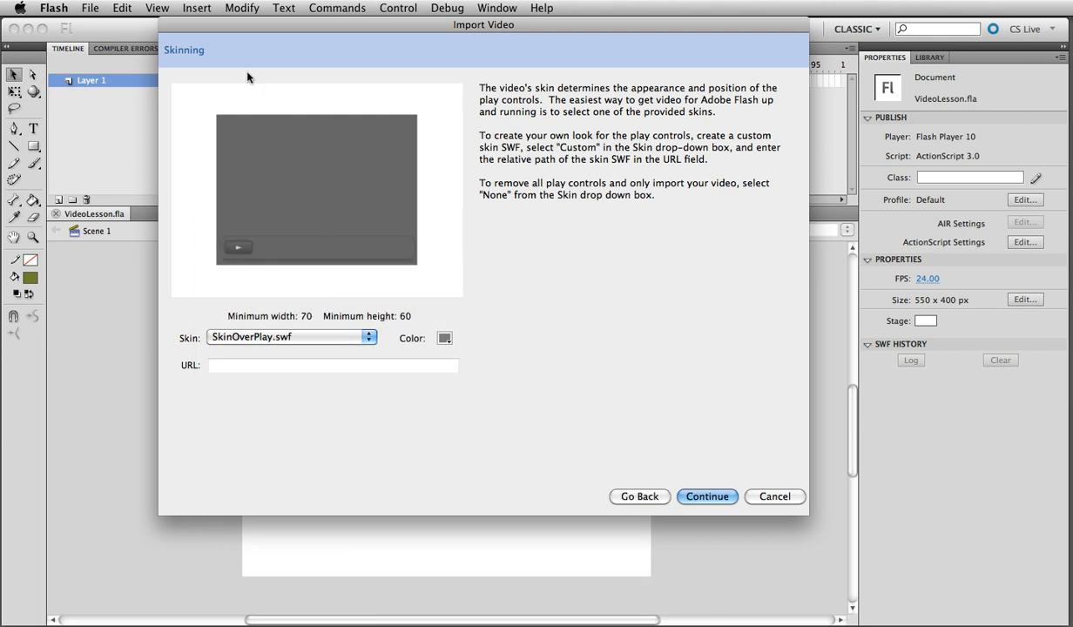
click(444, 338)
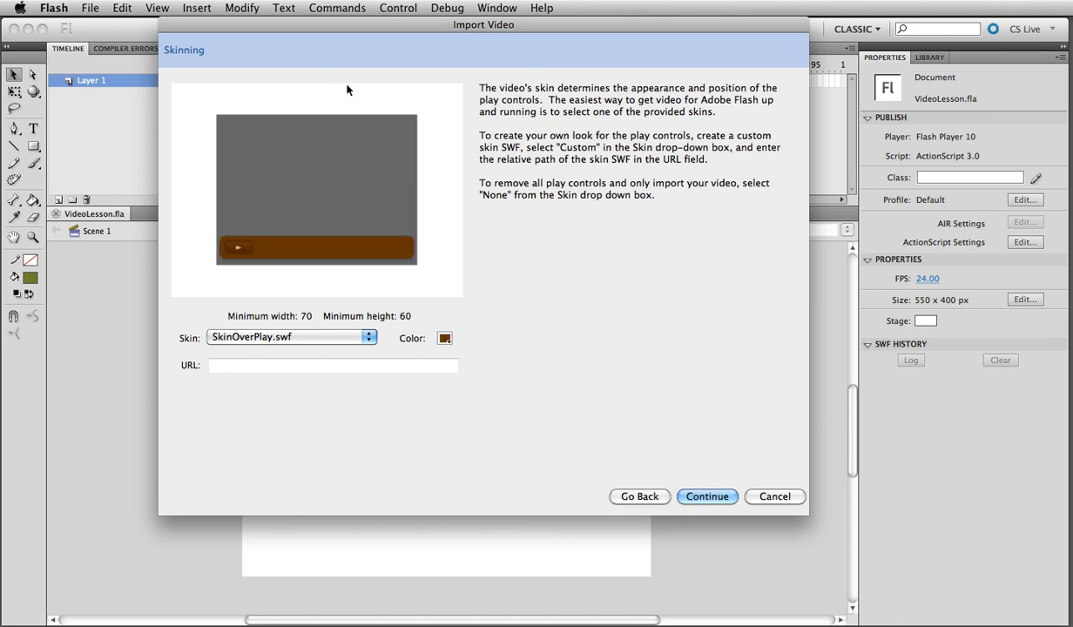
click(444, 338)
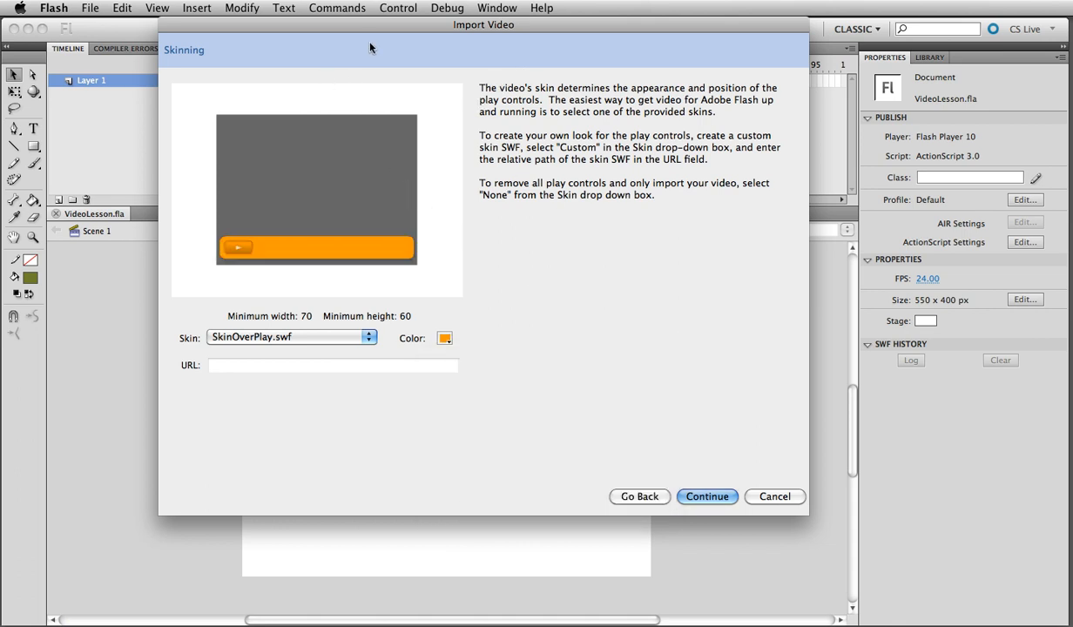
mouse_move(446, 266)
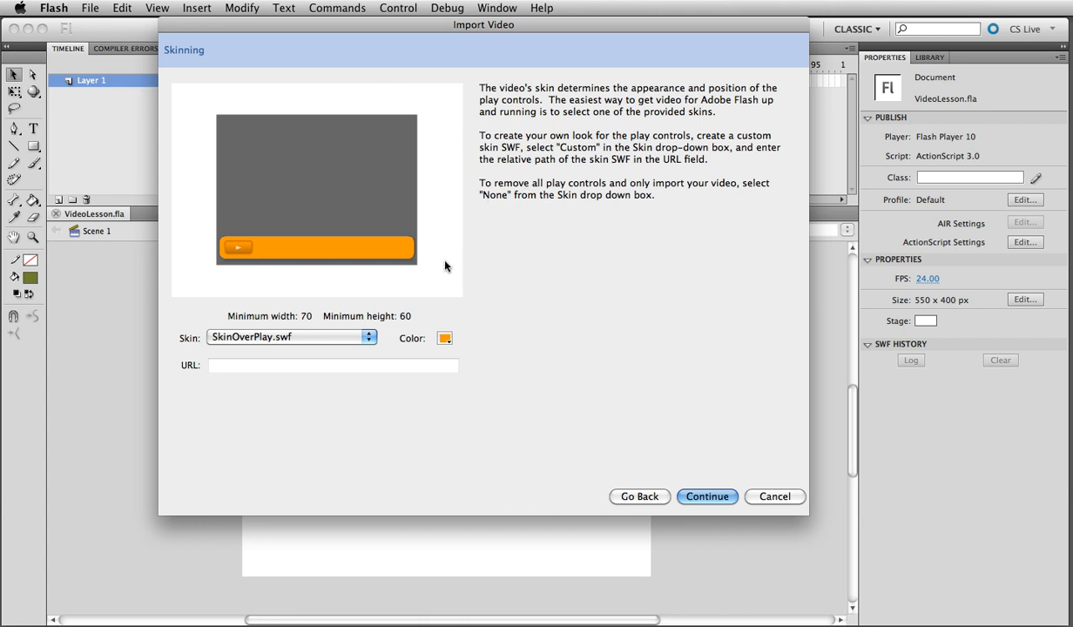
mouse_move(358, 284)
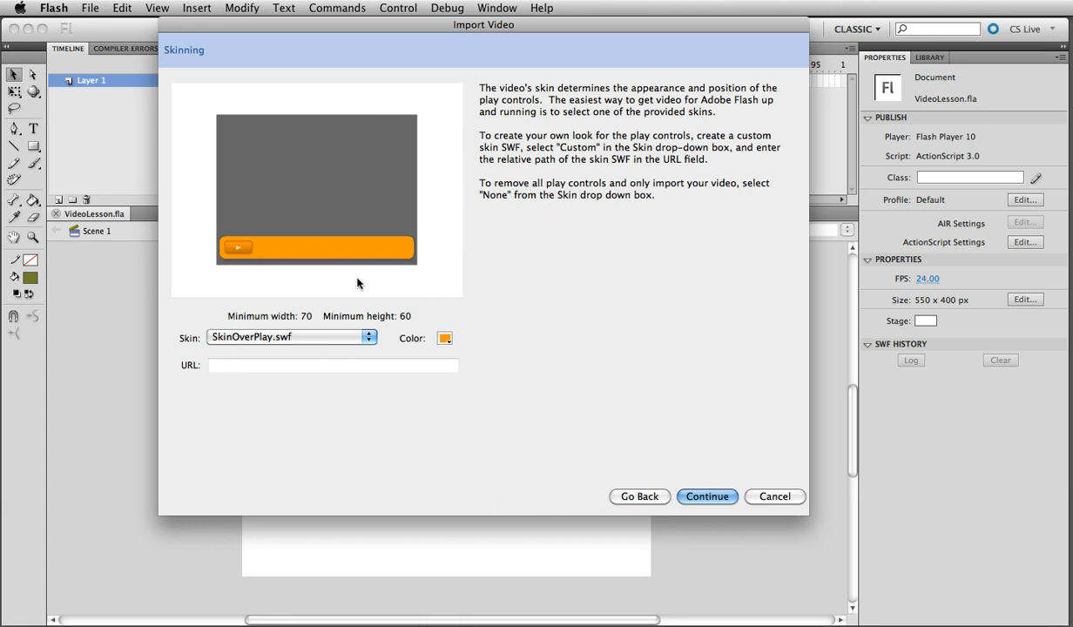
mouse_move(495, 284)
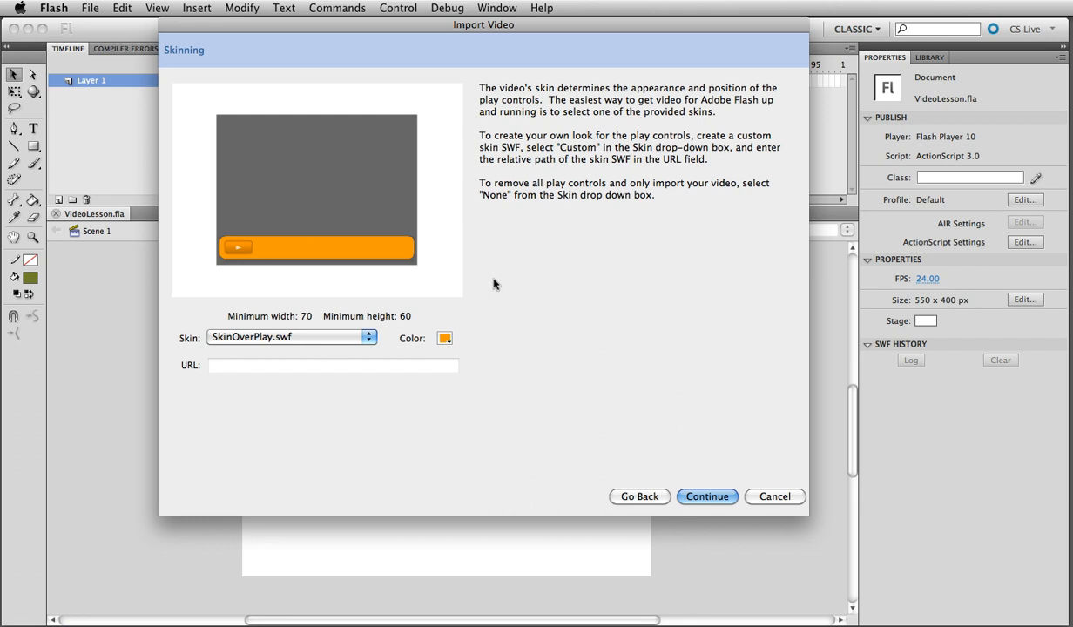
mouse_move(349, 281)
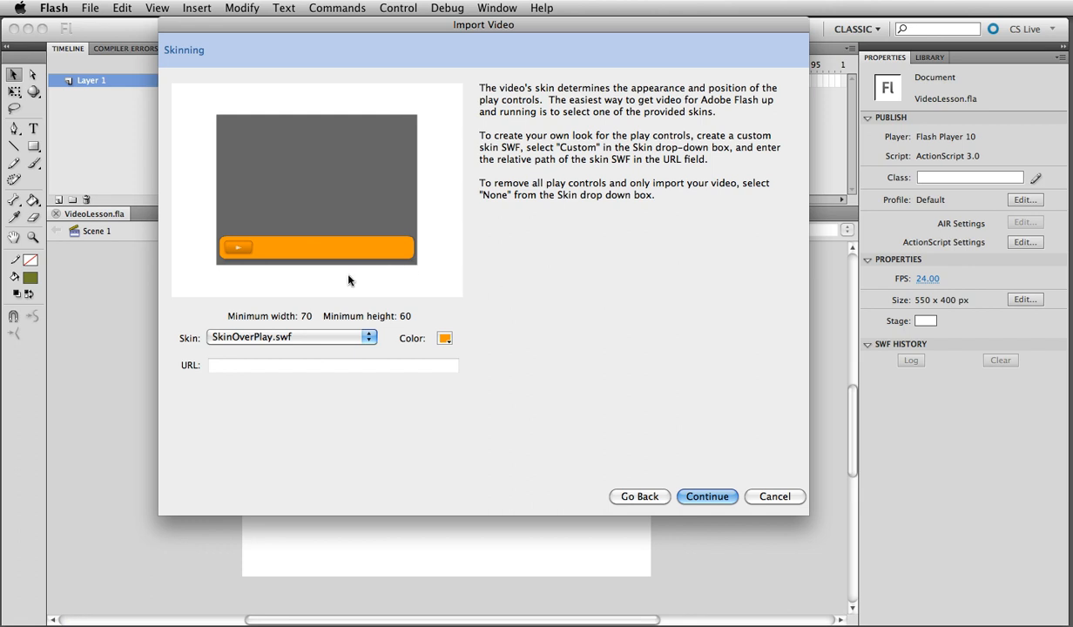
mouse_move(391, 280)
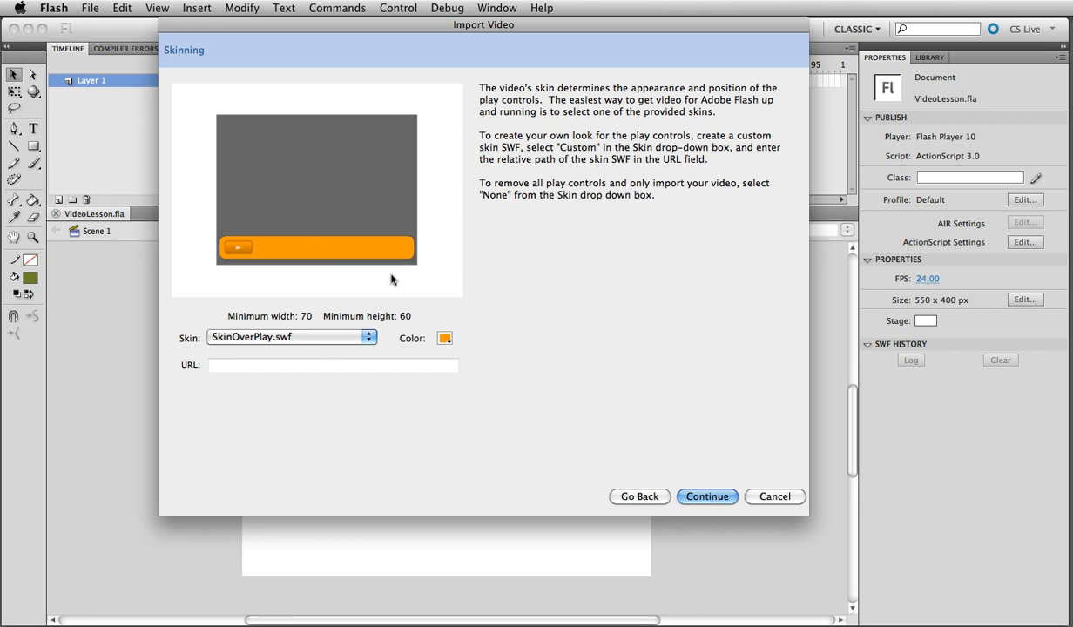
mouse_move(478, 280)
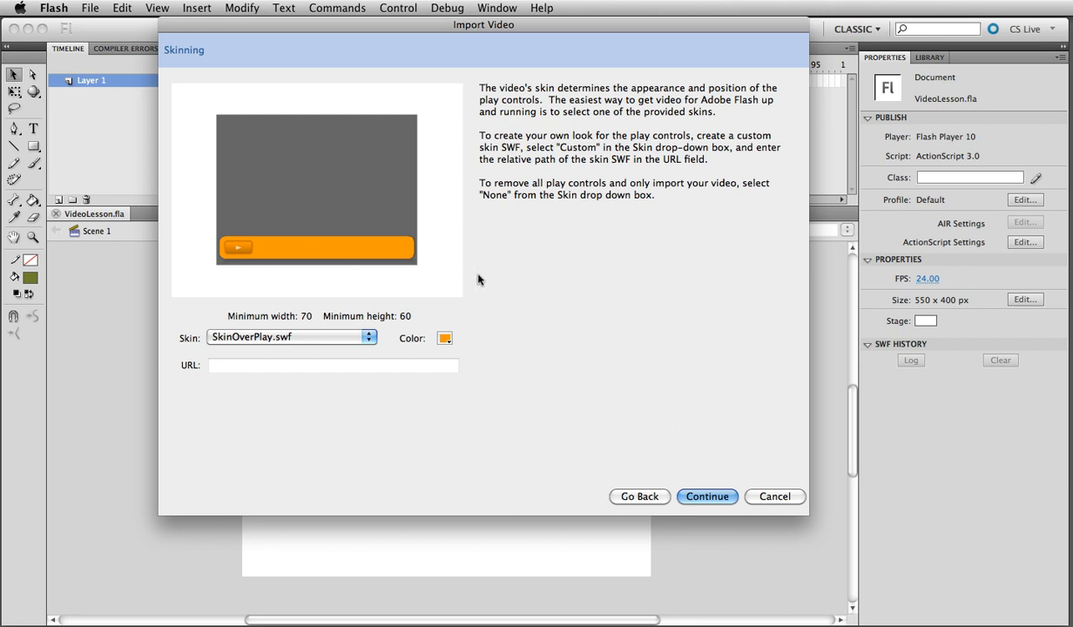
mouse_move(391, 297)
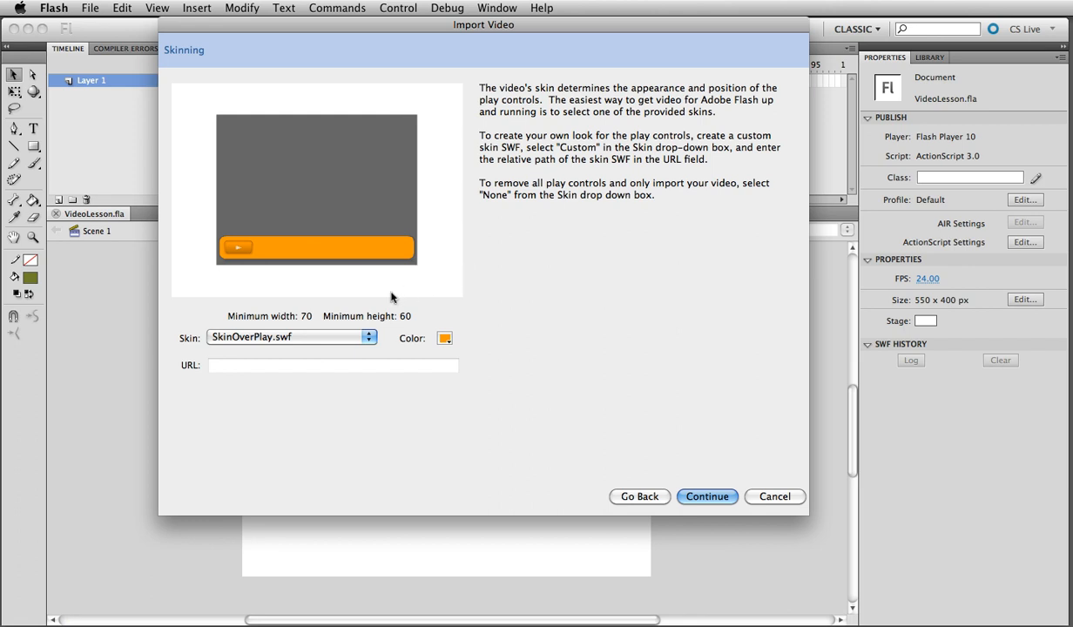
mouse_move(372, 299)
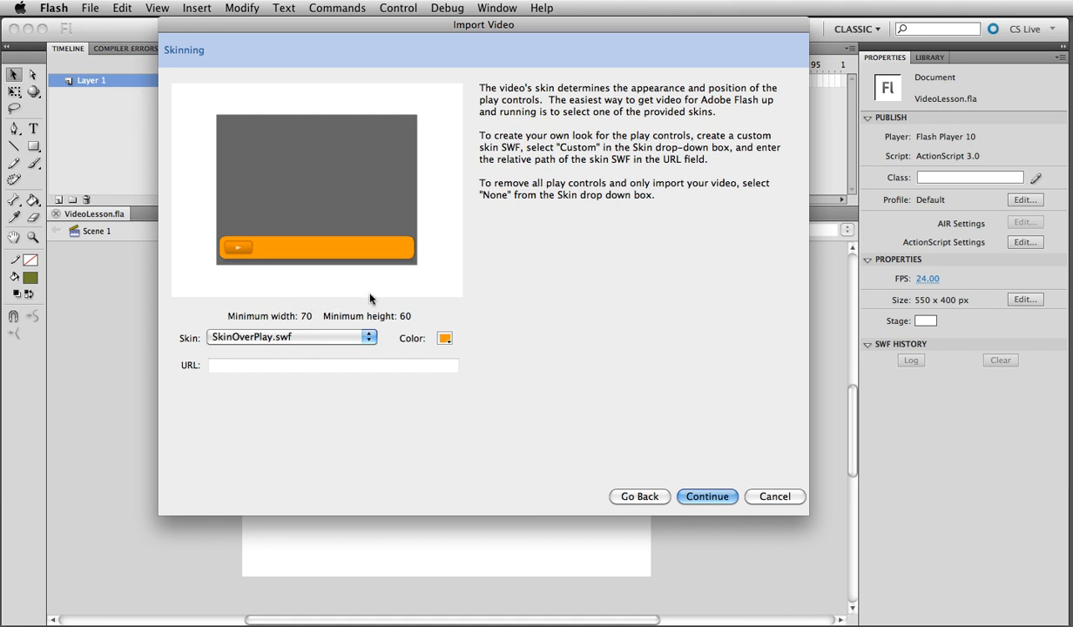
mouse_move(327, 277)
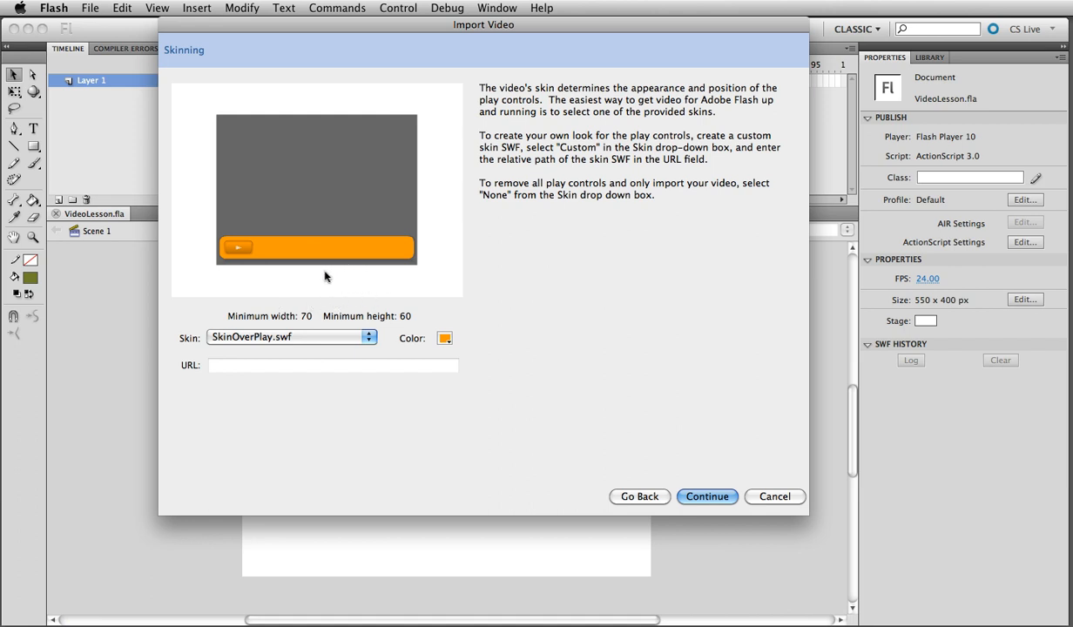
mouse_move(488, 279)
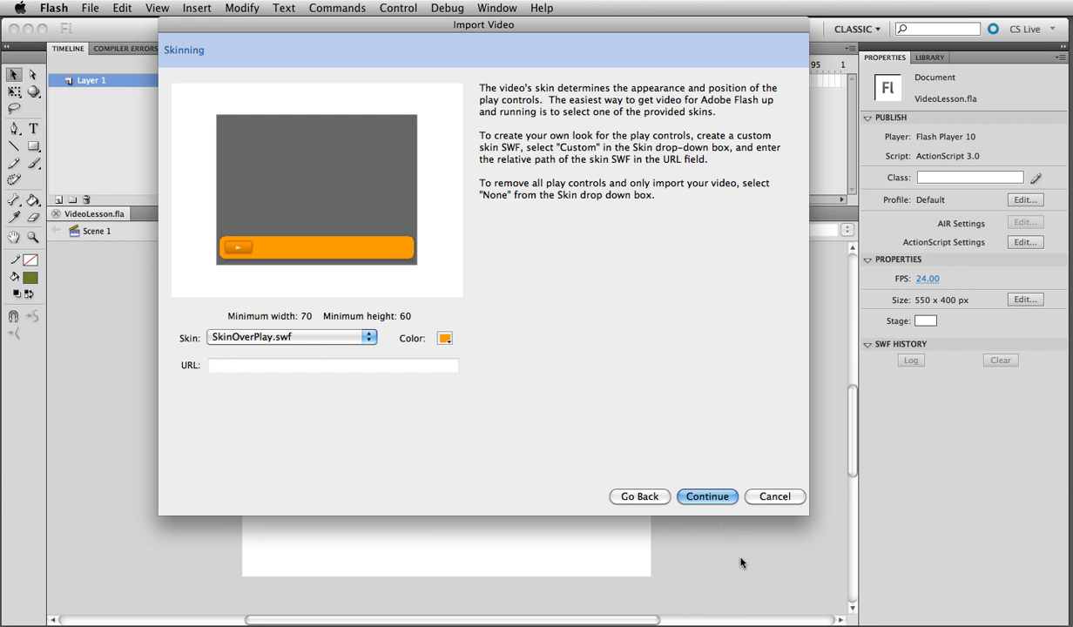
mouse_move(705, 528)
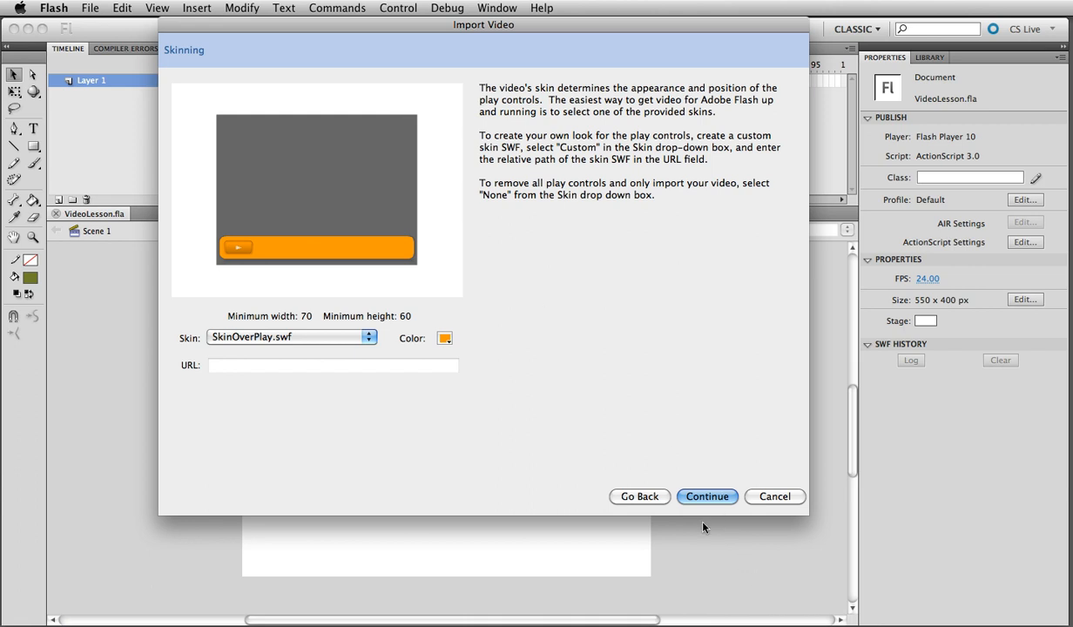
mouse_move(547, 119)
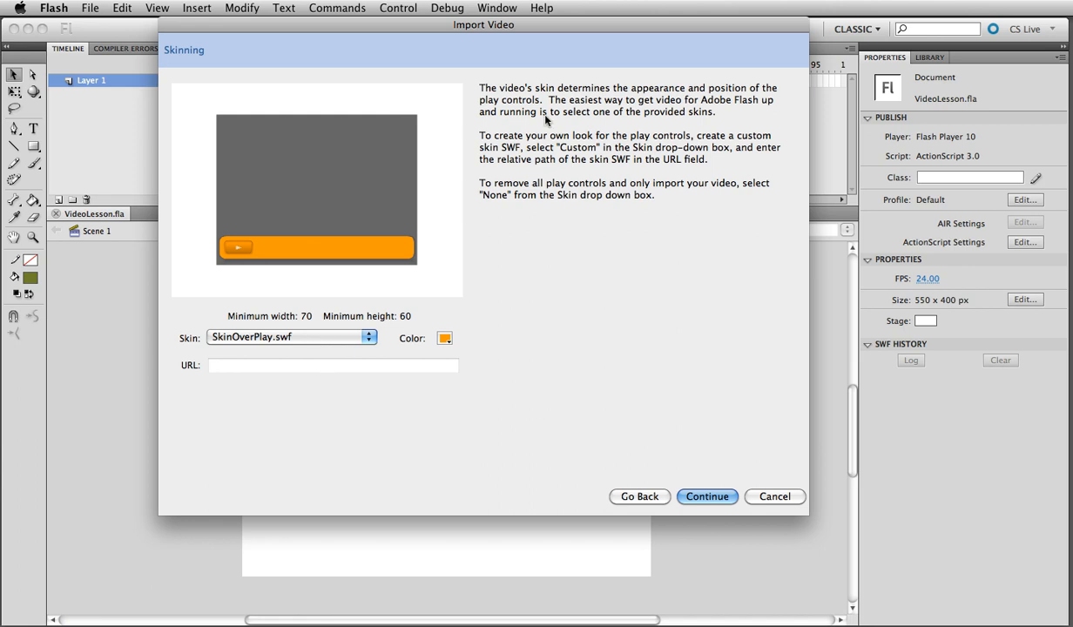
mouse_move(406, 419)
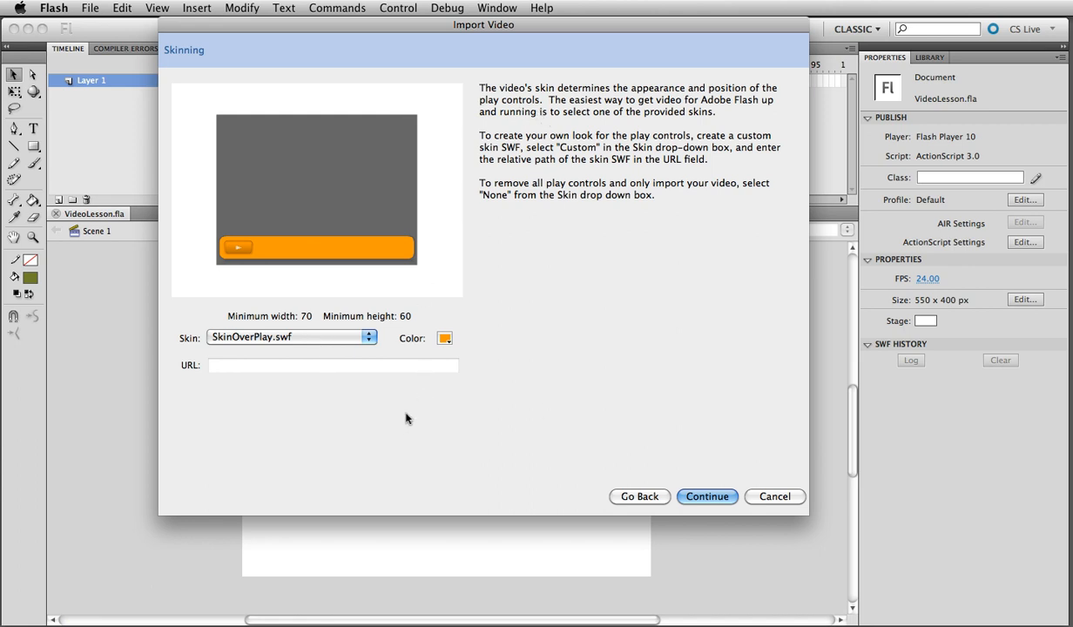
mouse_move(416, 114)
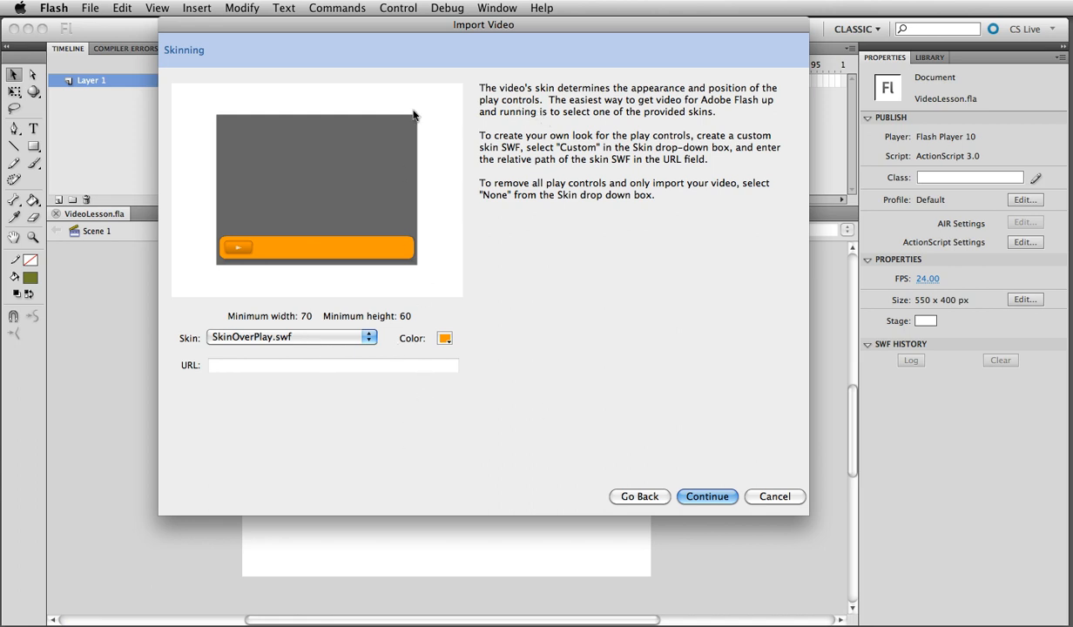
mouse_move(367, 324)
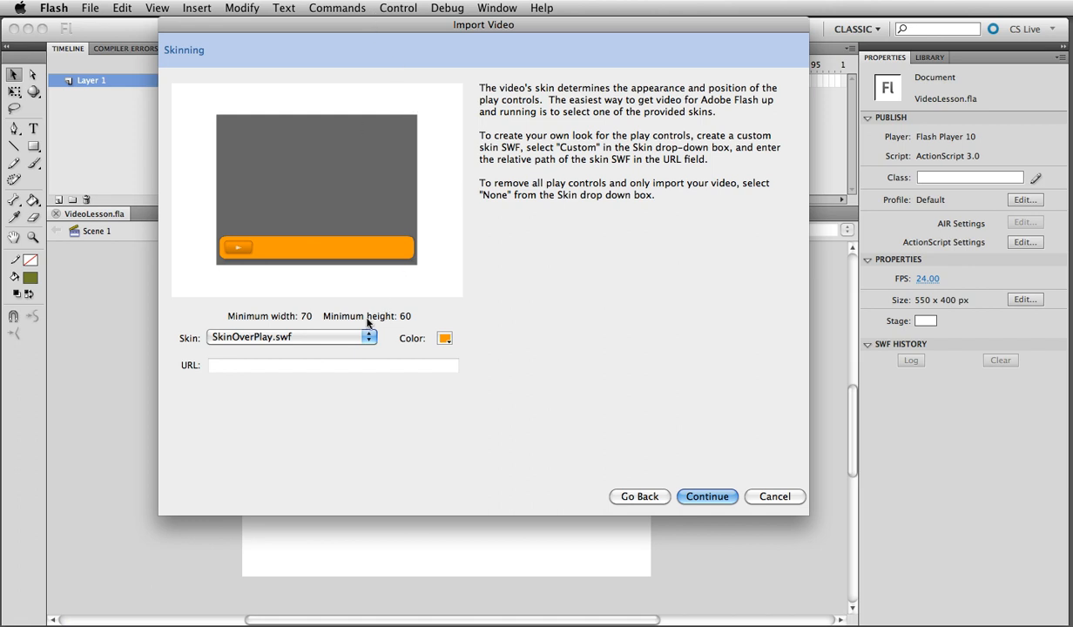
mouse_move(339, 528)
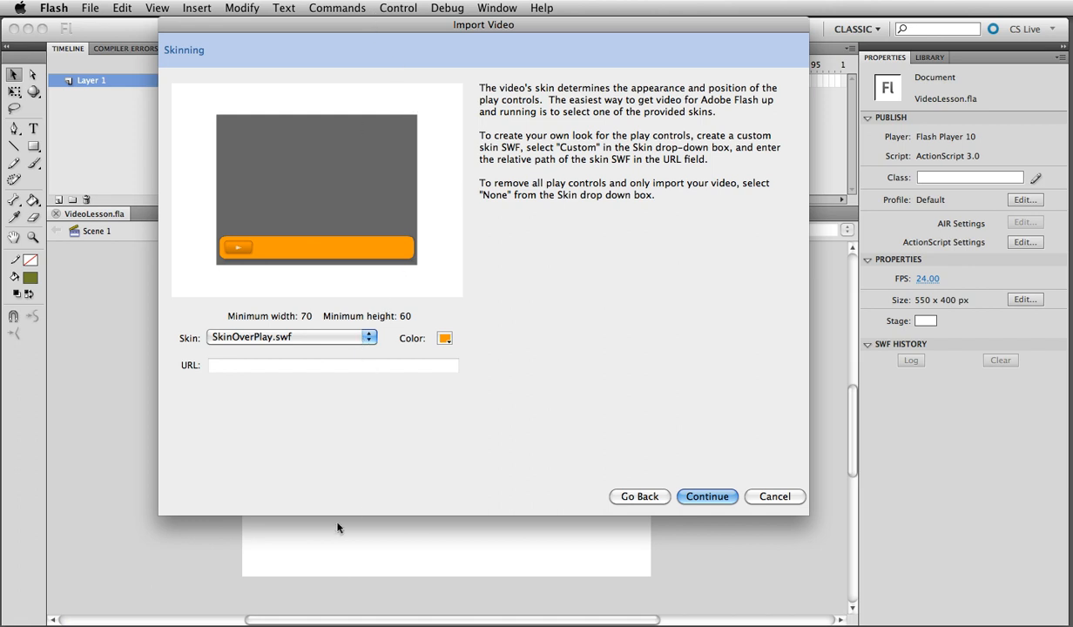
mouse_move(270, 277)
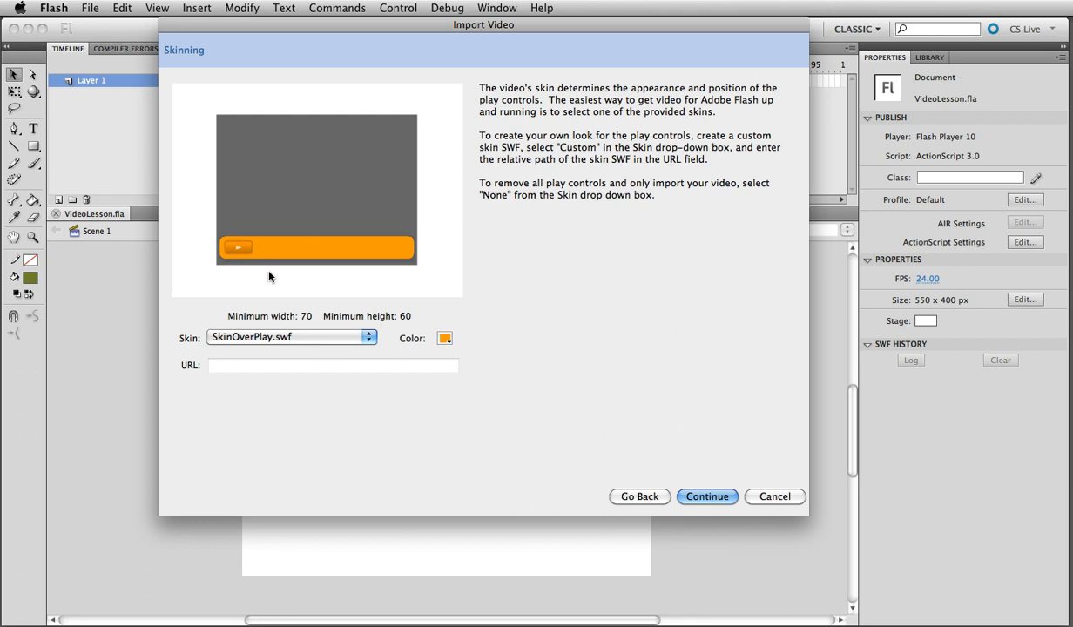
mouse_move(296, 420)
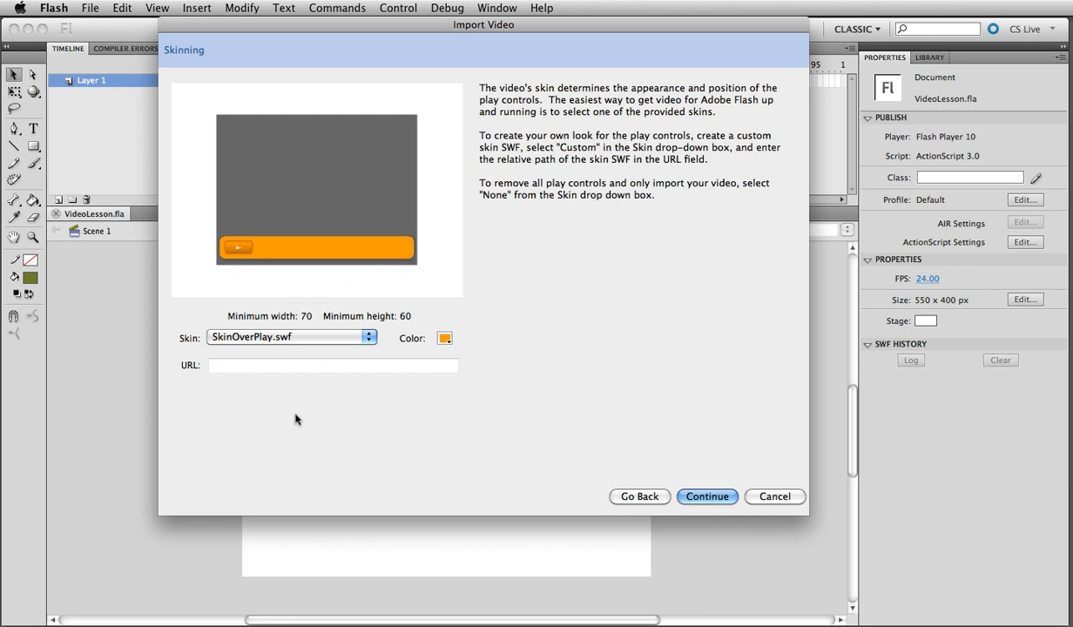
mouse_move(346, 248)
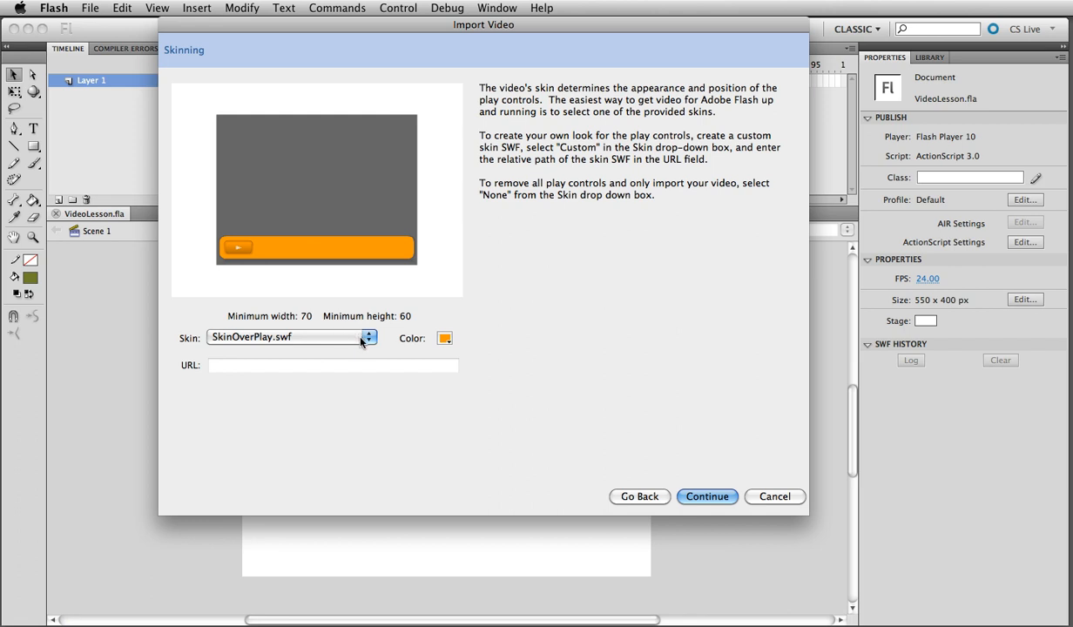
mouse_move(272, 266)
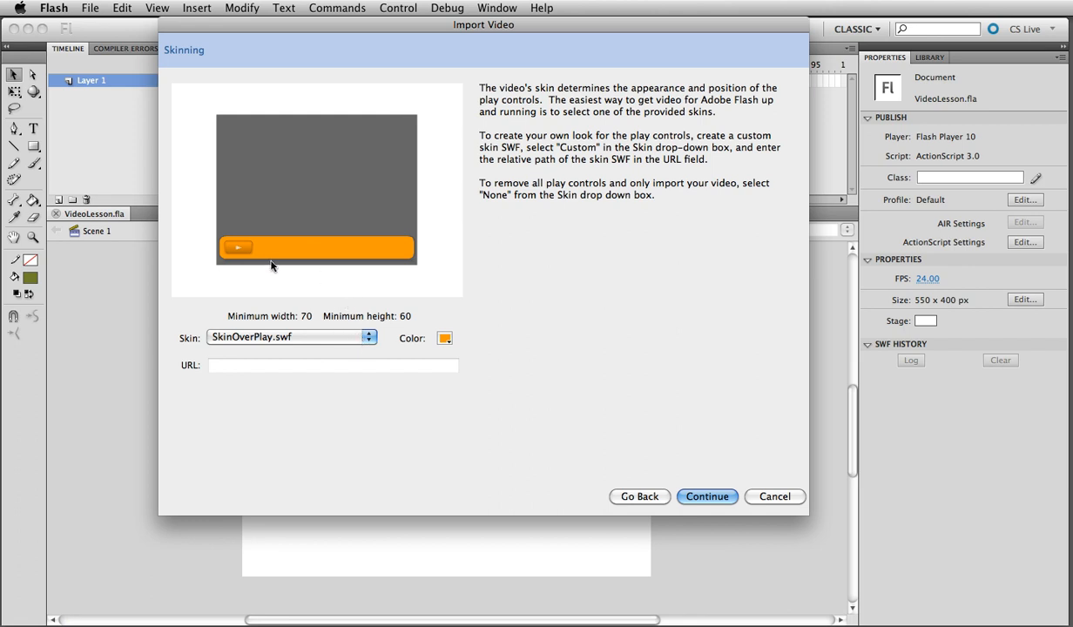
mouse_move(241, 283)
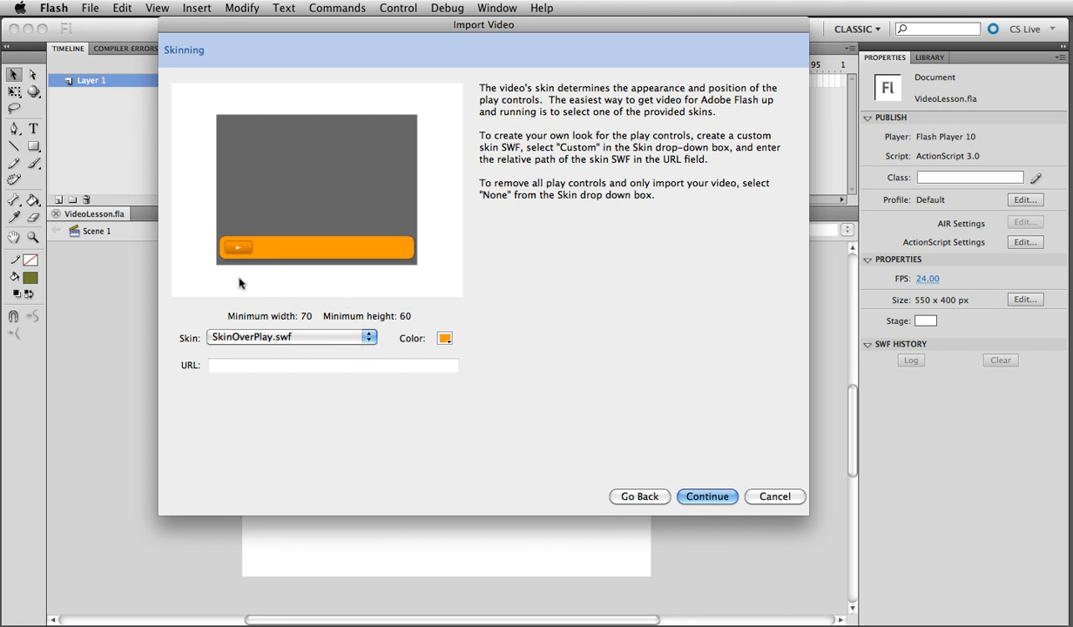
mouse_move(354, 425)
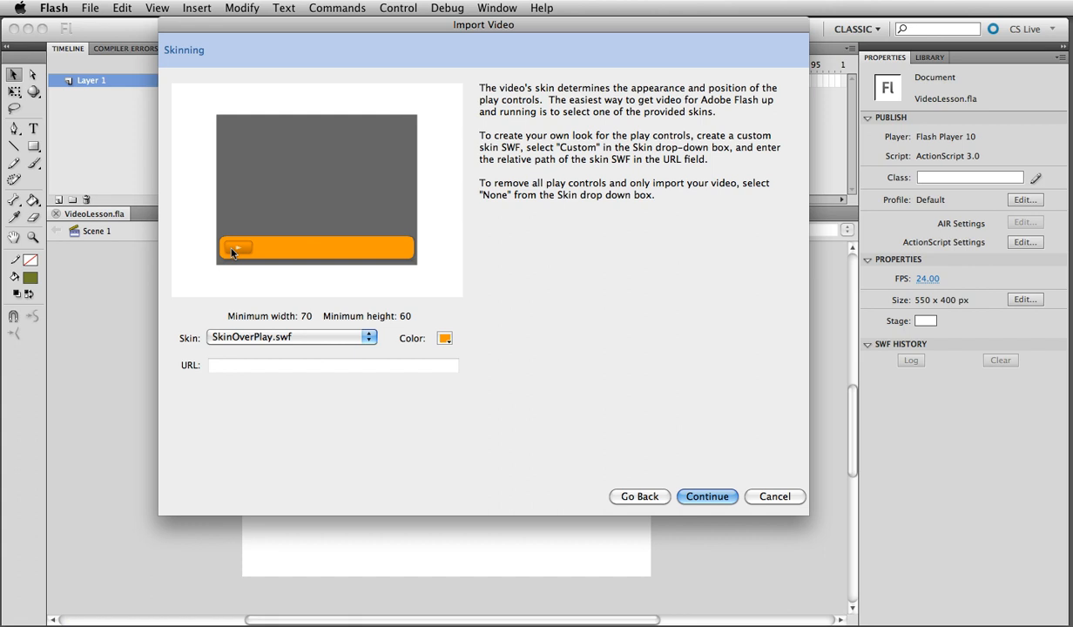
mouse_move(482, 376)
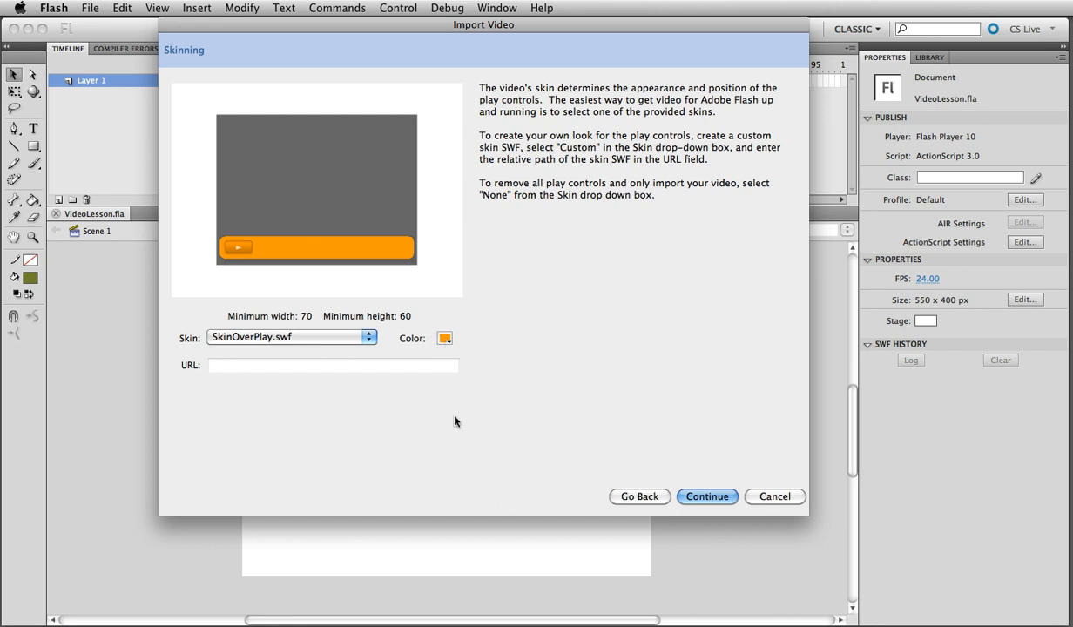
mouse_move(465, 372)
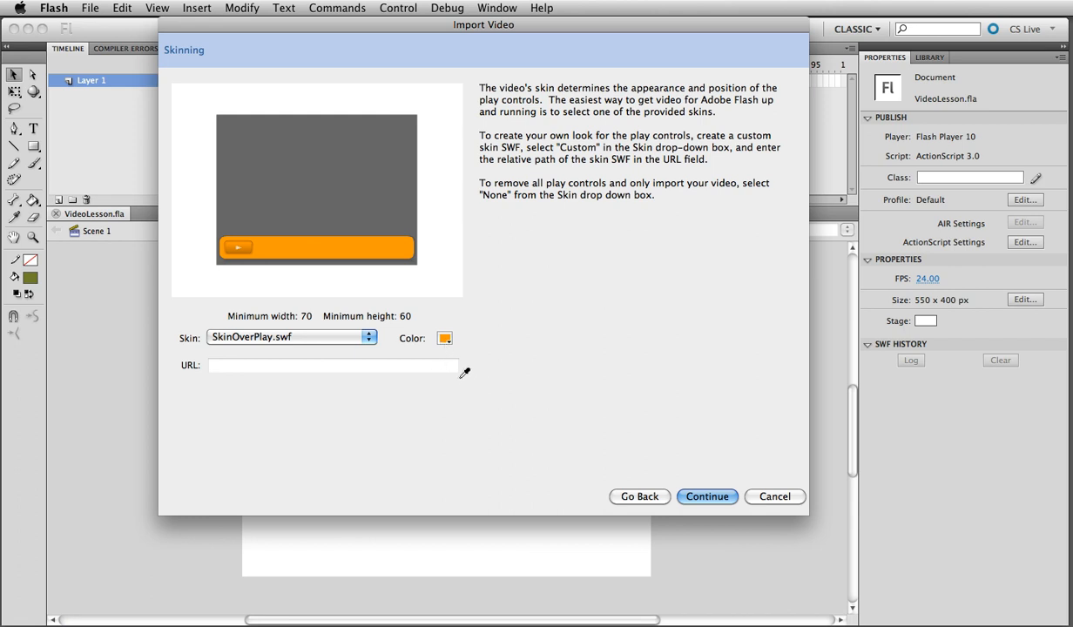
mouse_move(576, 419)
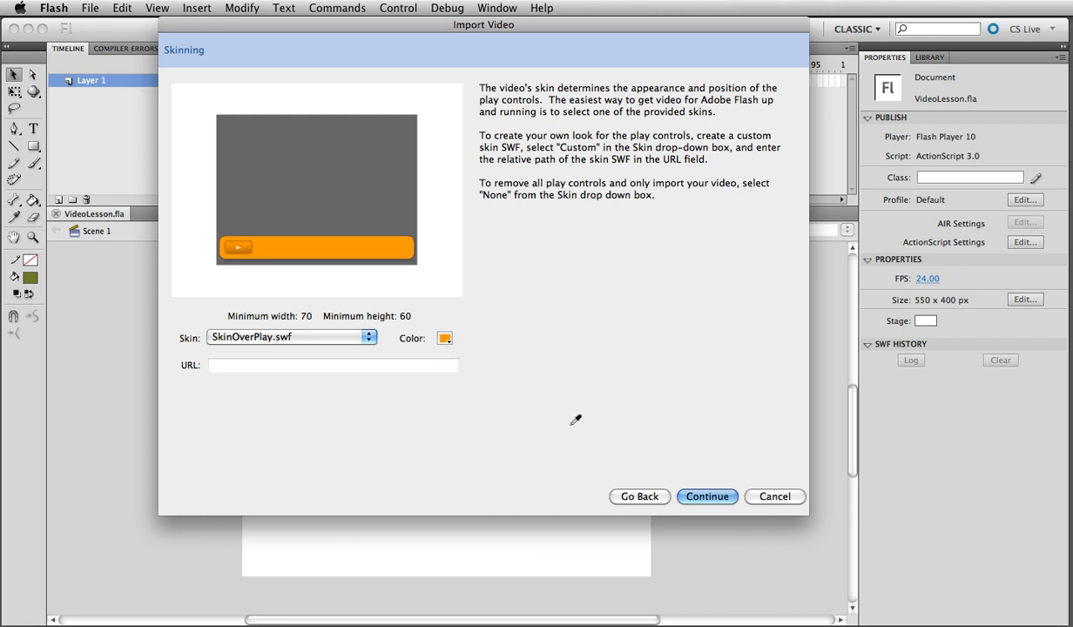
mouse_move(336, 336)
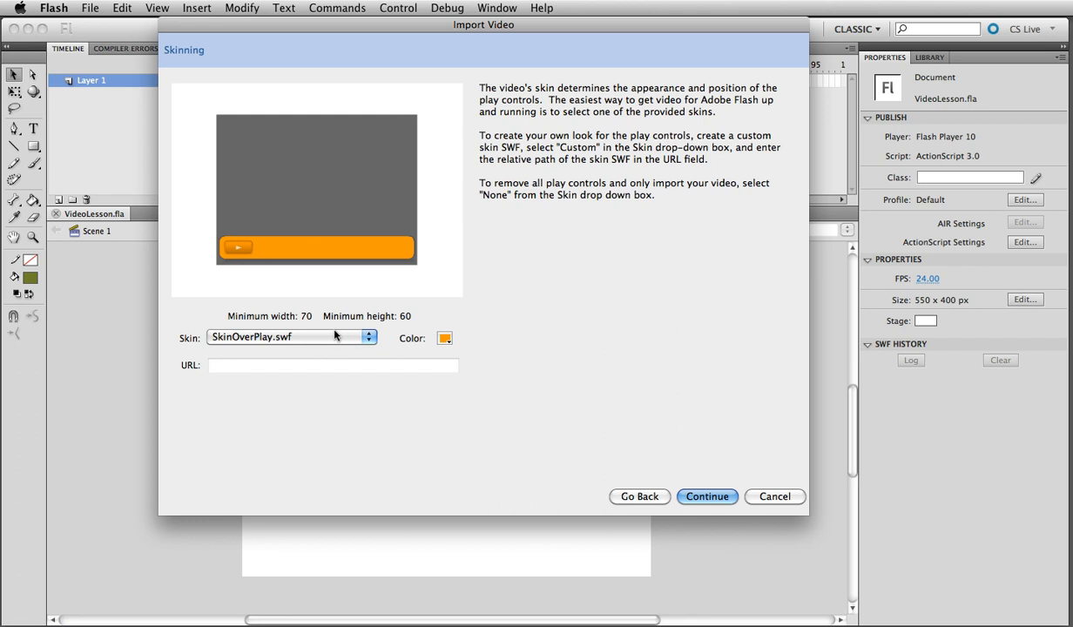